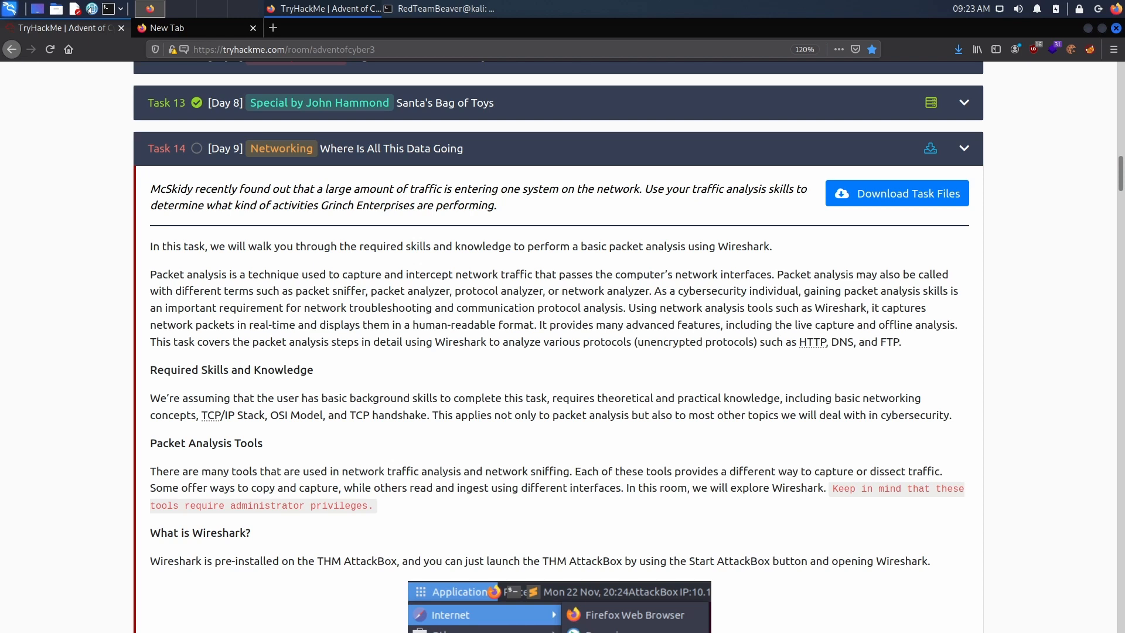
# Read through the Day 9 task instructions, highlighting 'sudo' in the example command.
pyautogui.scroll(-3)
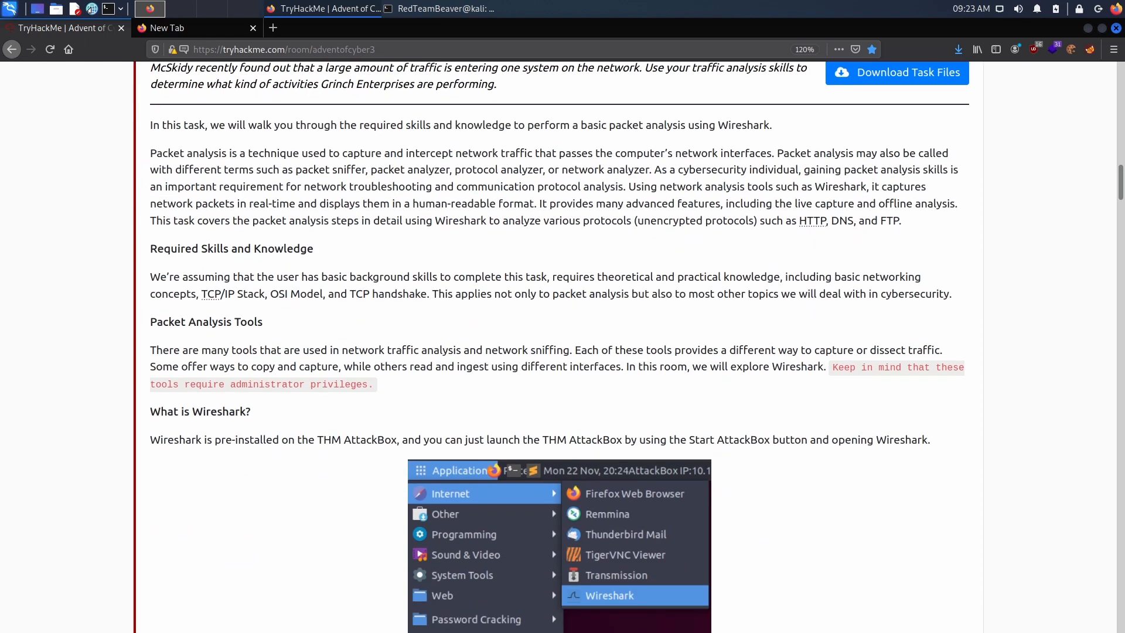
pyautogui.scroll(-3)
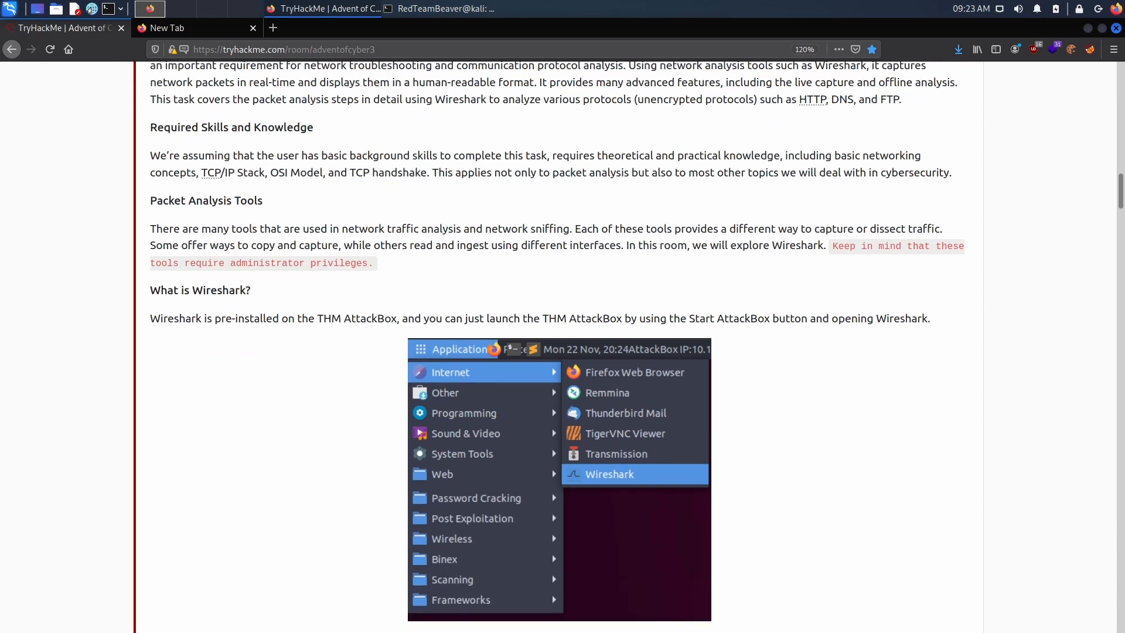
pyautogui.scroll(-3)
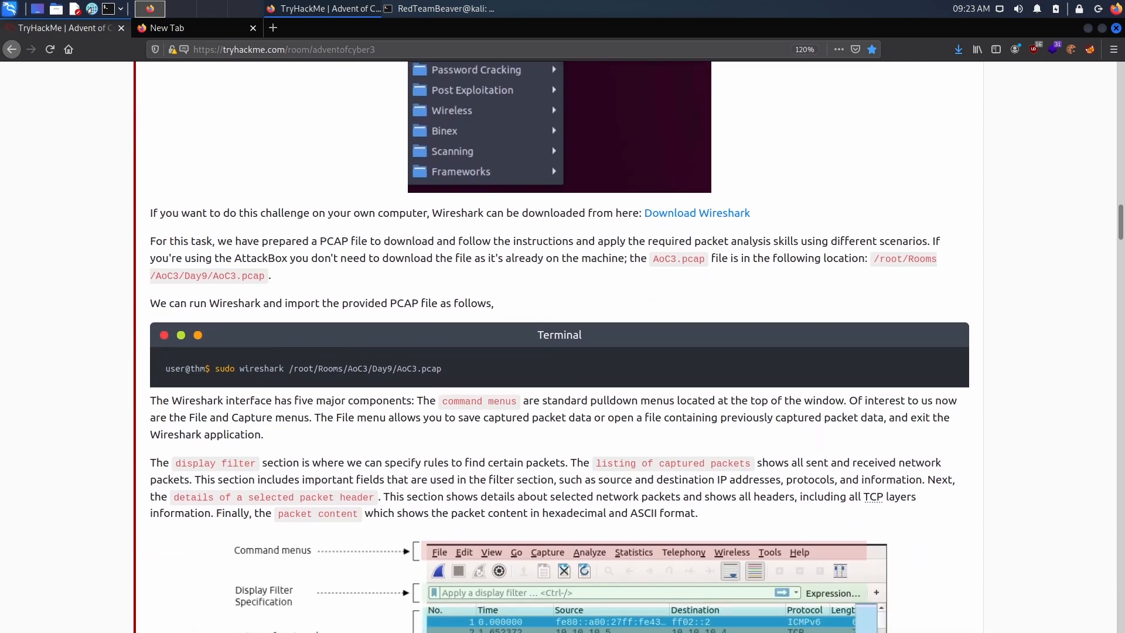
pyautogui.scroll(-3)
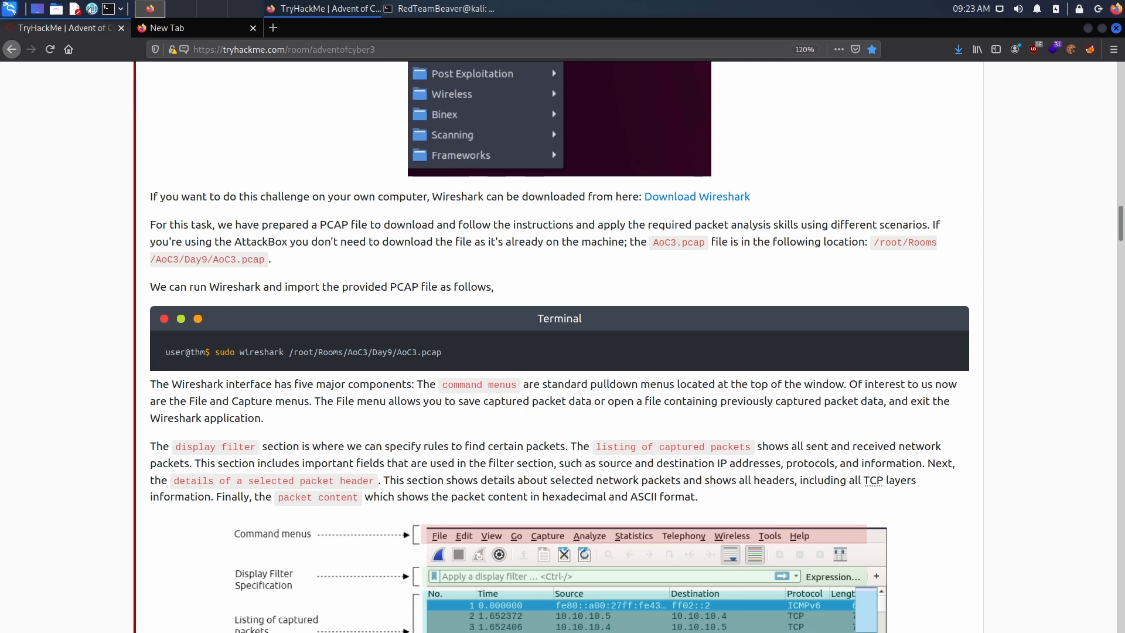
pyautogui.doubleClick(224, 352)
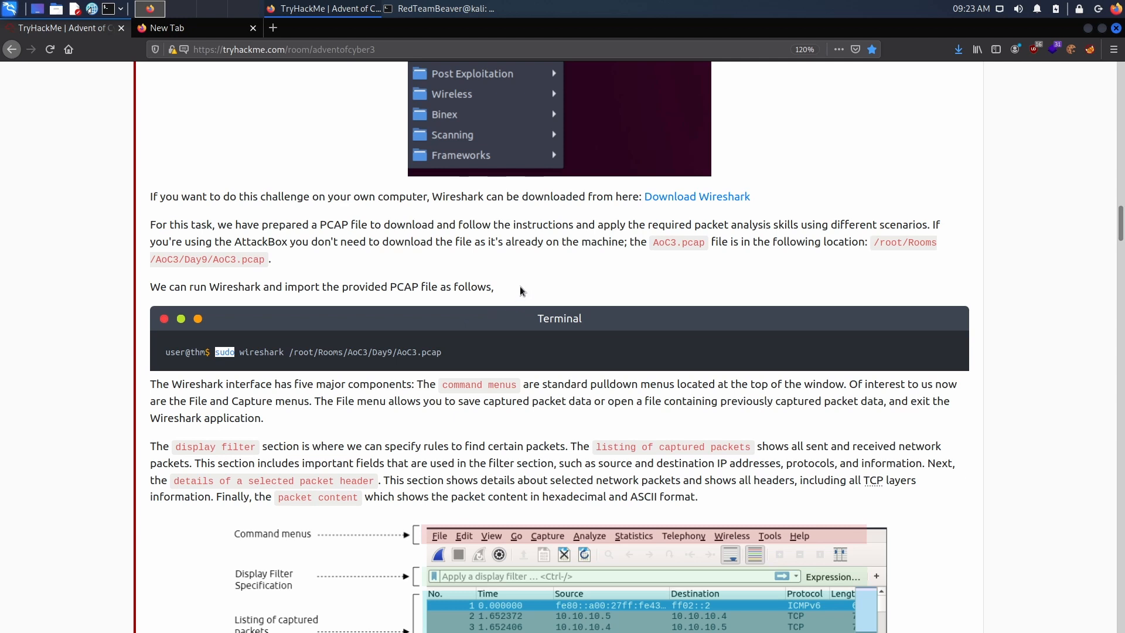
pyautogui.scroll(-3)
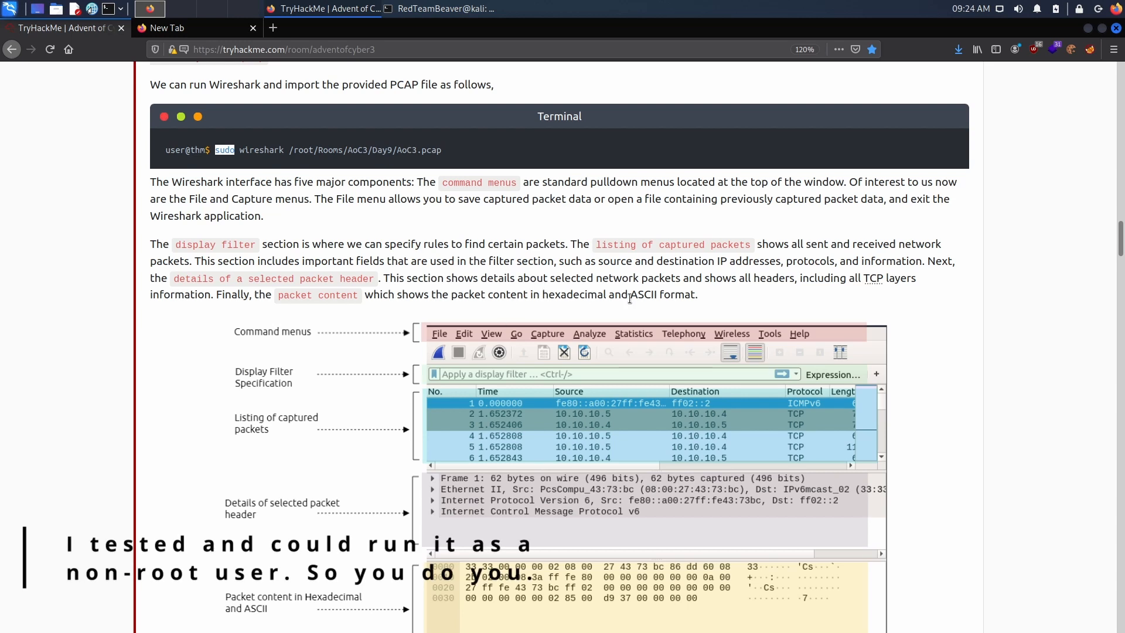
pyautogui.scroll(-3)
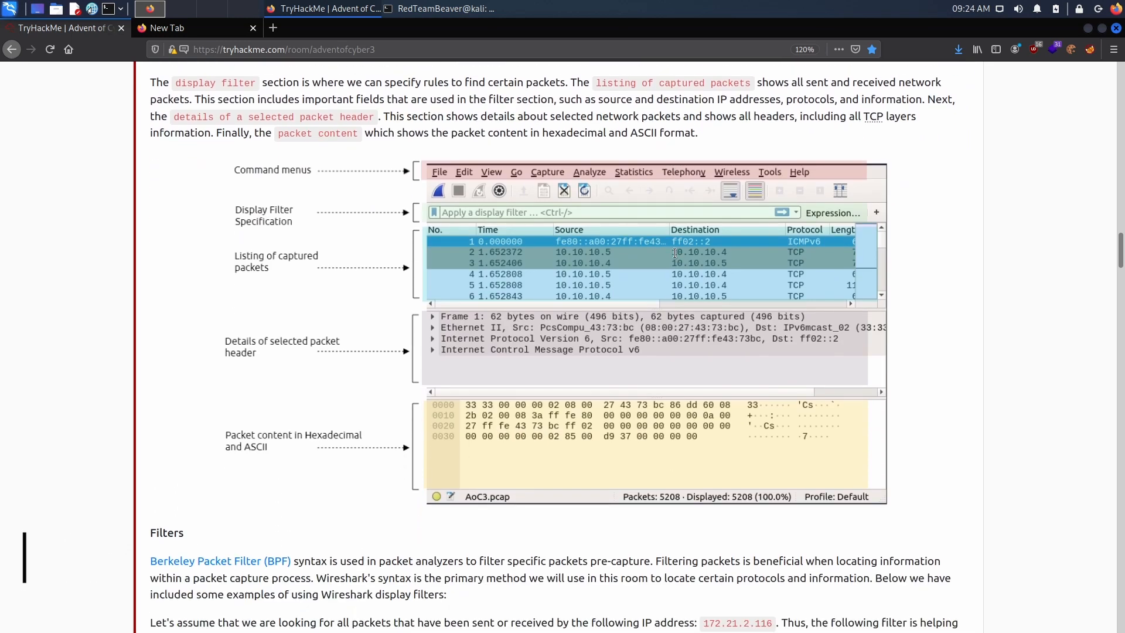
pyautogui.scroll(-3)
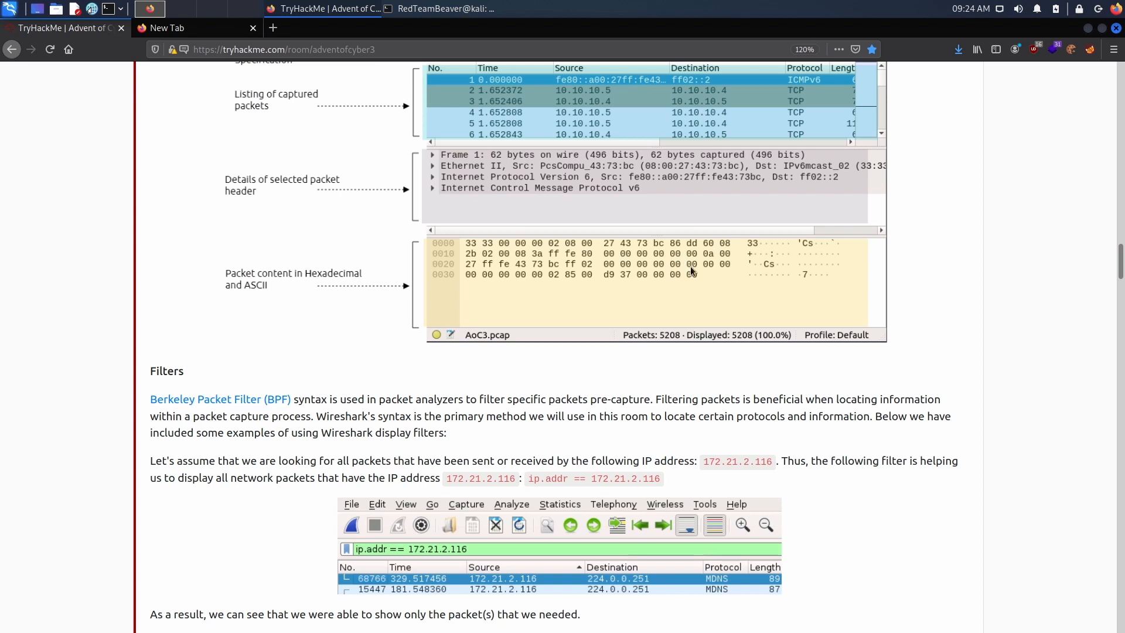
pyautogui.moveTo(691, 271)
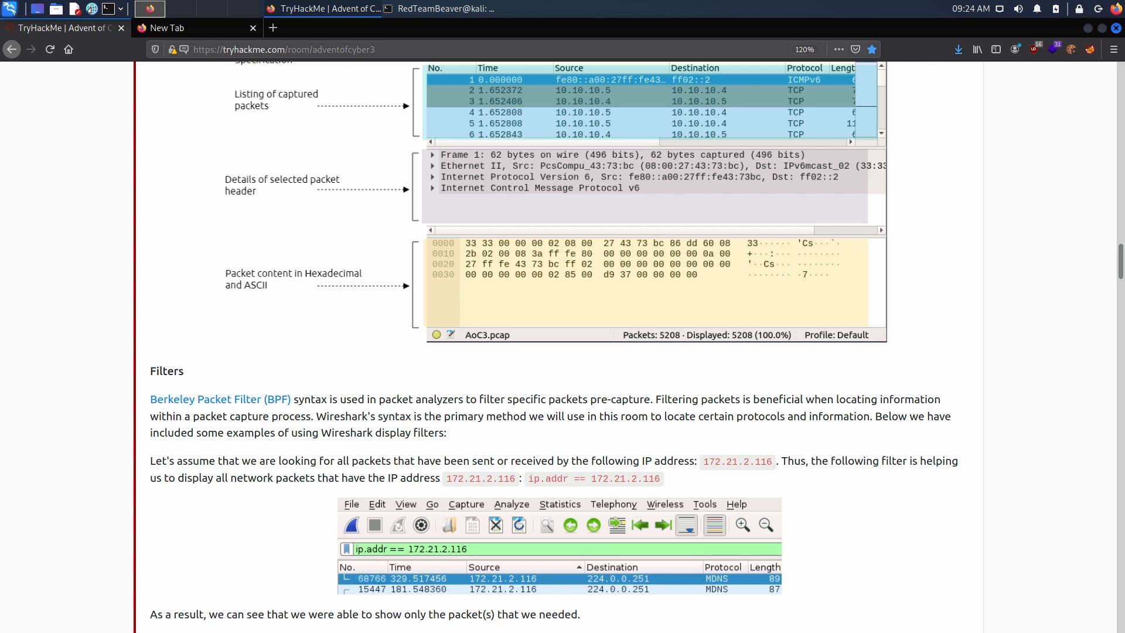
pyautogui.moveTo(1070, 266)
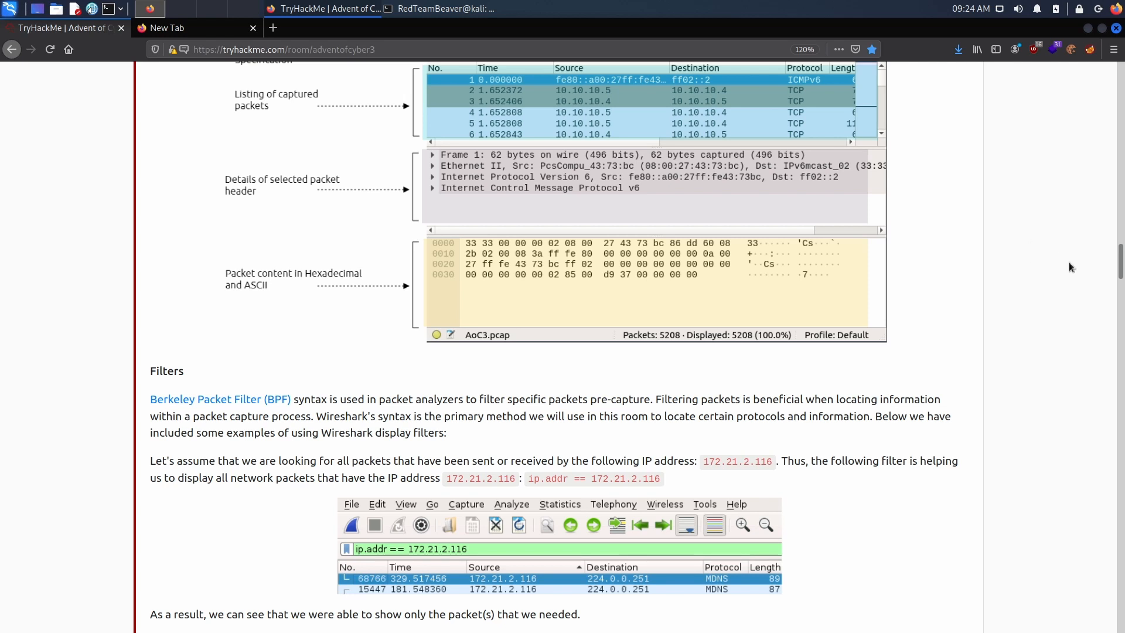
pyautogui.moveTo(1068, 278)
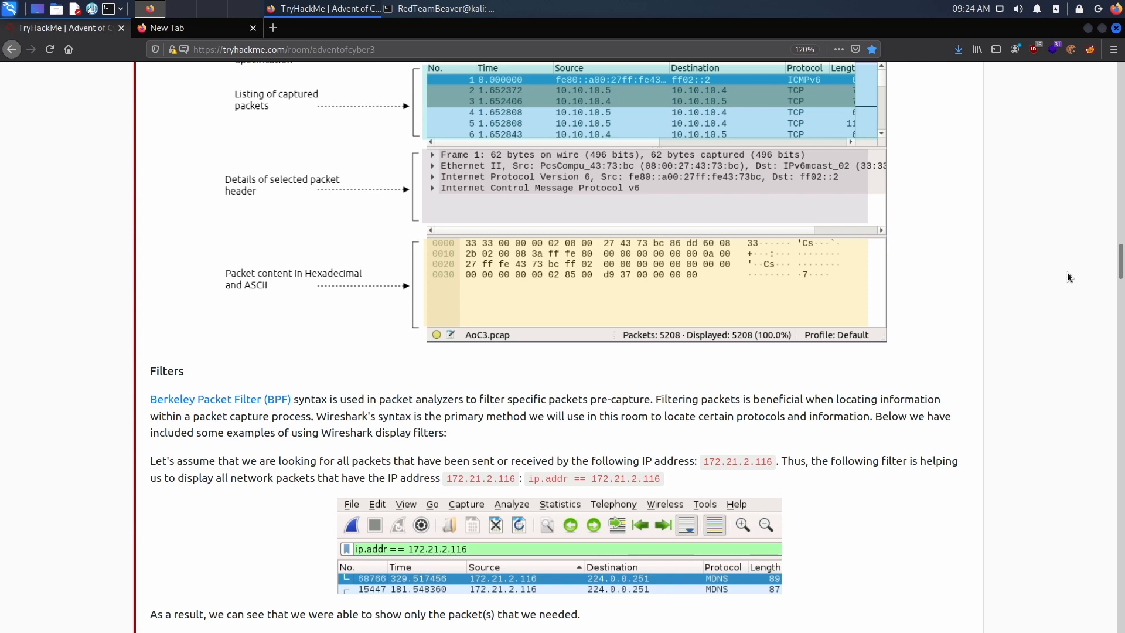
pyautogui.scroll(3)
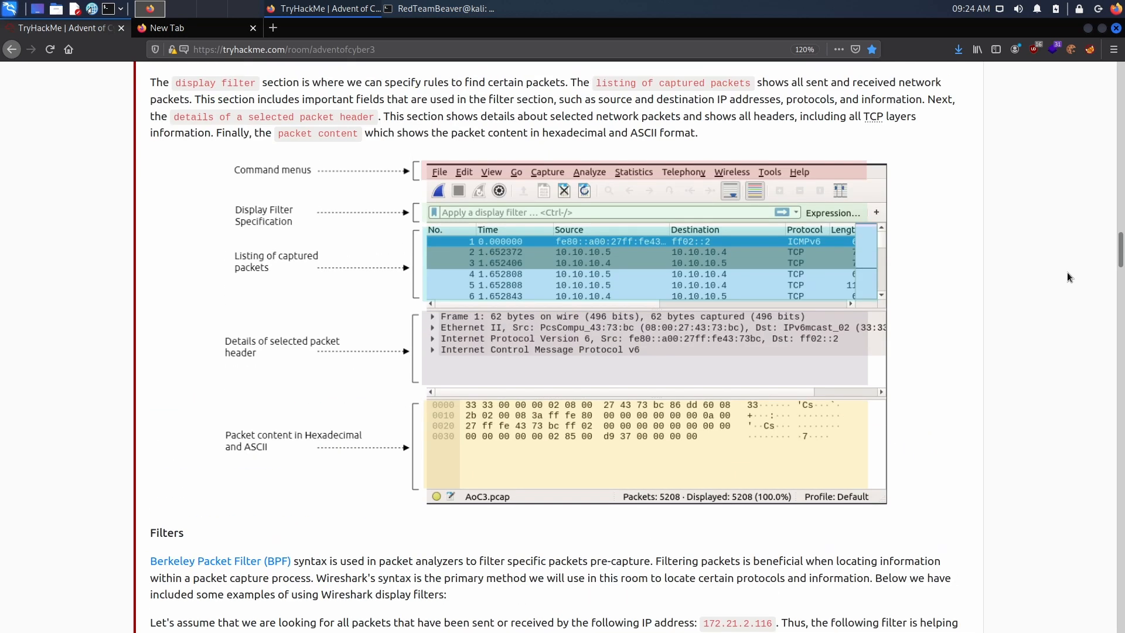
pyautogui.moveTo(1080, 291)
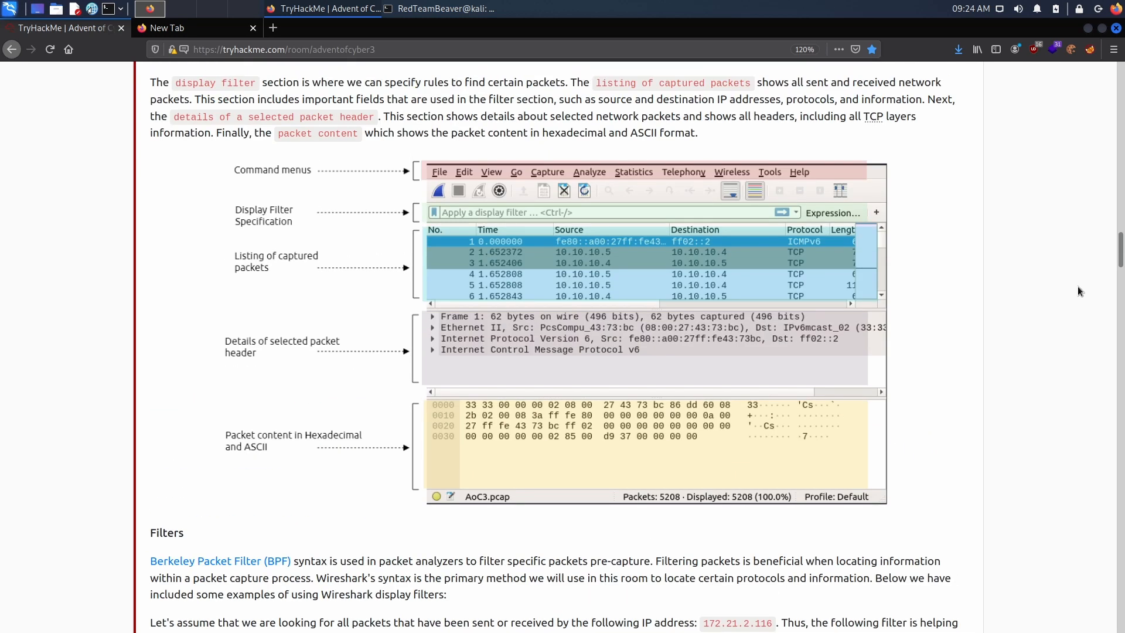
pyautogui.scroll(-3)
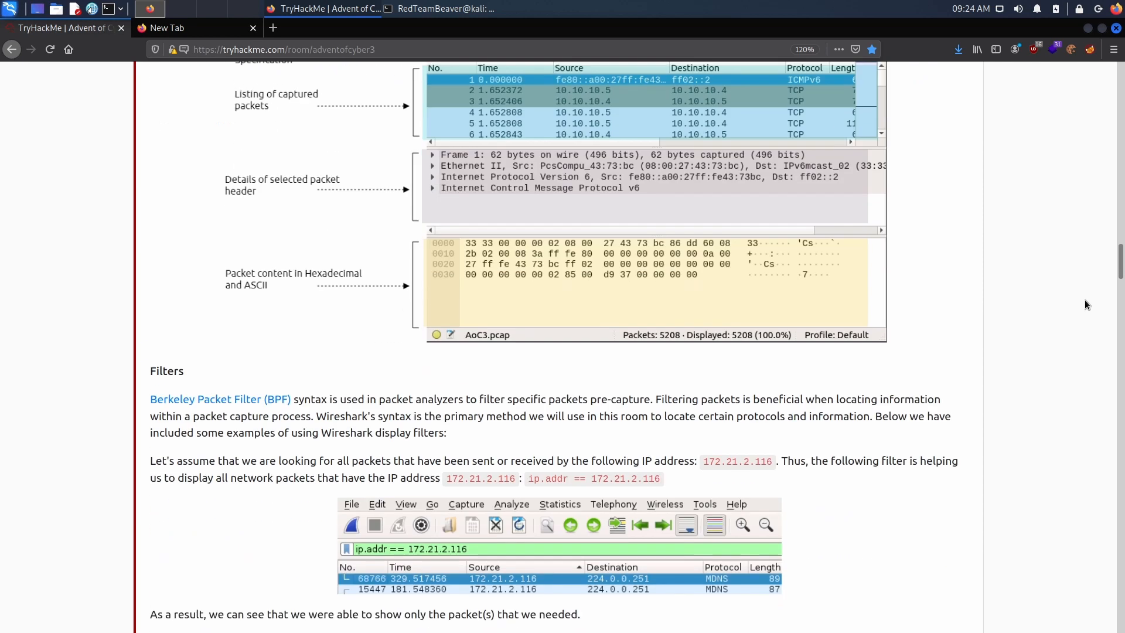
pyautogui.scroll(-3)
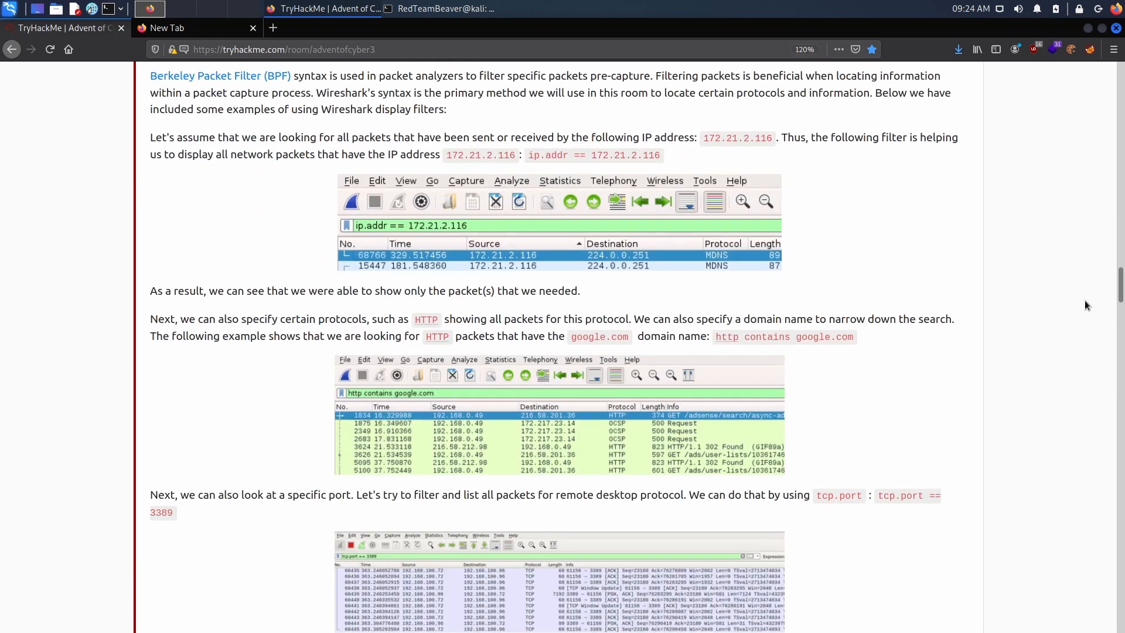
pyautogui.moveTo(770, 351)
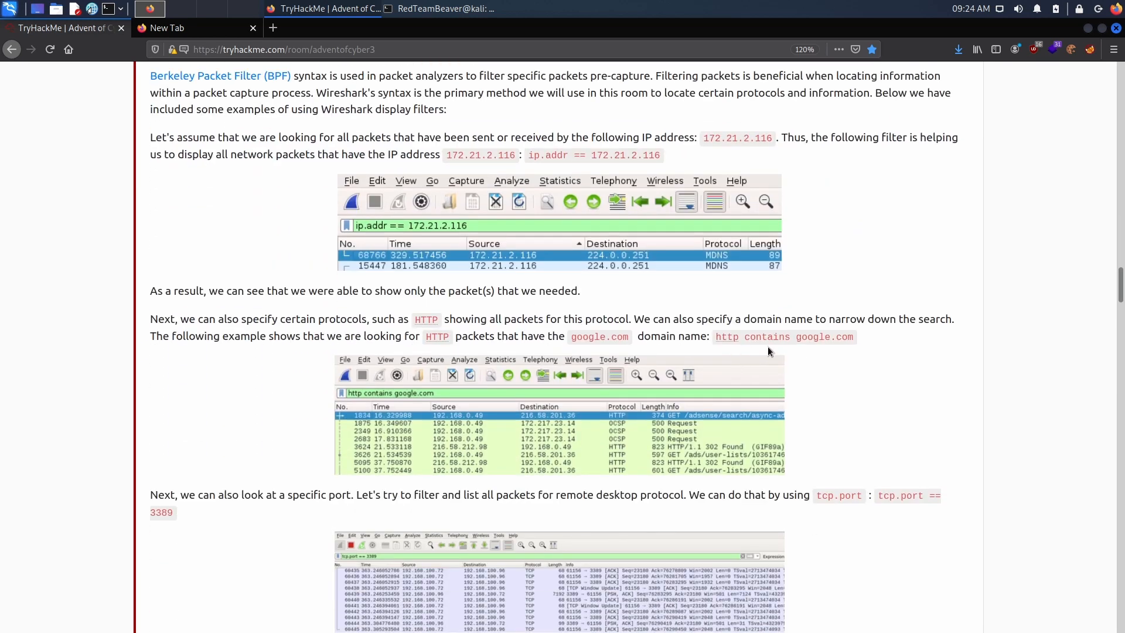
pyautogui.moveTo(903, 350)
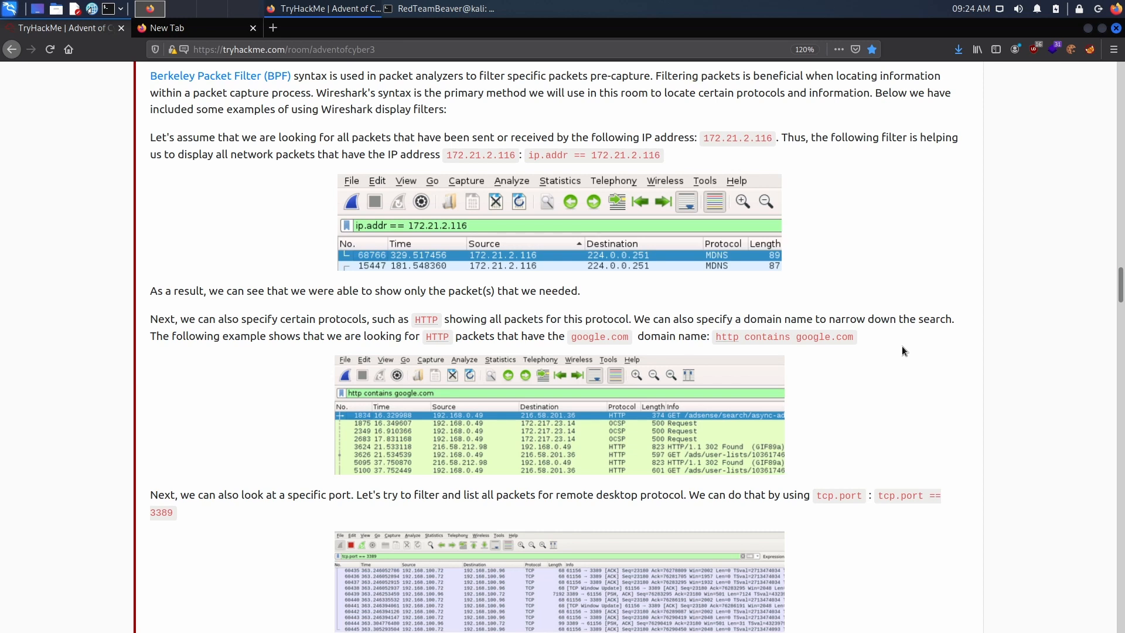
pyautogui.scroll(-3)
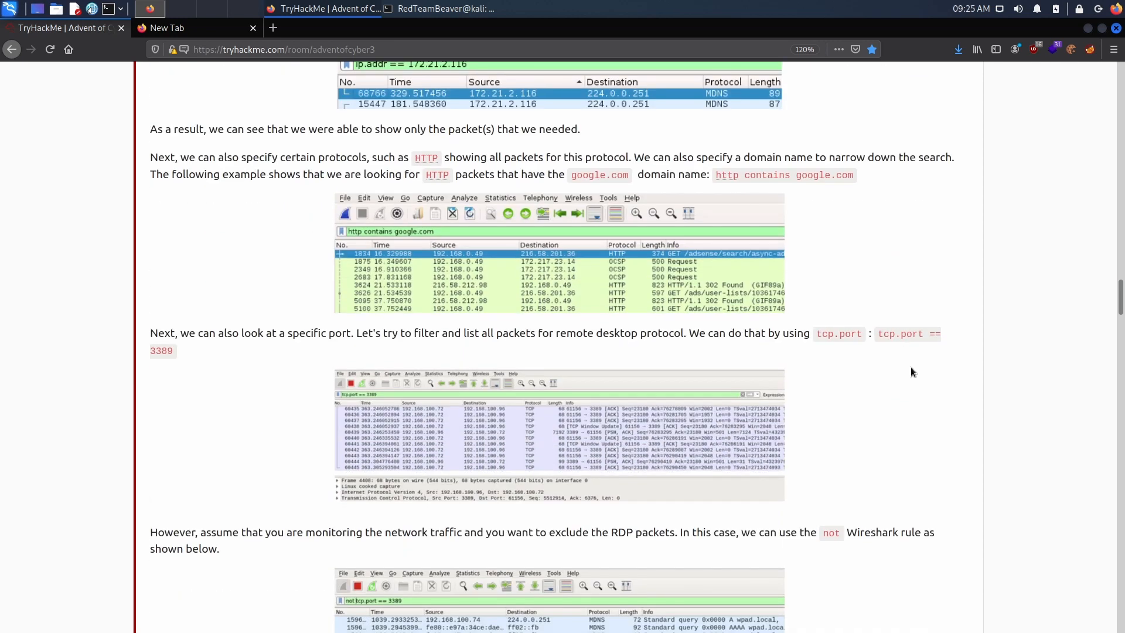
pyautogui.scroll(-3)
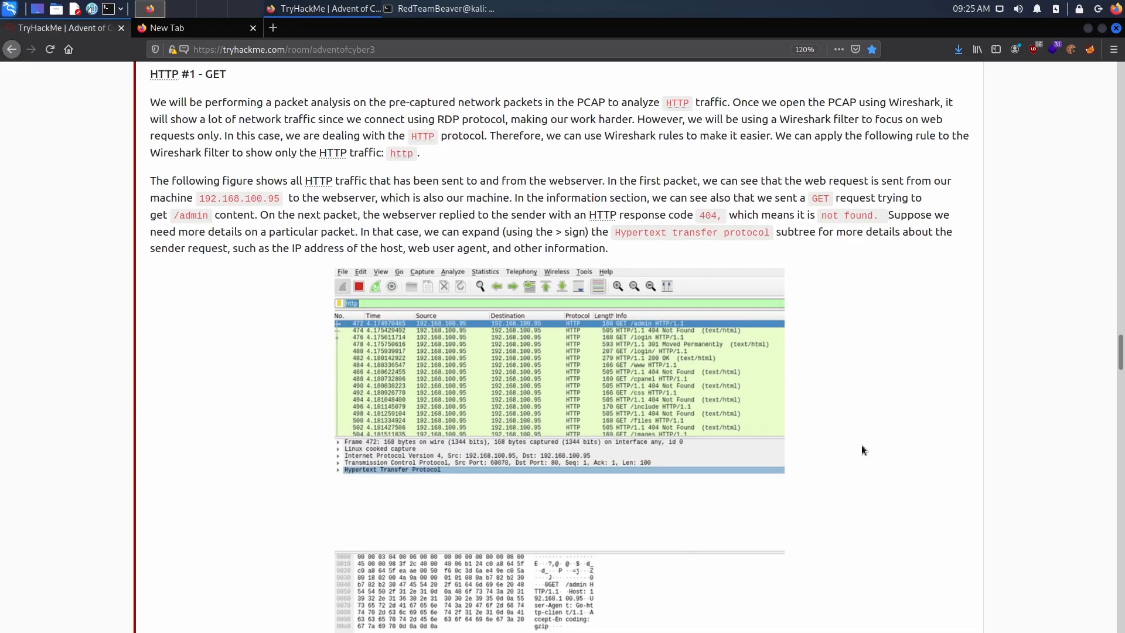
pyautogui.scroll(-3)
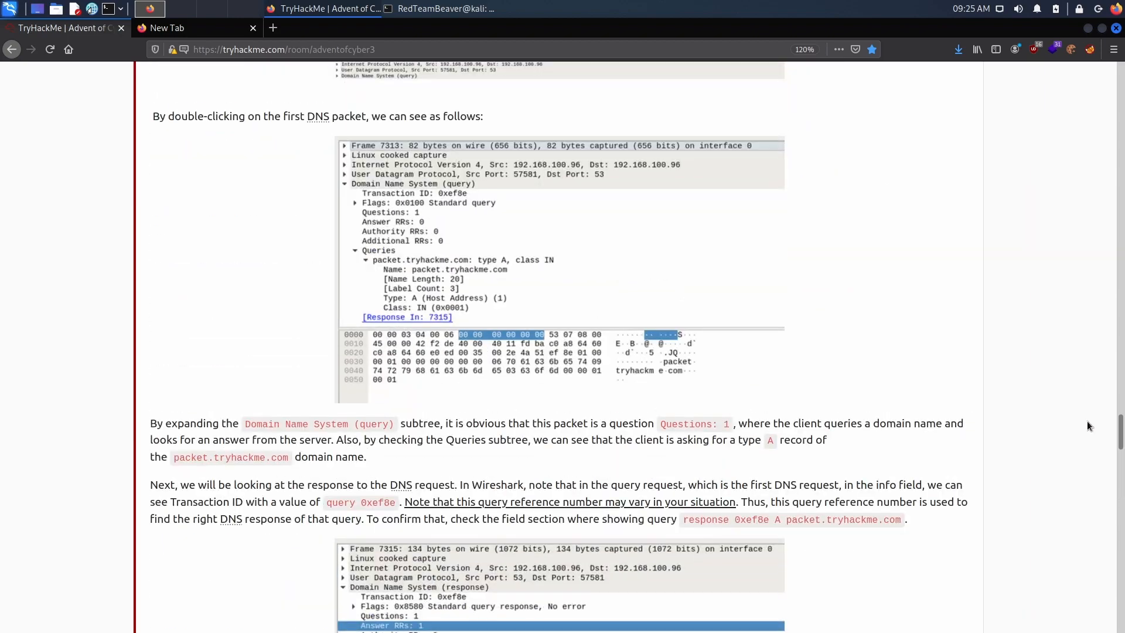
pyautogui.scroll(3)
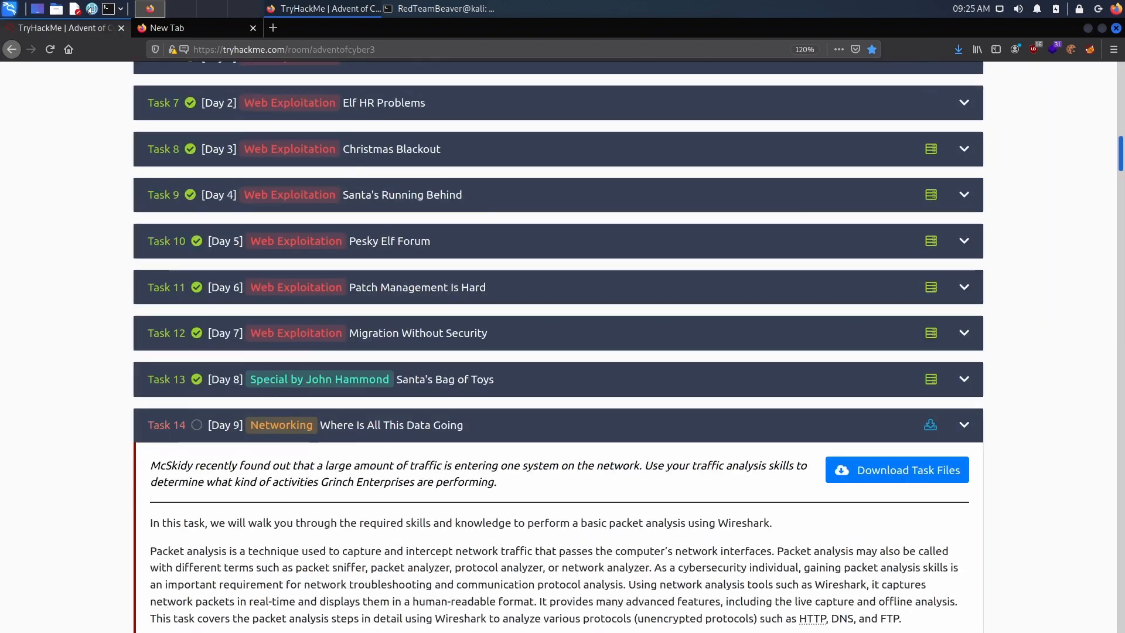
# Run sudo wireshark on AoC3.pcap in the terminal and enter the sudo password.
pyautogui.click(896, 469)
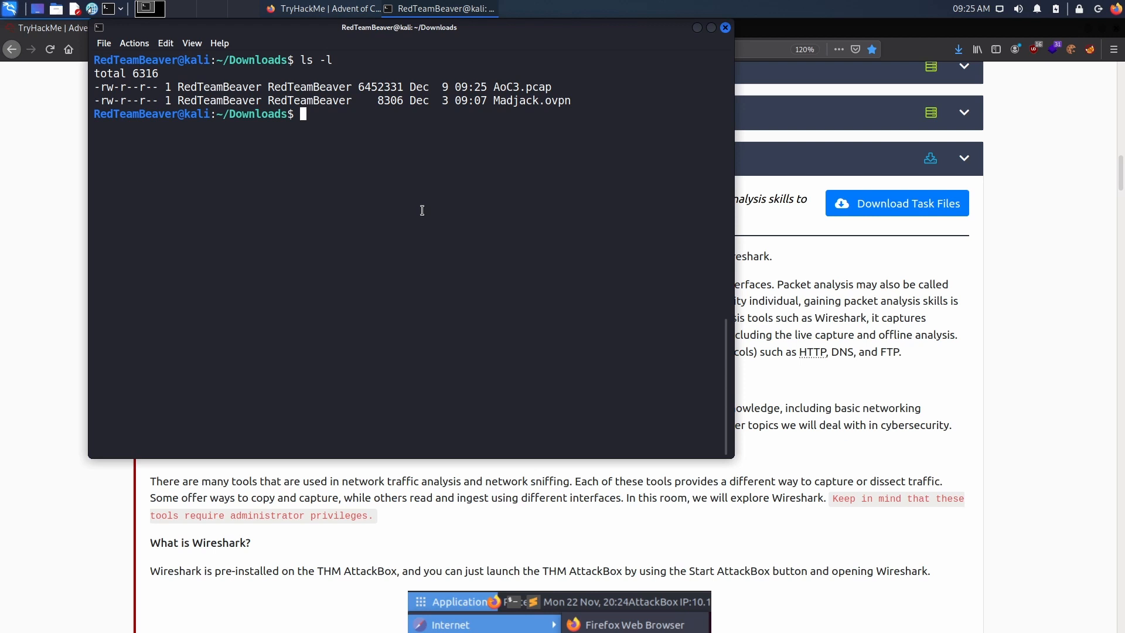
pyautogui.write('sudo wireshark')
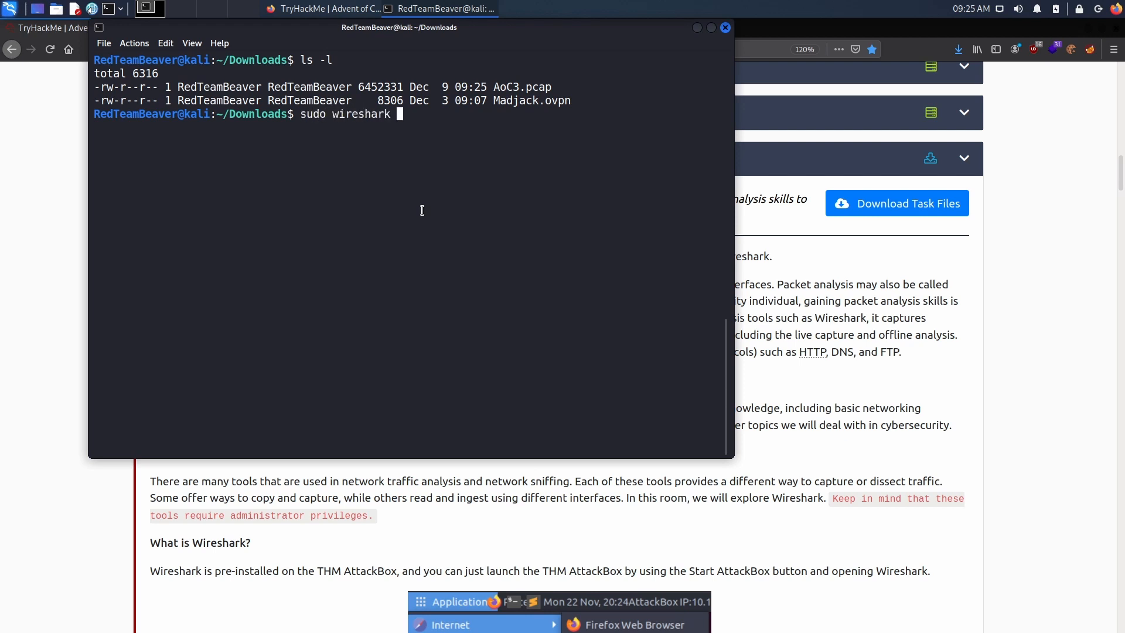
pyautogui.press('Return')
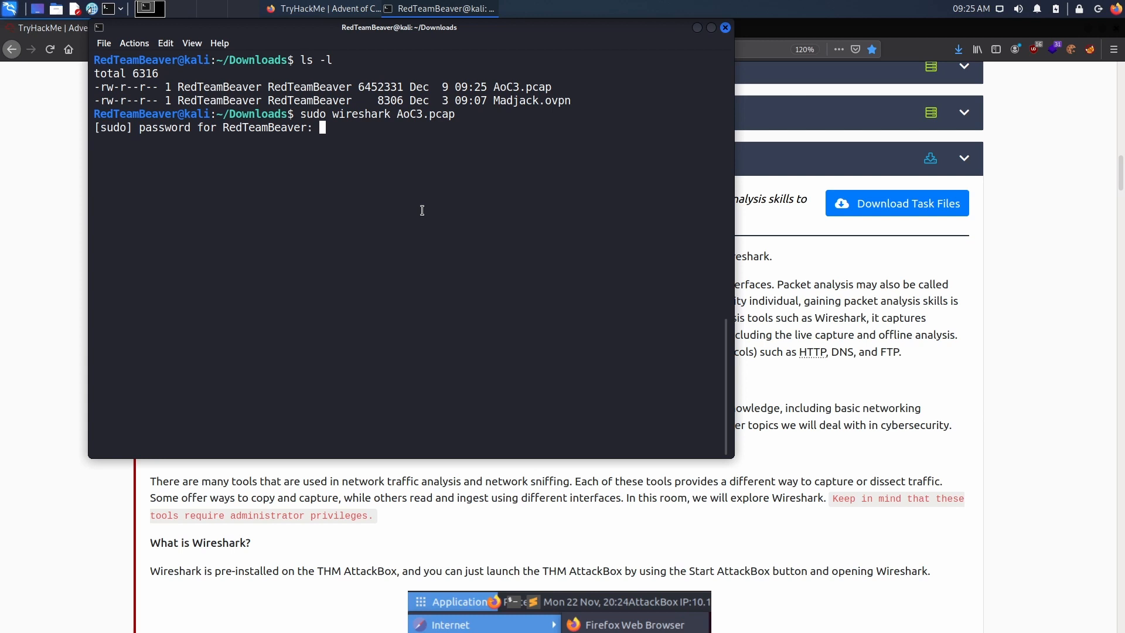
pyautogui.press('Return')
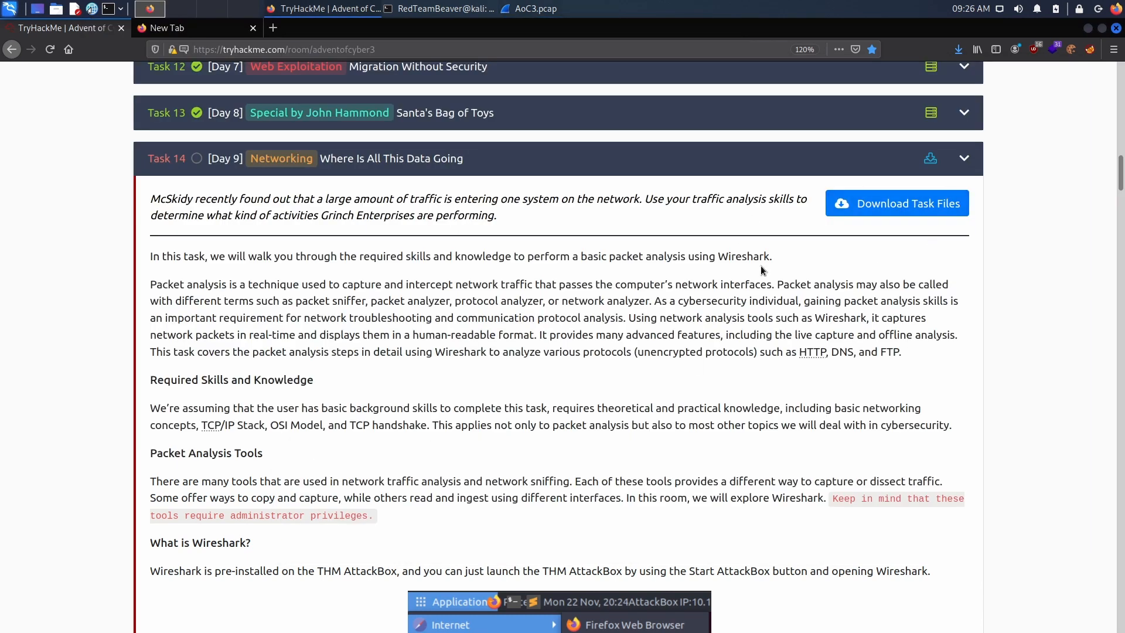
pyautogui.moveTo(637, 278)
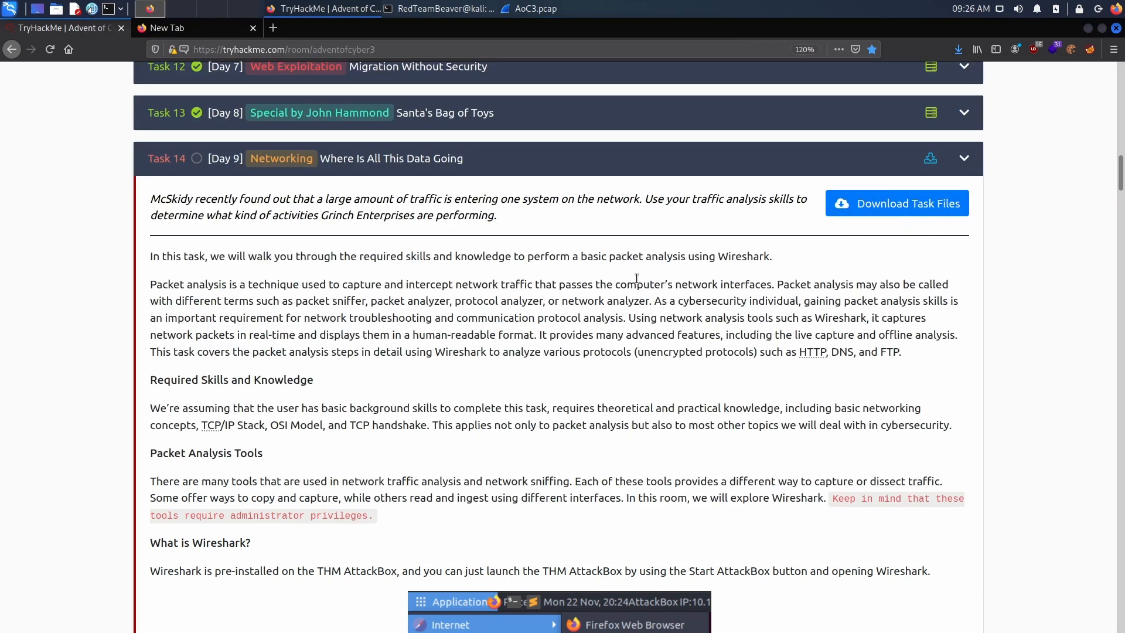
pyautogui.click(534, 9)
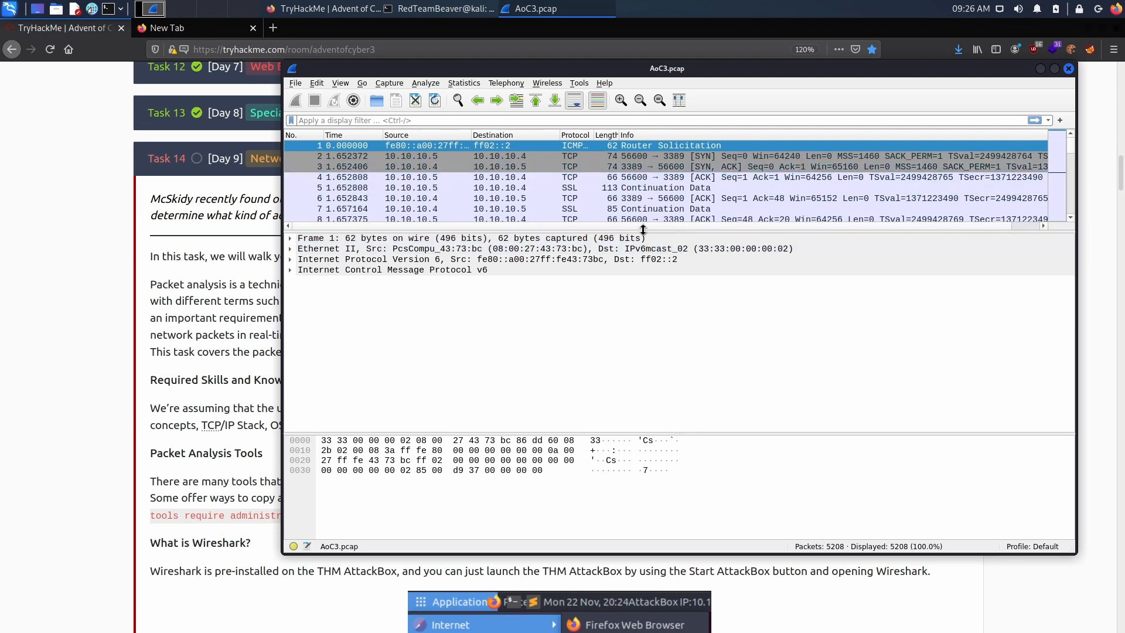
pyautogui.scroll(-3)
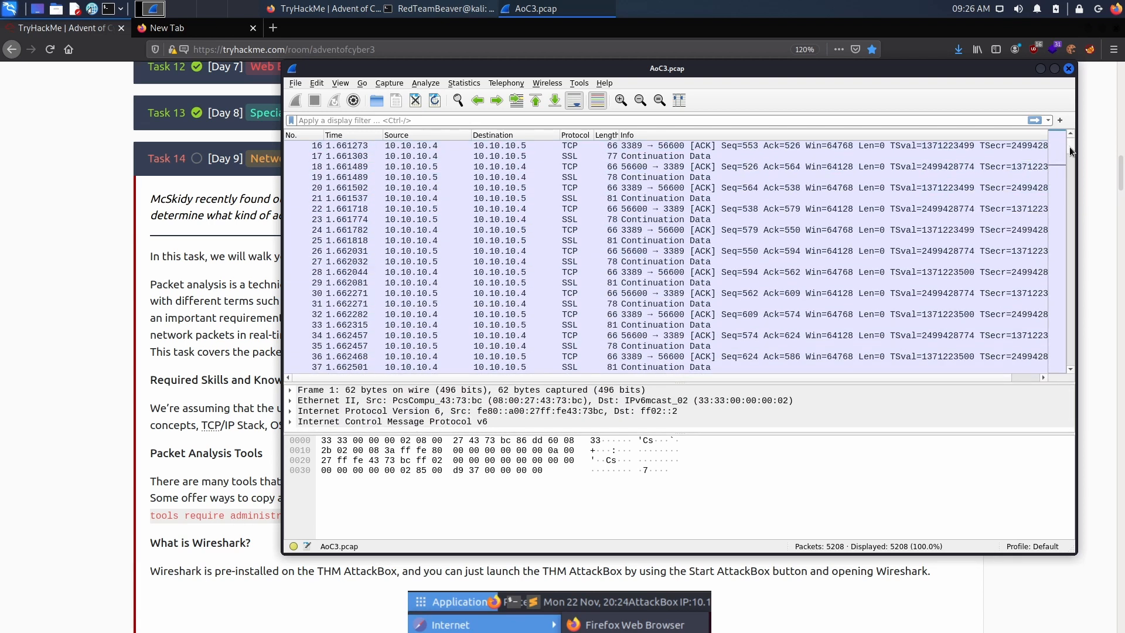
pyautogui.scroll(-3)
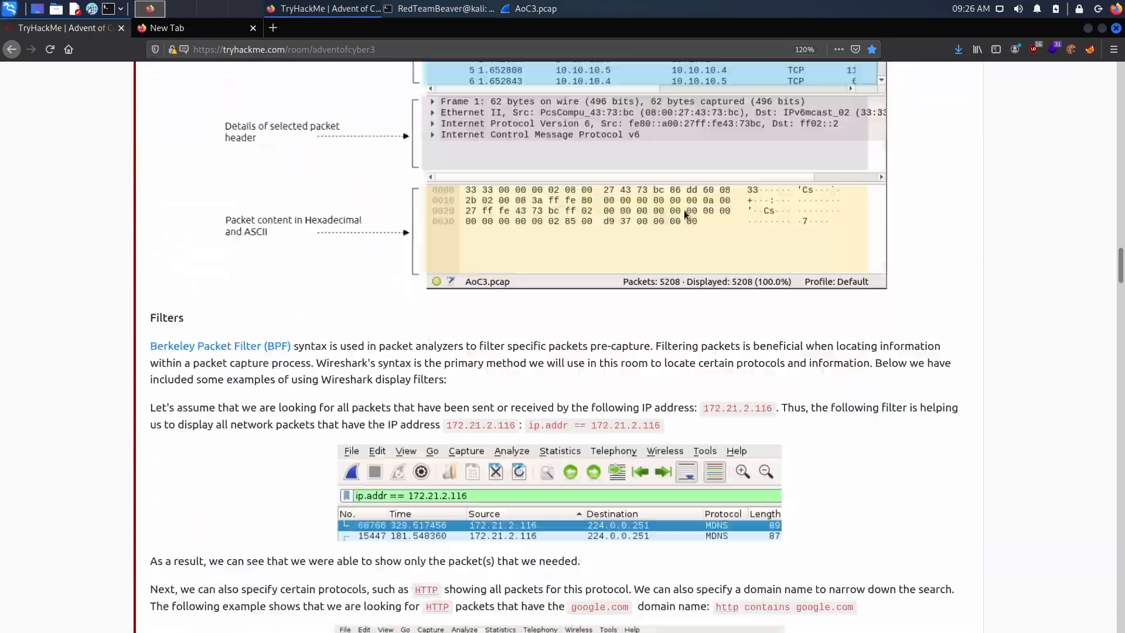
pyautogui.scroll(-3)
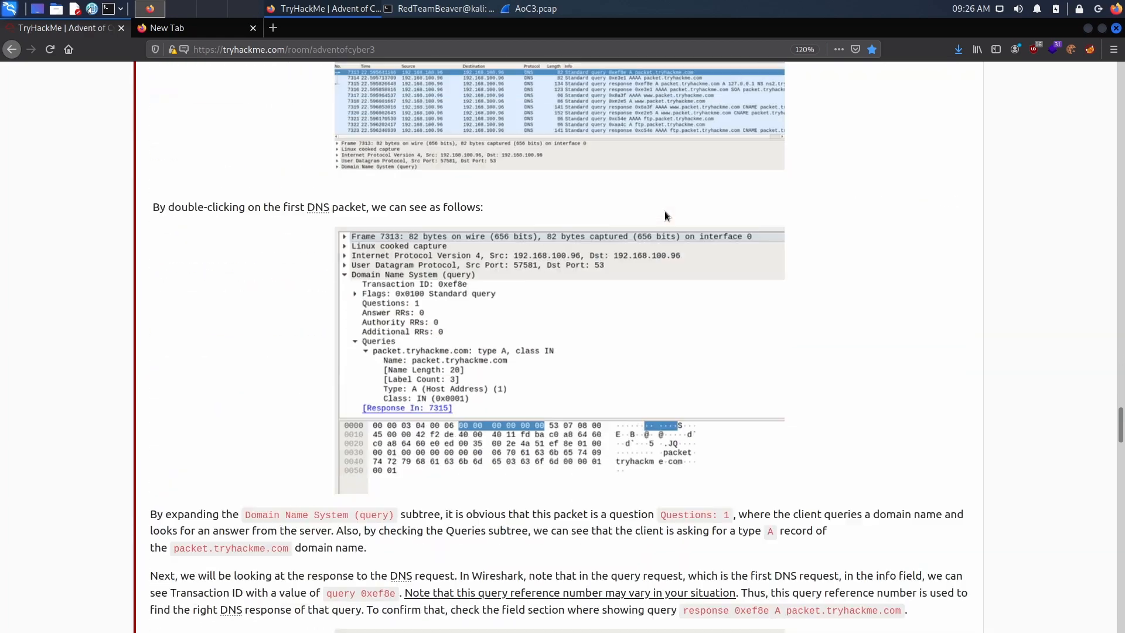
pyautogui.scroll(-3)
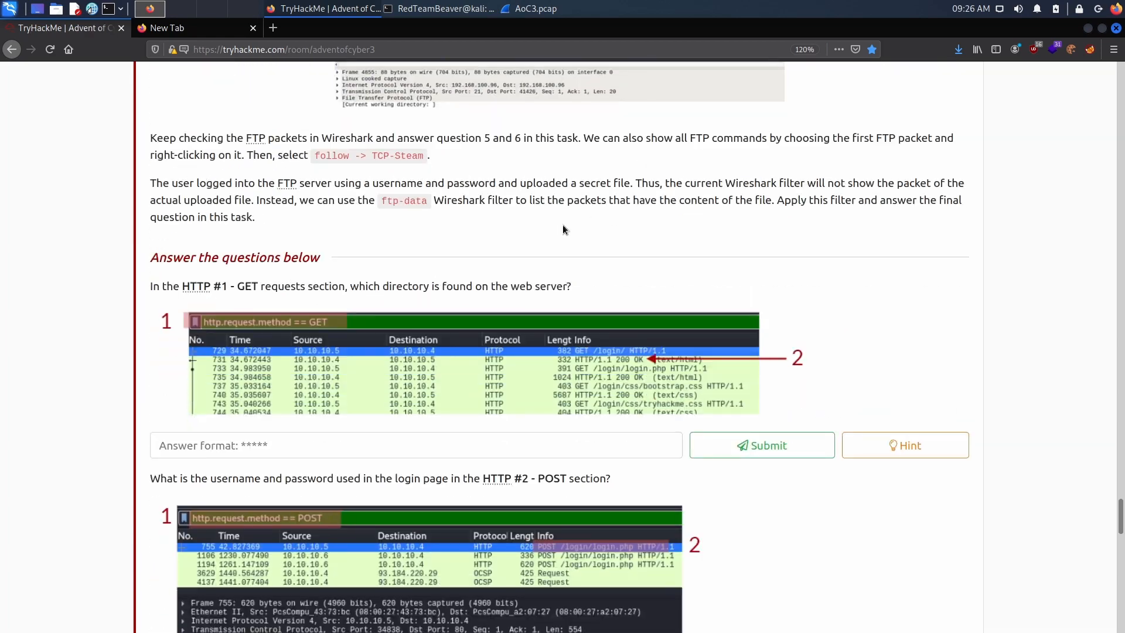
pyautogui.moveTo(338, 282)
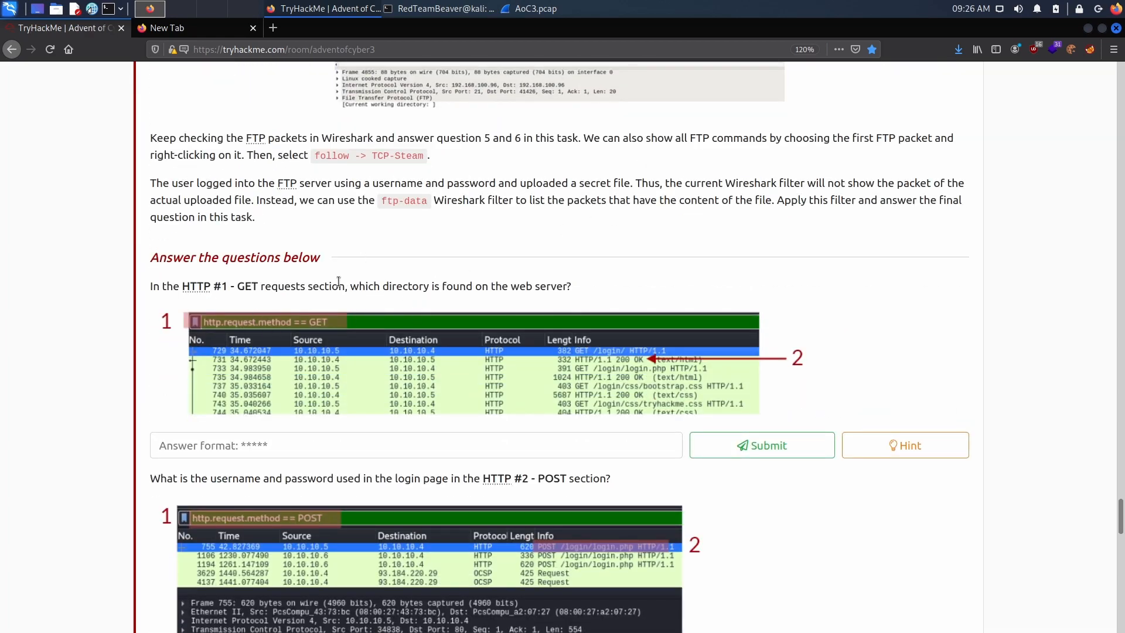
pyautogui.moveTo(242, 265)
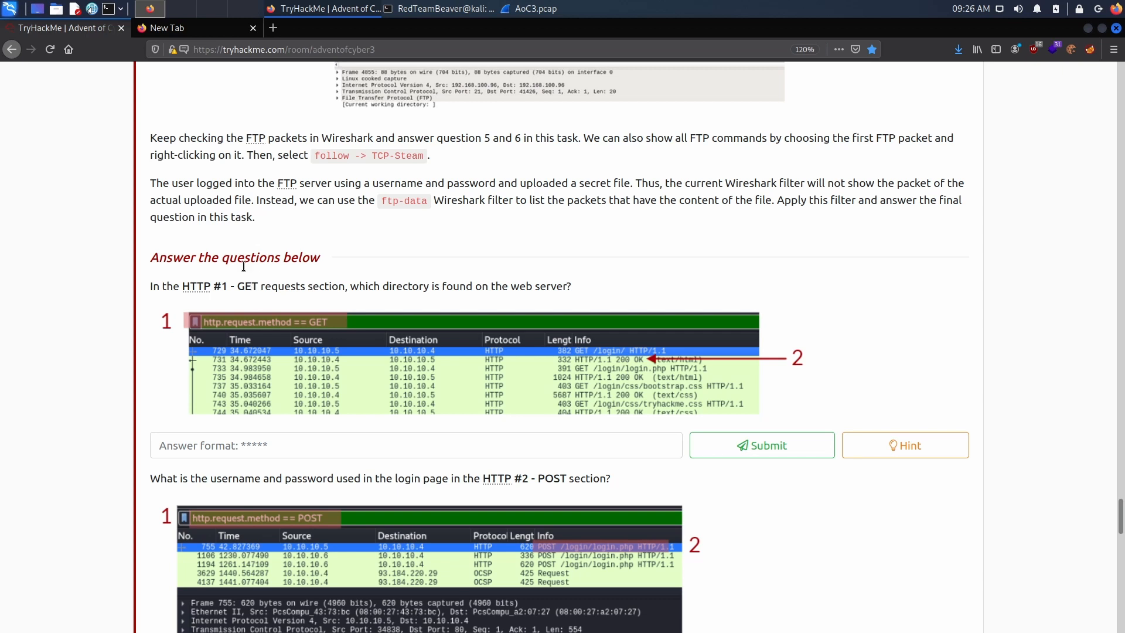
pyautogui.moveTo(425, 295)
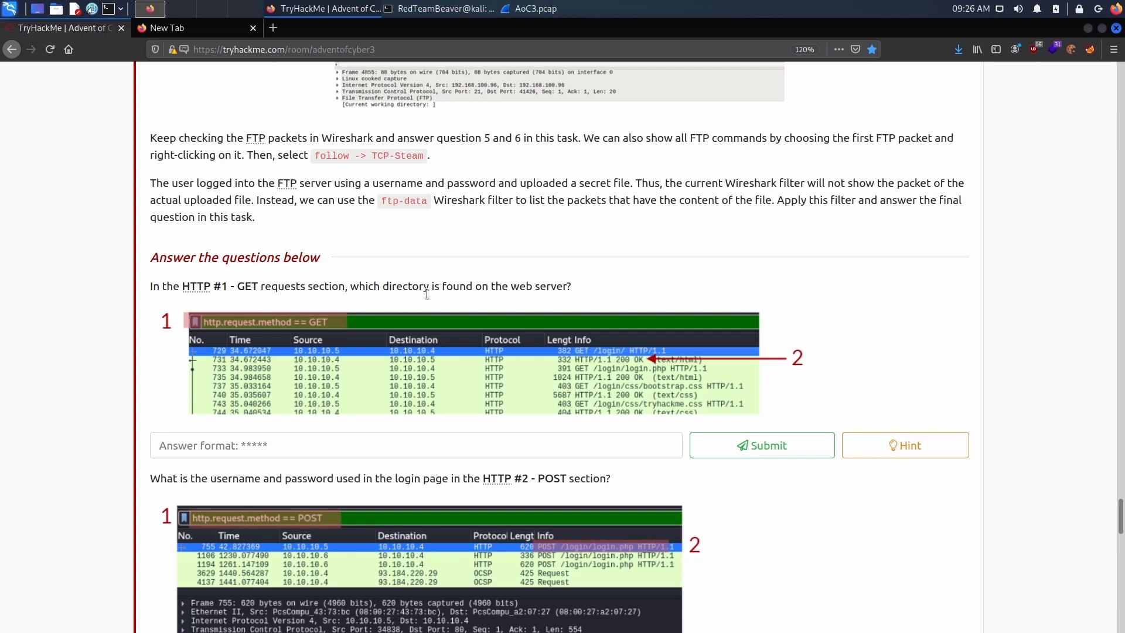
pyautogui.moveTo(622, 279)
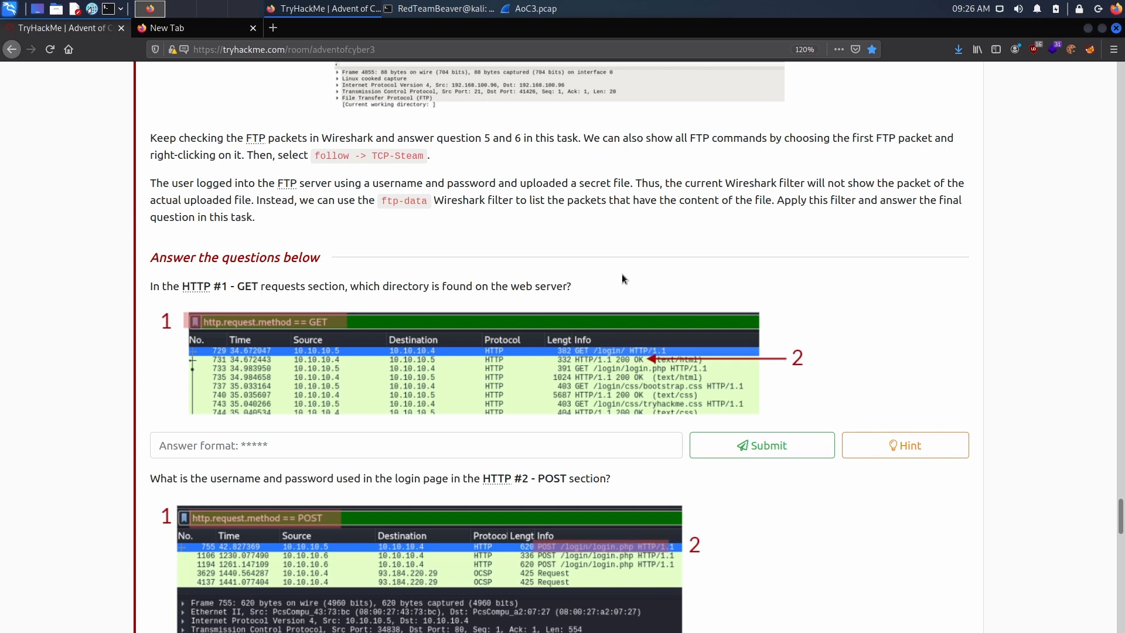
pyautogui.moveTo(314, 319)
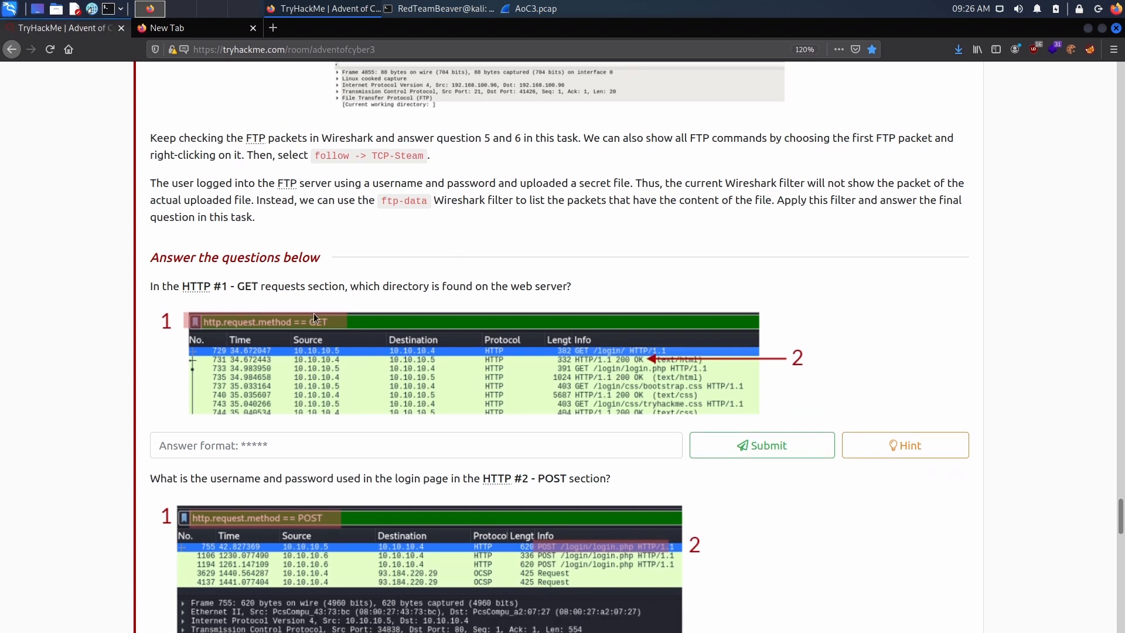
pyautogui.moveTo(322, 348)
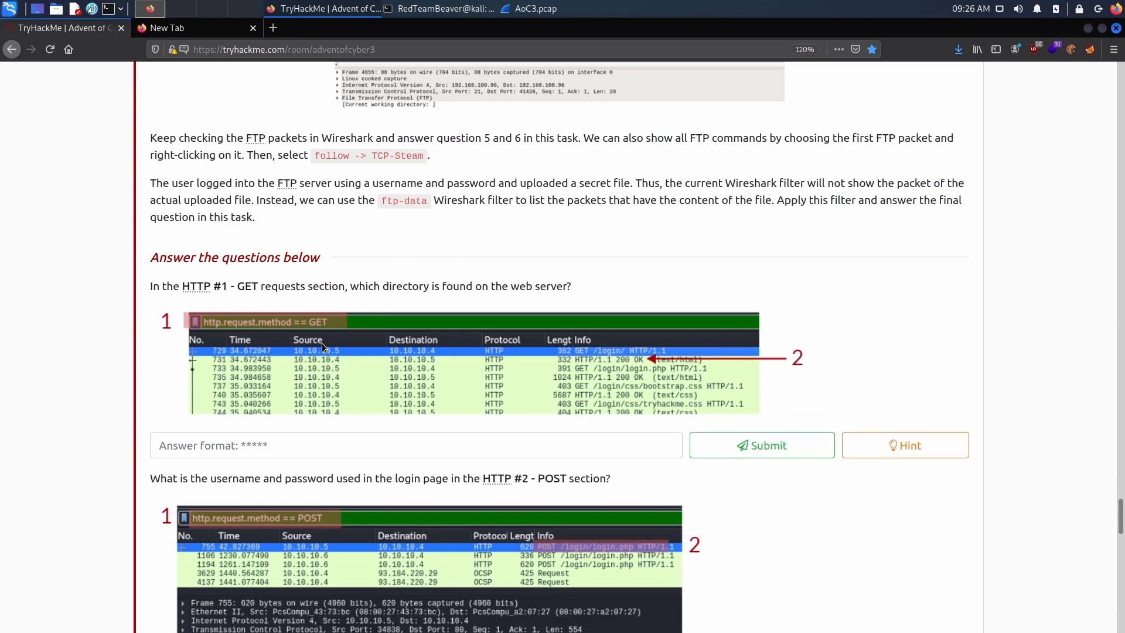
pyautogui.moveTo(194, 333)
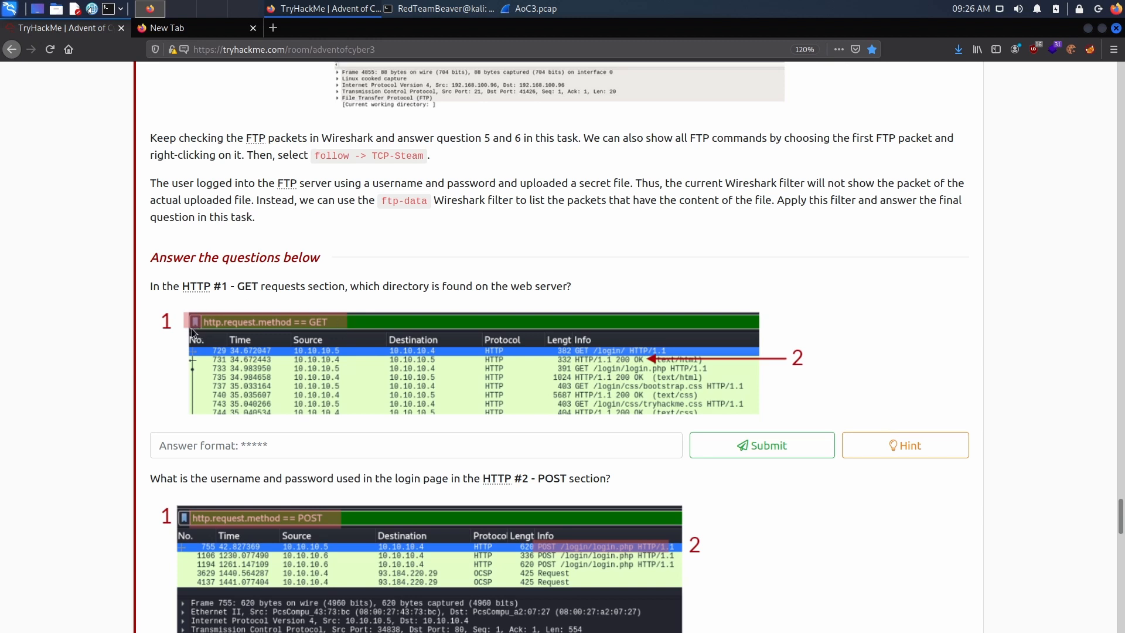
pyautogui.moveTo(271, 331)
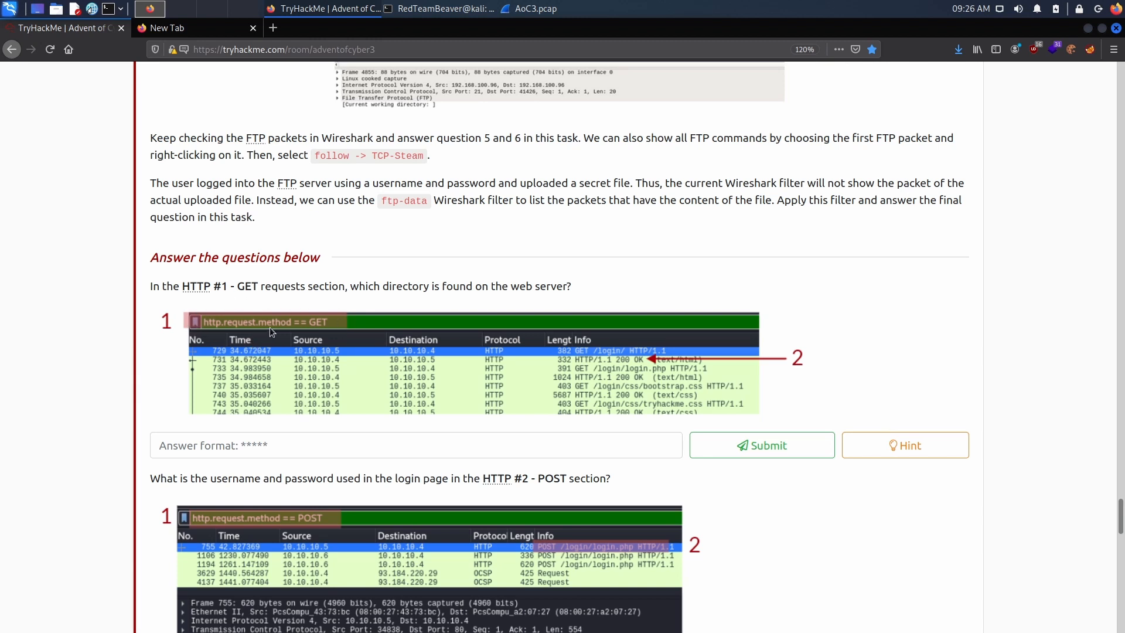
pyautogui.moveTo(434, 314)
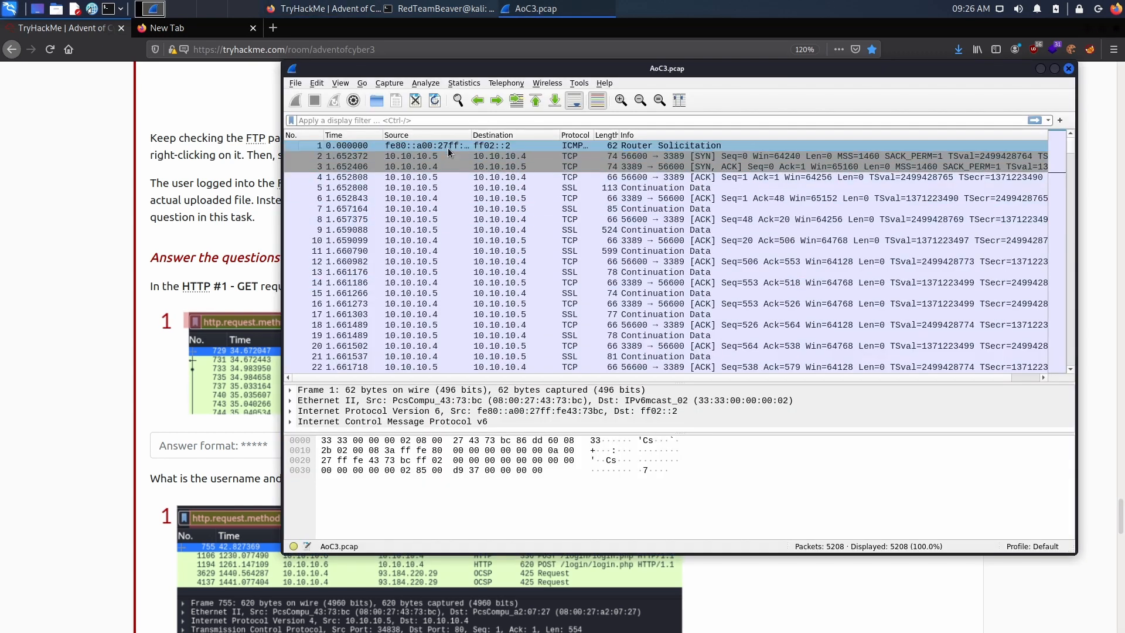
# Apply the http.request.method == GET filter and inspect requested directories such as /admin.
pyautogui.write('http')
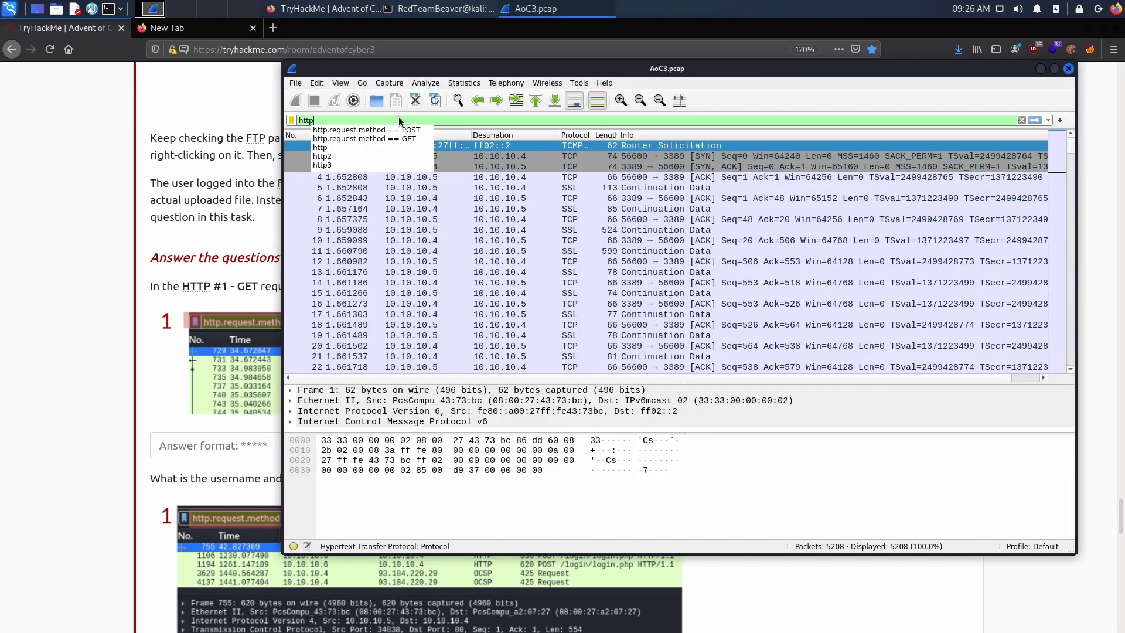
pyautogui.click(374, 138)
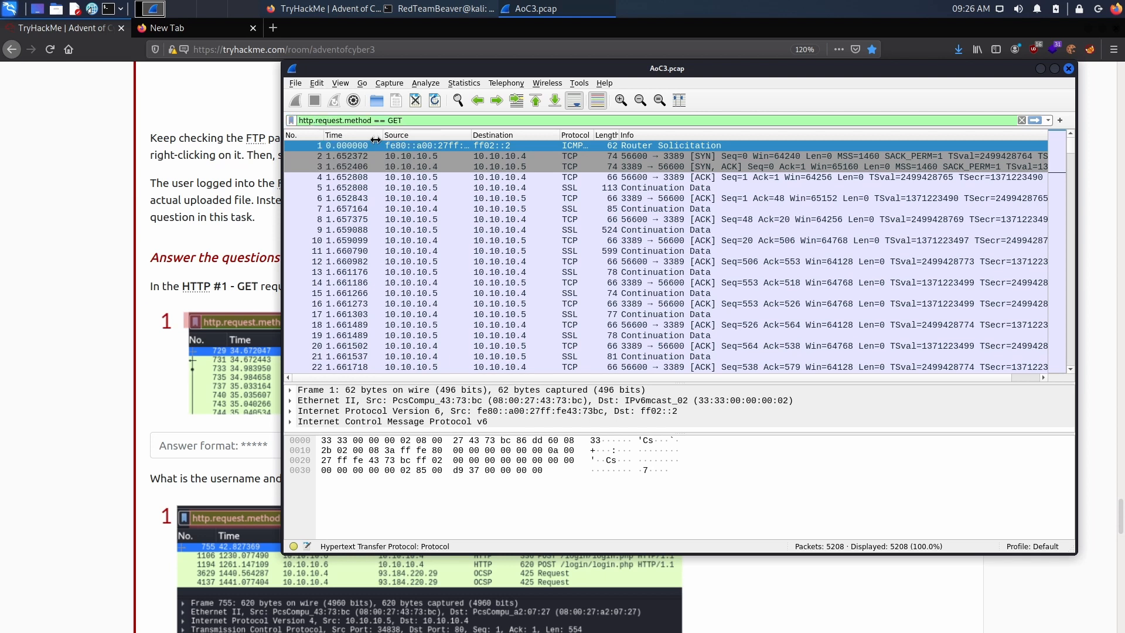
pyautogui.press('Return')
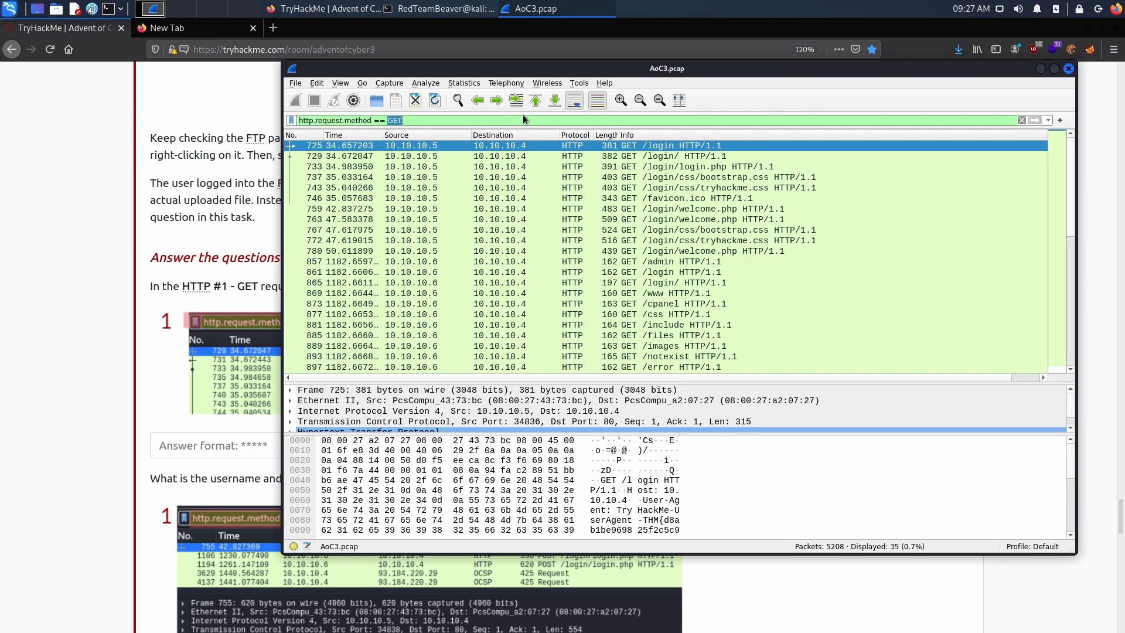
pyautogui.moveTo(525, 119)
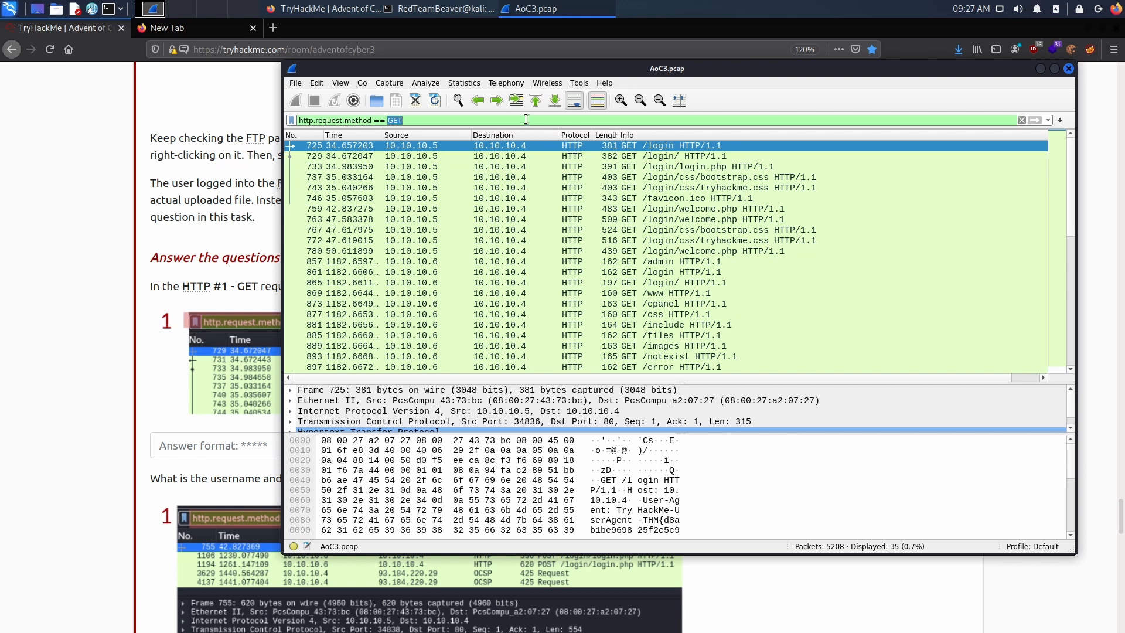
pyautogui.moveTo(392, 130)
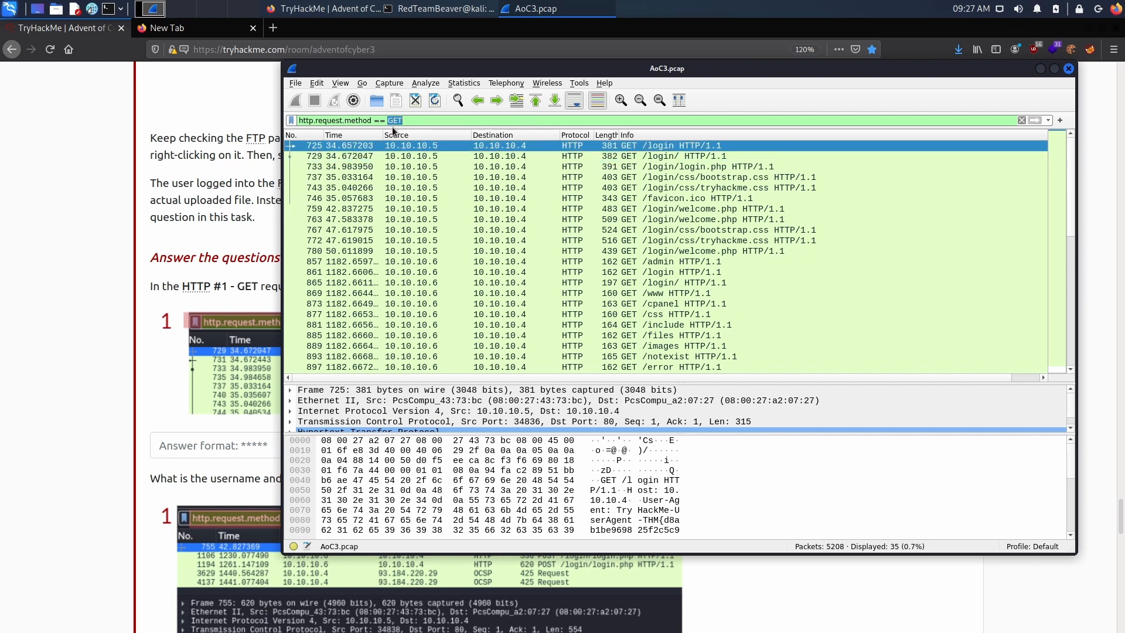
pyautogui.moveTo(452, 116)
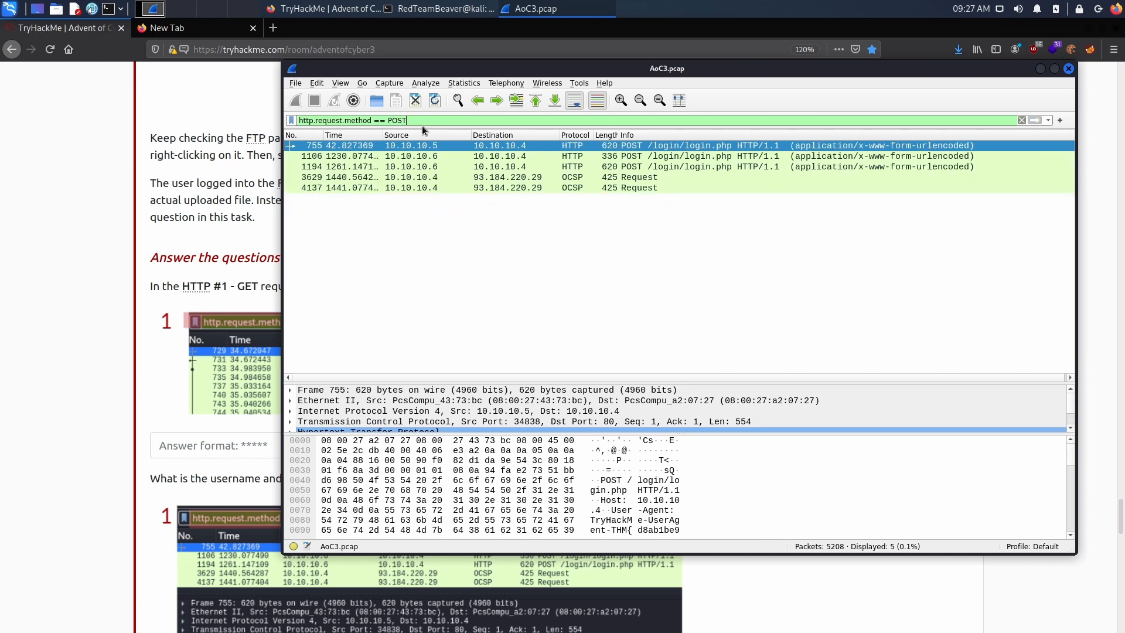
pyautogui.press('BackSpace')
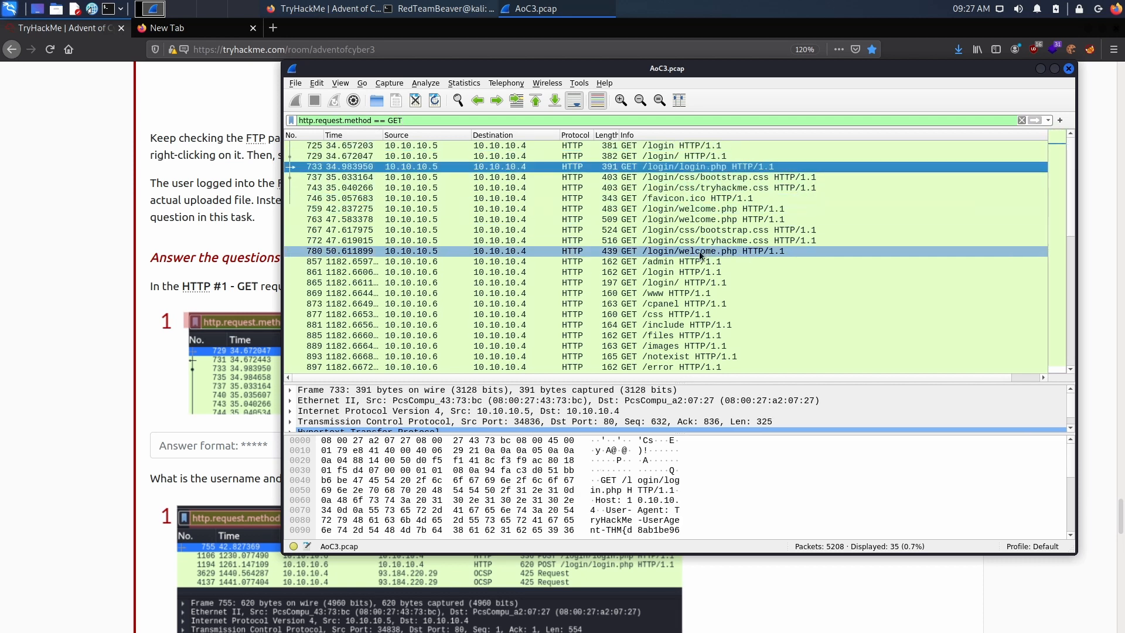
pyautogui.click(660, 261)
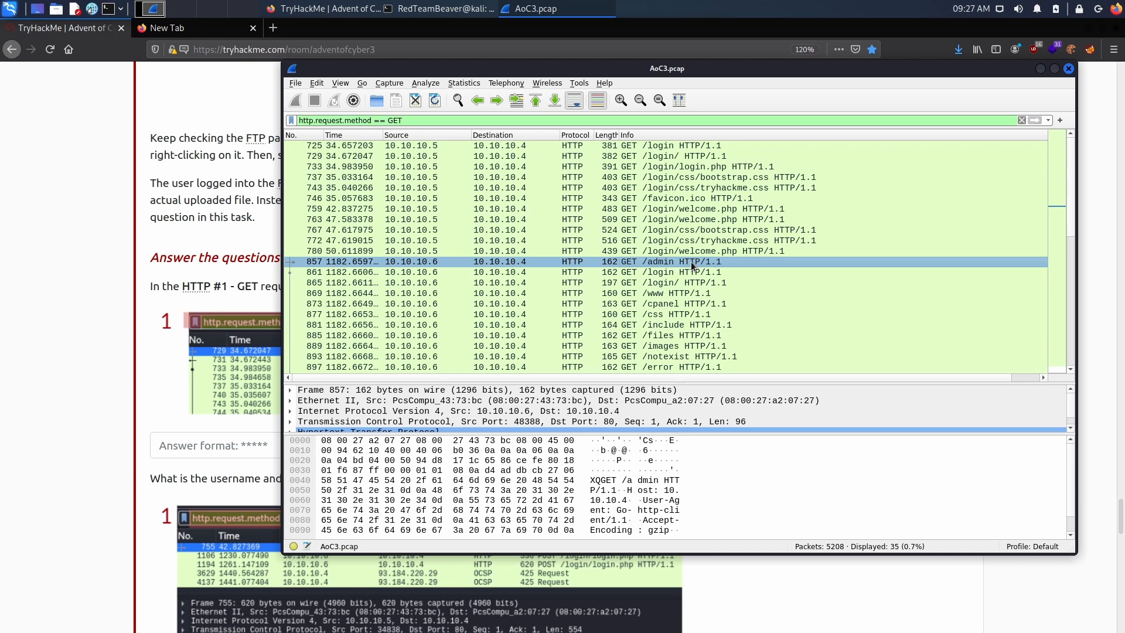
pyautogui.click(660, 304)
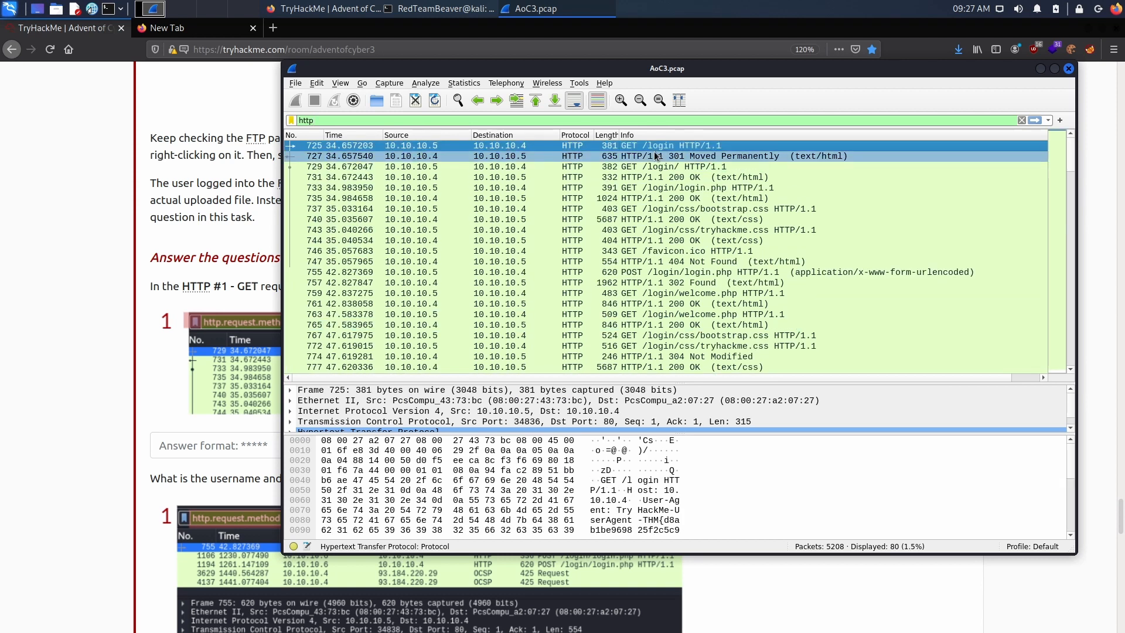
# Inspect the GET /login/ request (packet 729) and its 200 OK response (packet 731).
pyautogui.click(646, 167)
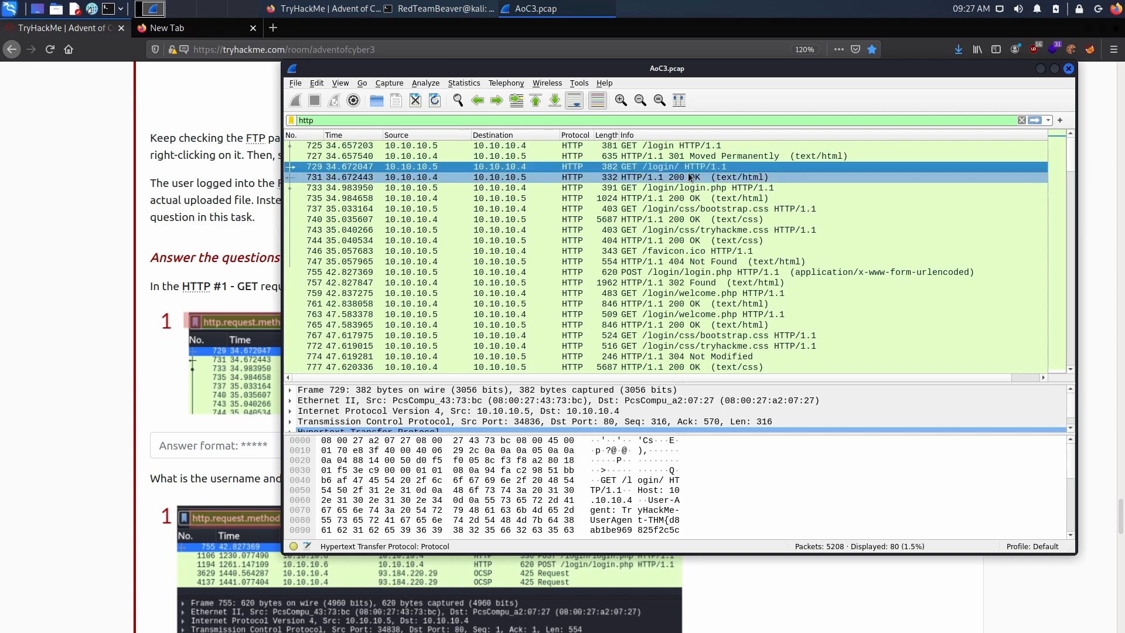
pyautogui.click(689, 178)
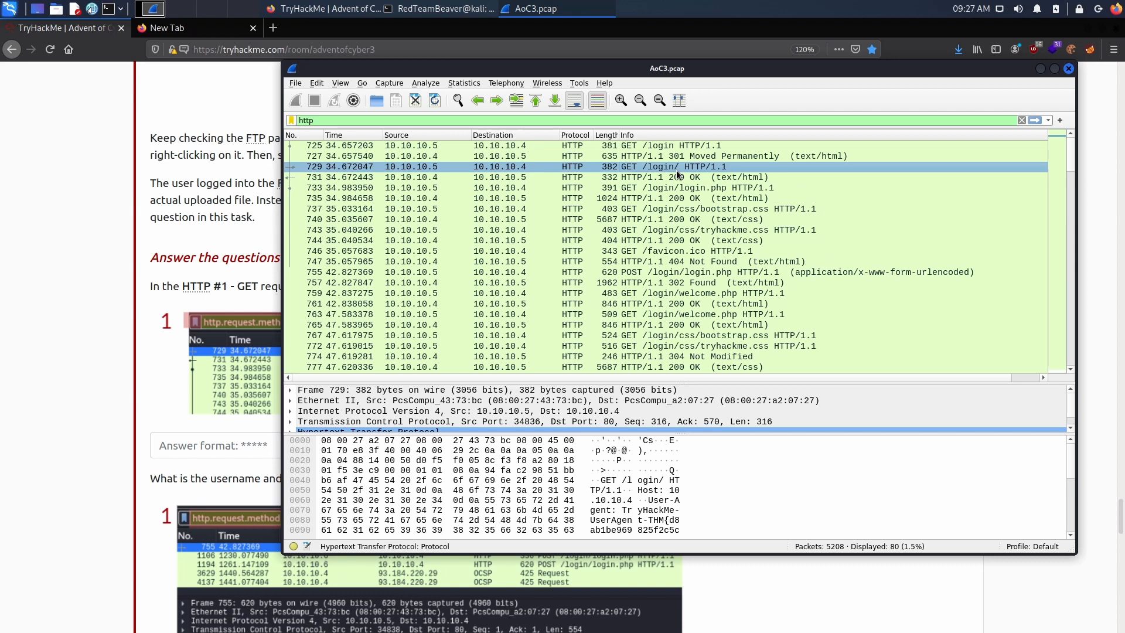
pyautogui.click(674, 177)
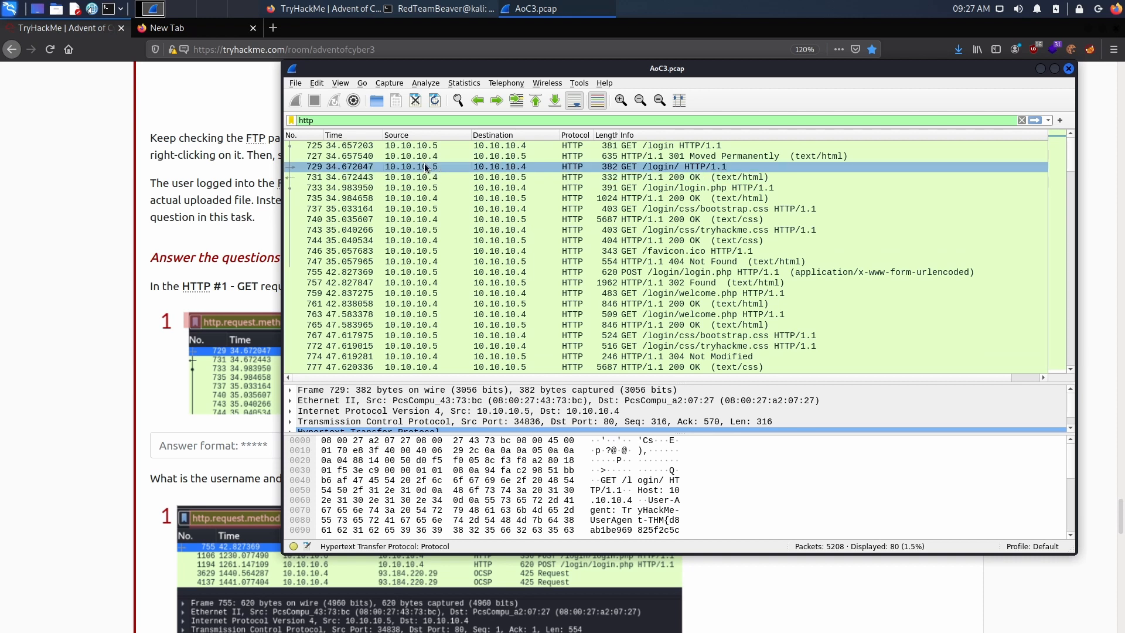
pyautogui.moveTo(439, 175)
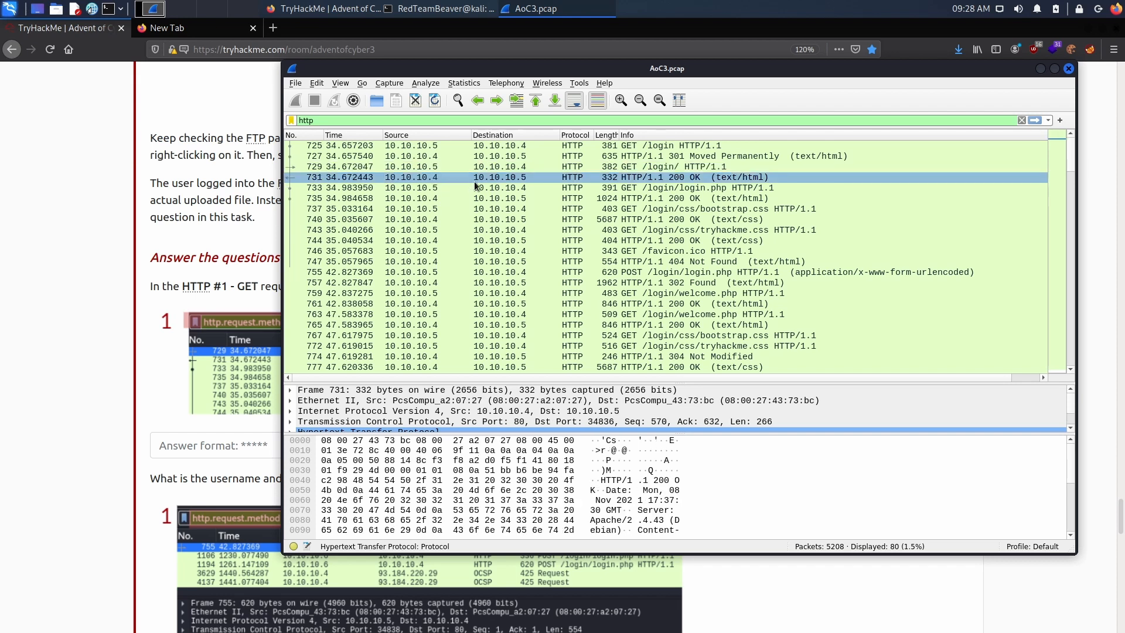
pyautogui.moveTo(659, 177)
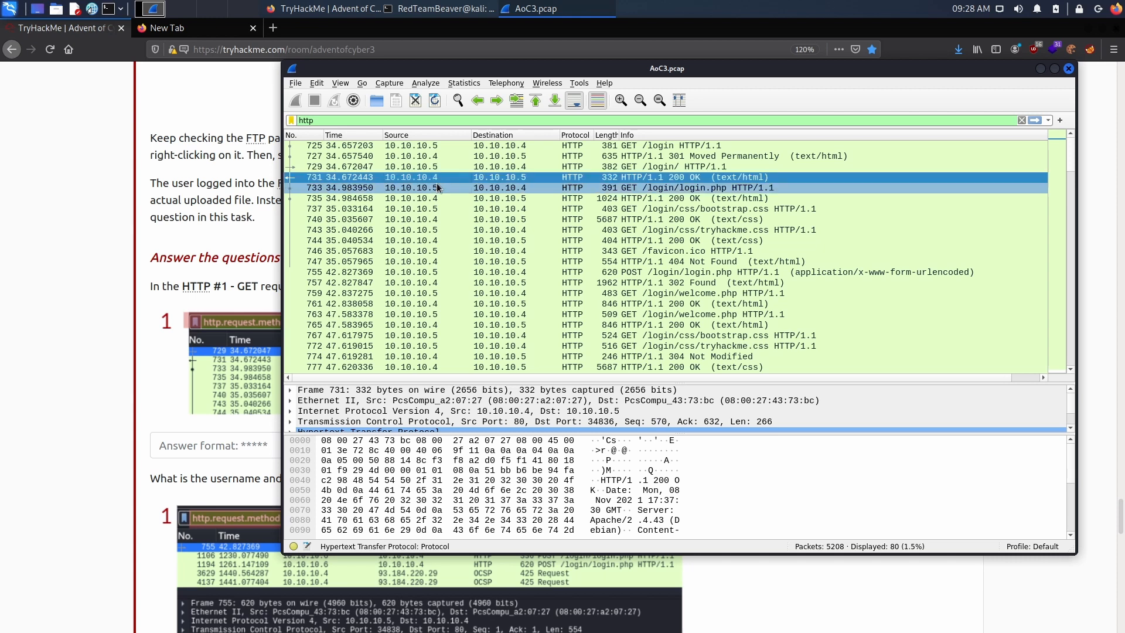
pyautogui.click(502, 177)
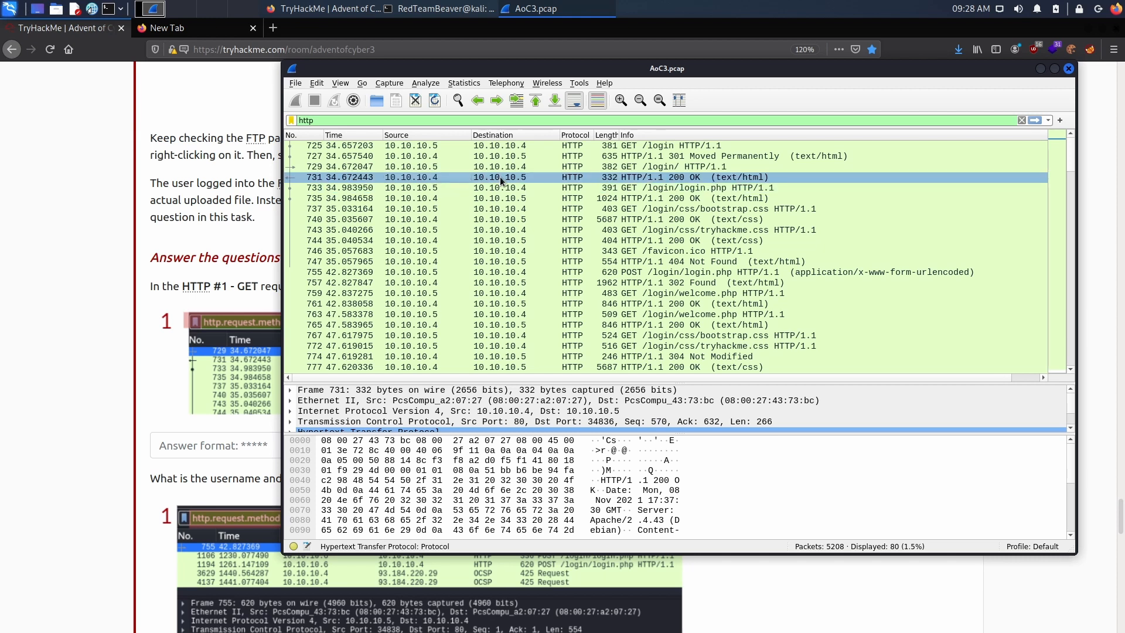
pyautogui.click(502, 166)
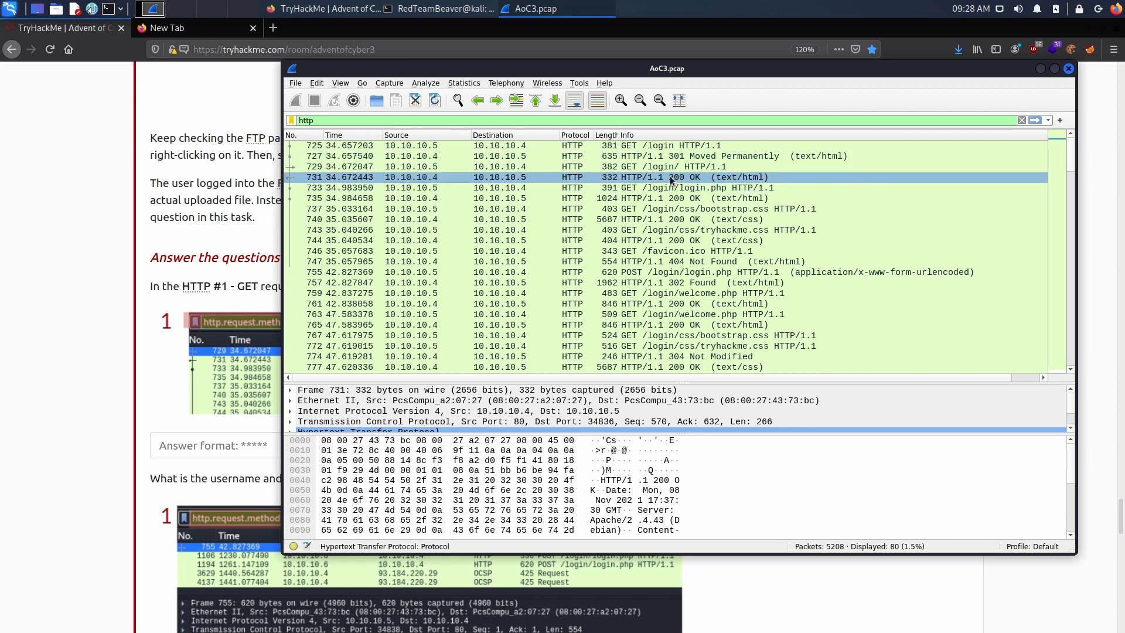
# Submit 'login' as the directory answer and scroll to the POST credentials question.
pyautogui.click(1041, 68)
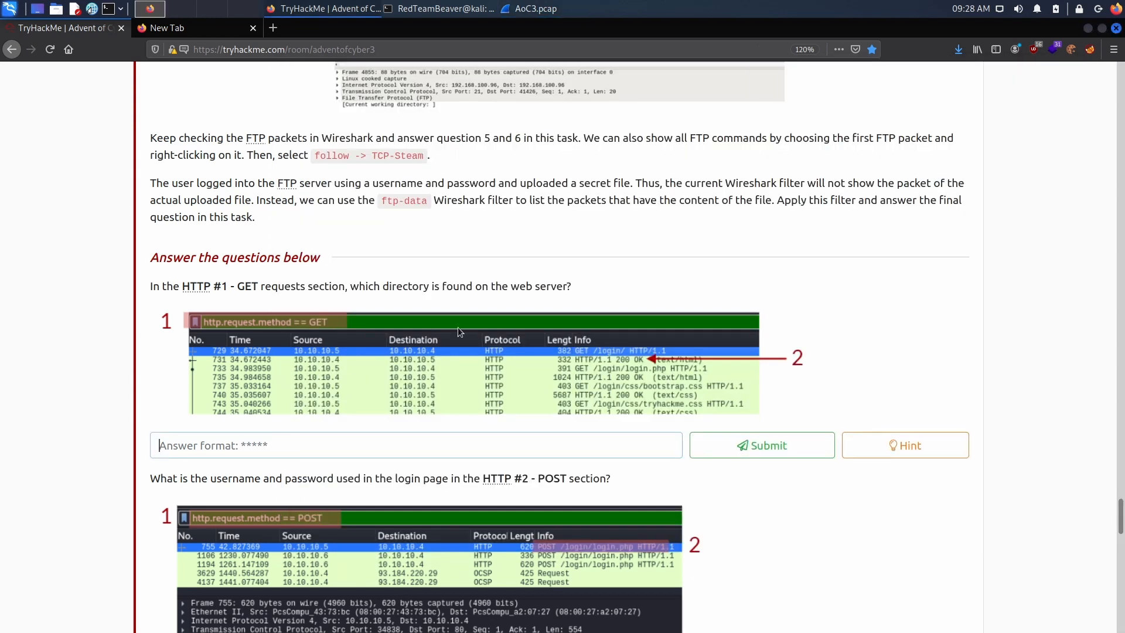
pyautogui.moveTo(514, 305)
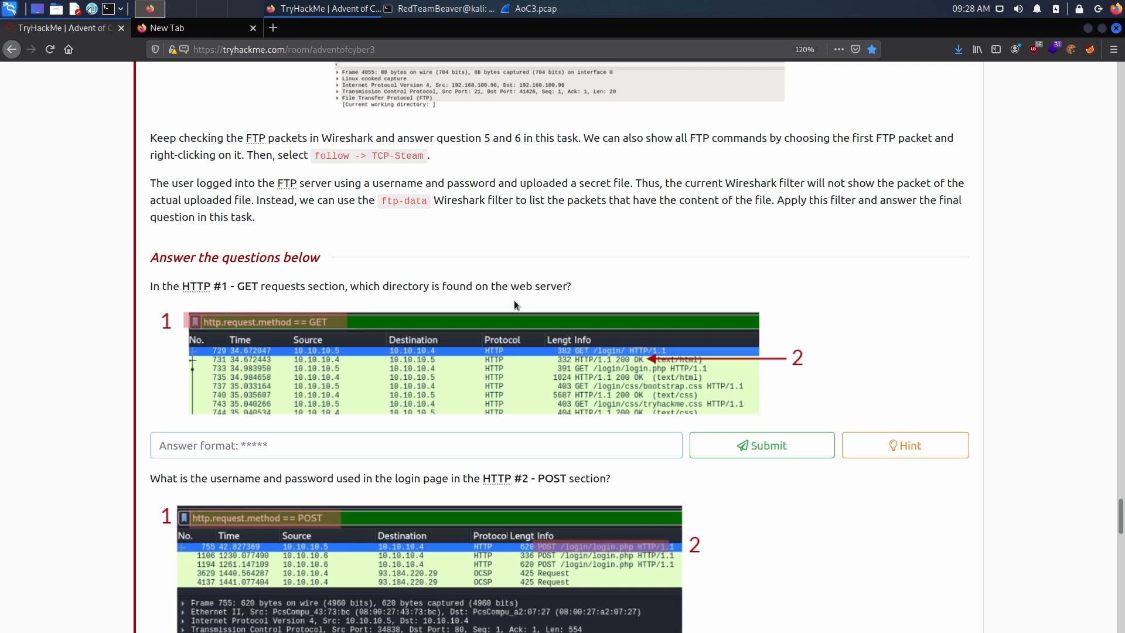
pyautogui.click(761, 445)
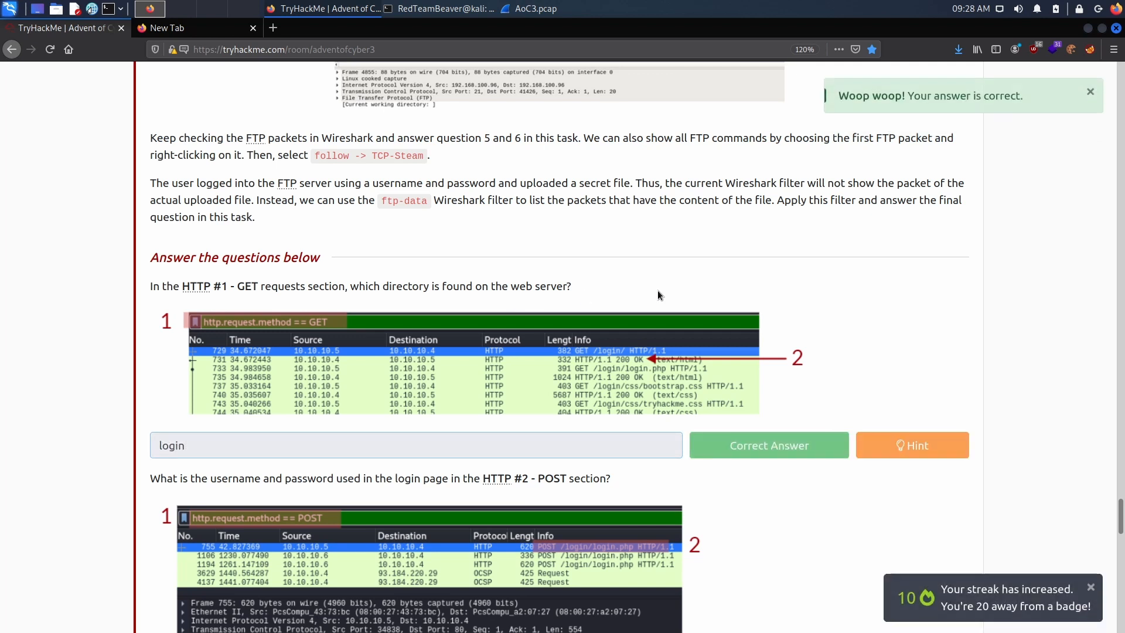
pyautogui.scroll(-3)
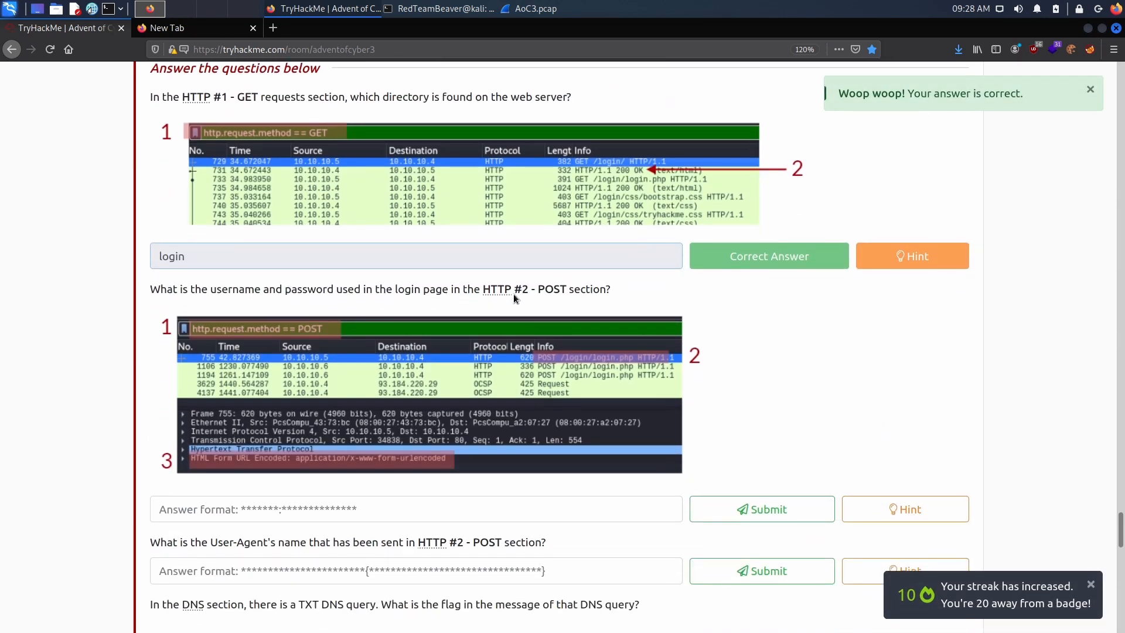
pyautogui.scroll(-3)
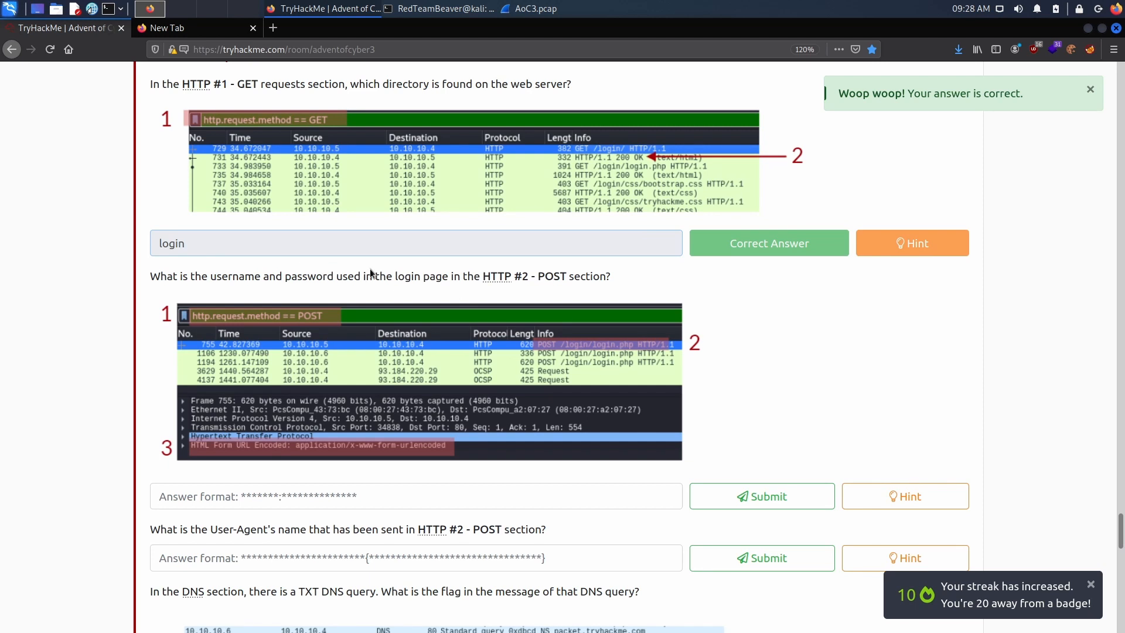
pyautogui.moveTo(580, 293)
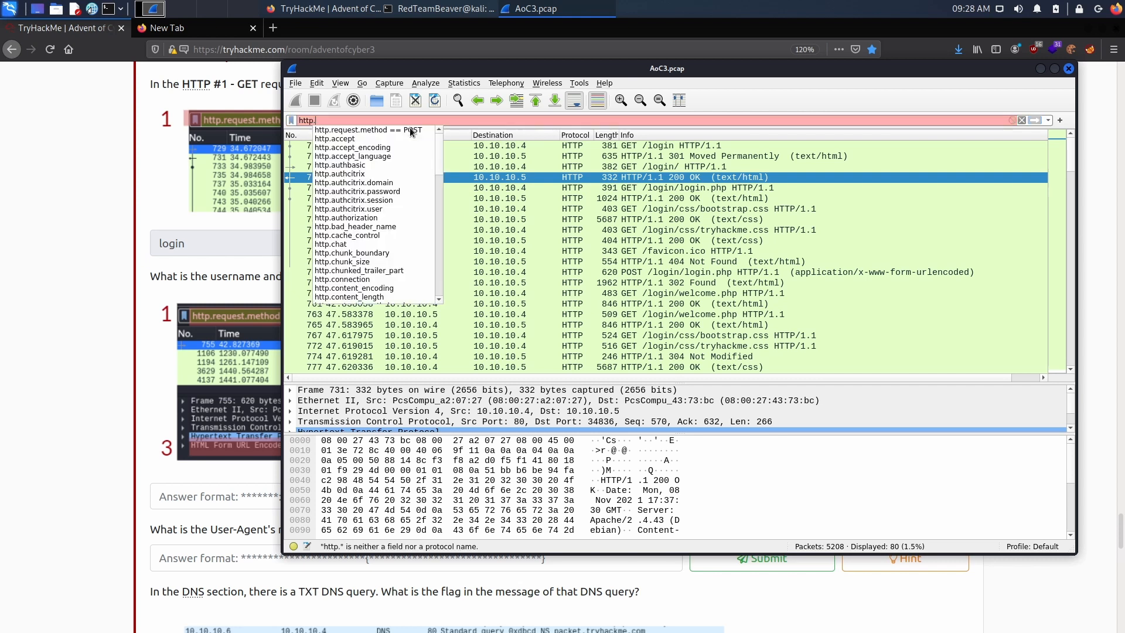
pyautogui.moveTo(329, 137)
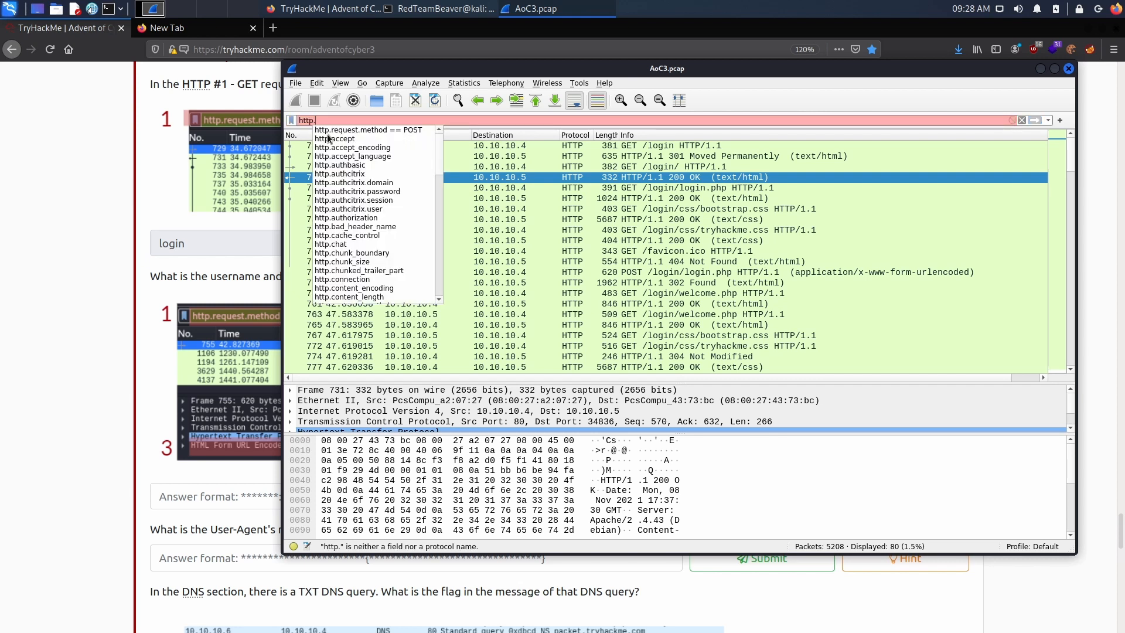
# Apply the http.request.method == POST filter, leaving five packets, and enlarge the details pane.
pyautogui.click(368, 130)
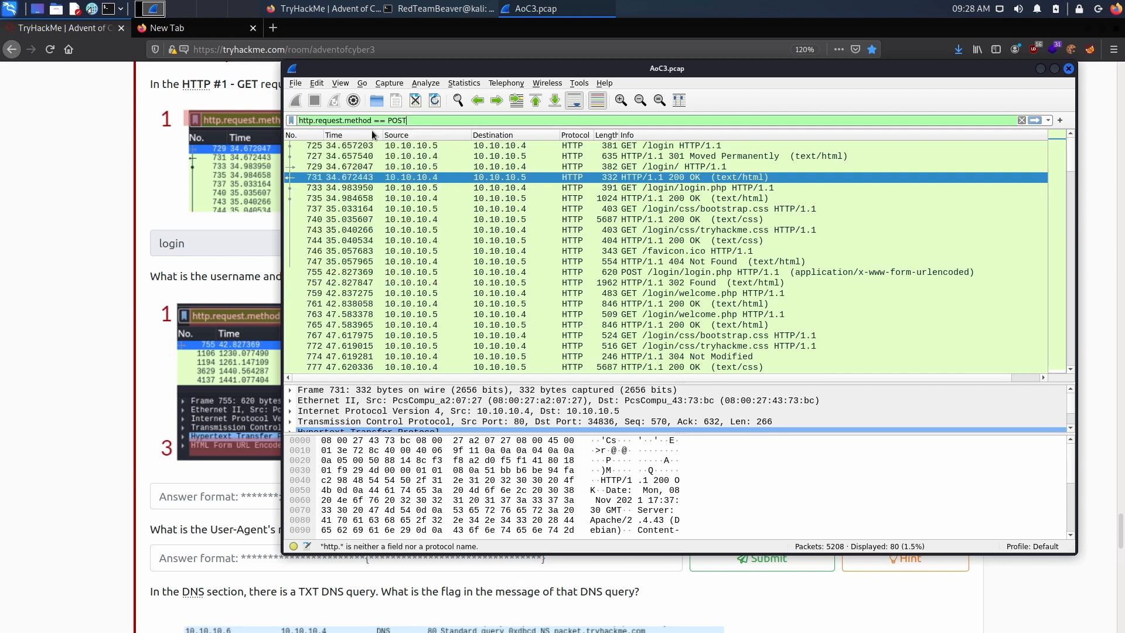
pyautogui.press('Return')
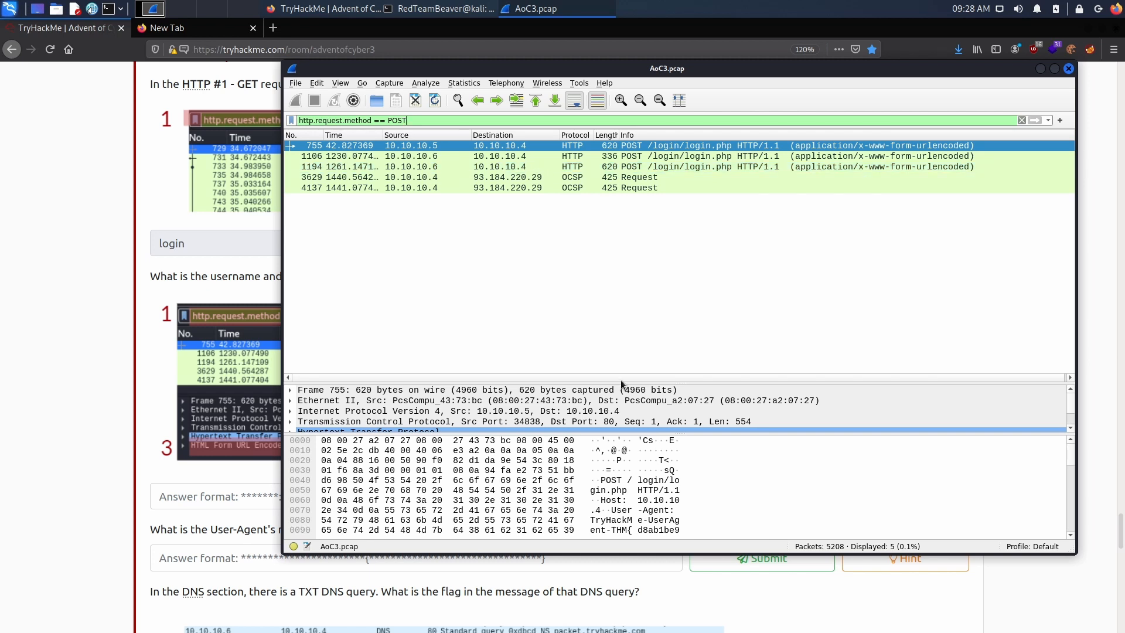
pyautogui.click(373, 424)
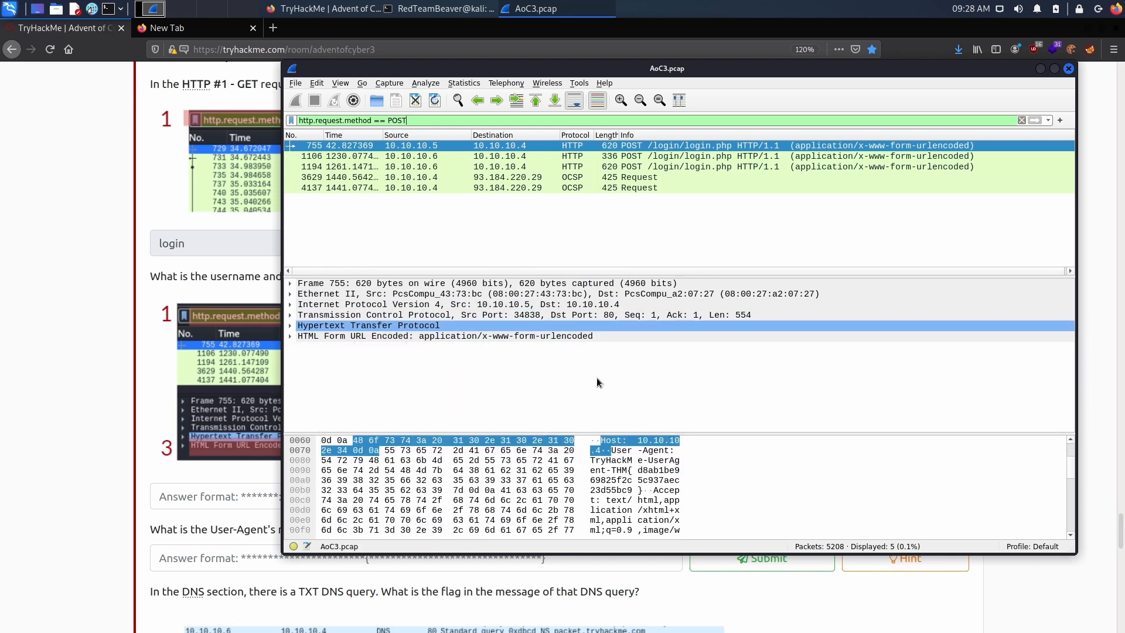
pyautogui.click(646, 156)
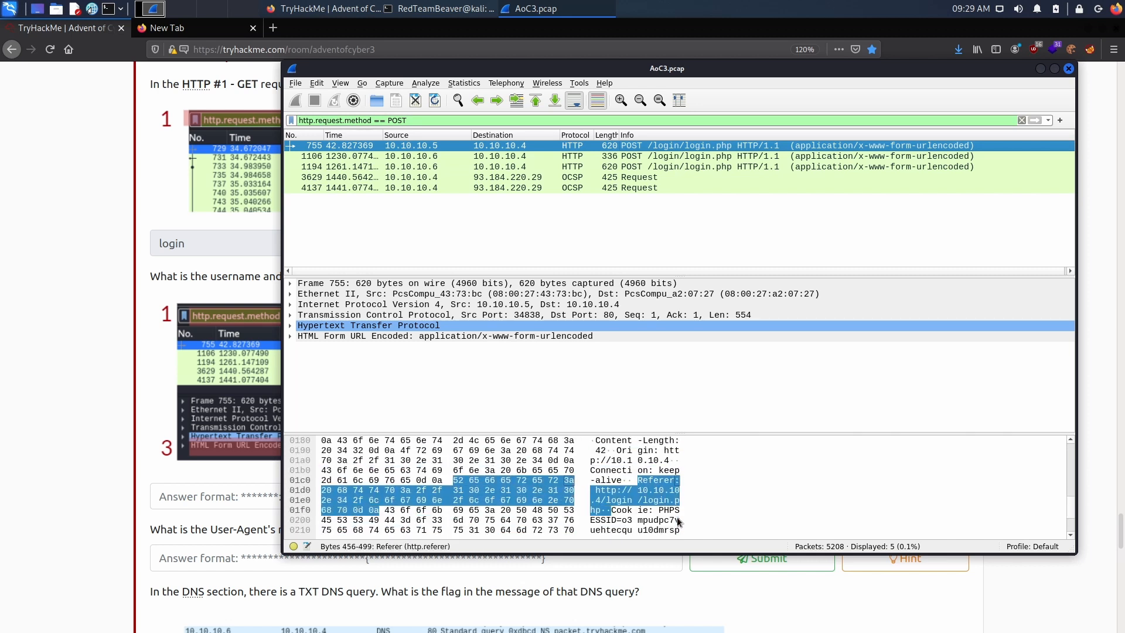
pyautogui.click(292, 325)
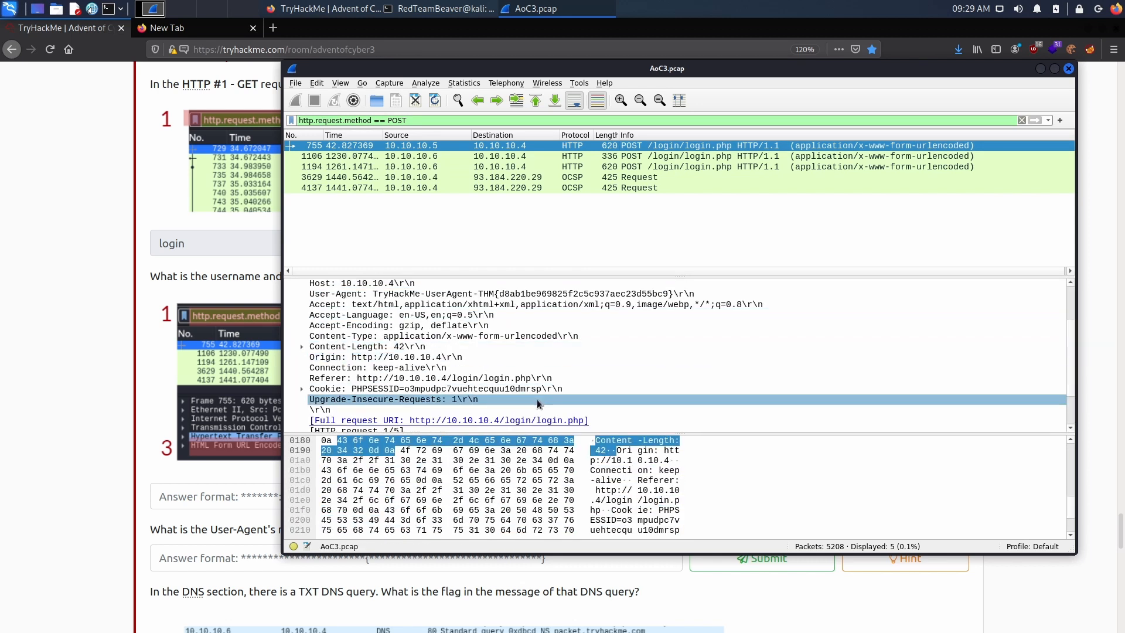
pyautogui.scroll(-3)
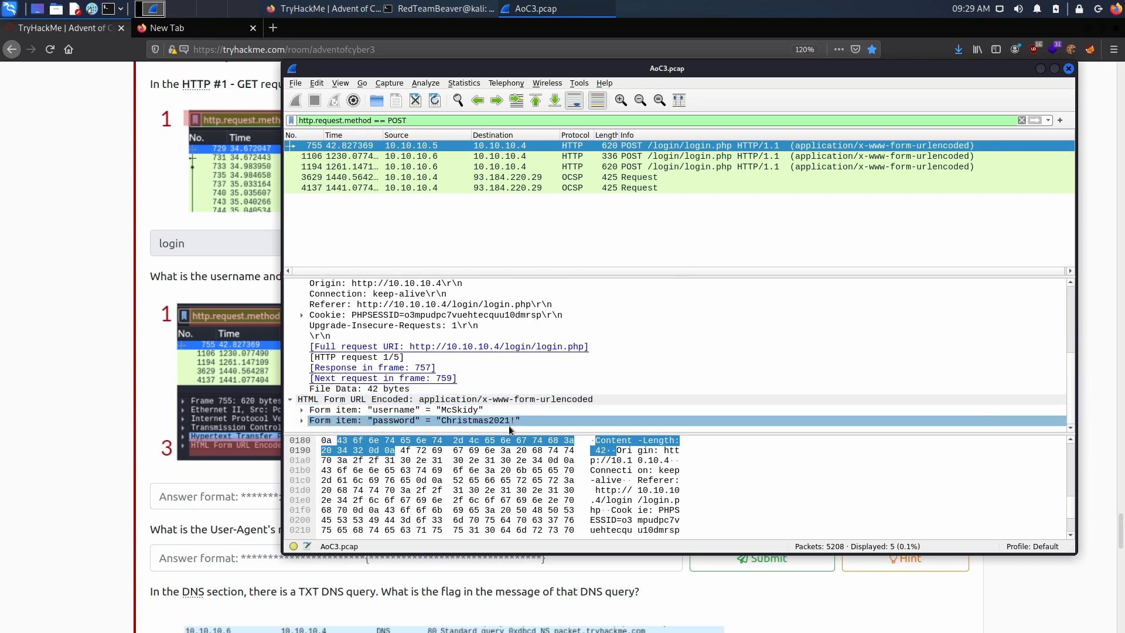
pyautogui.click(646, 166)
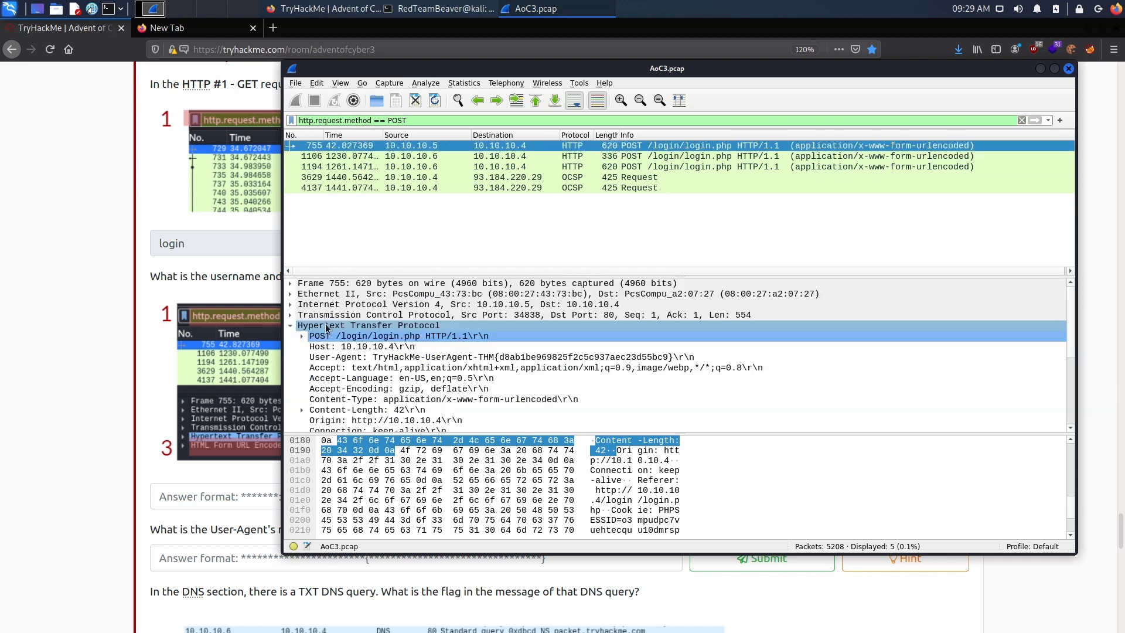
pyautogui.click(291, 325)
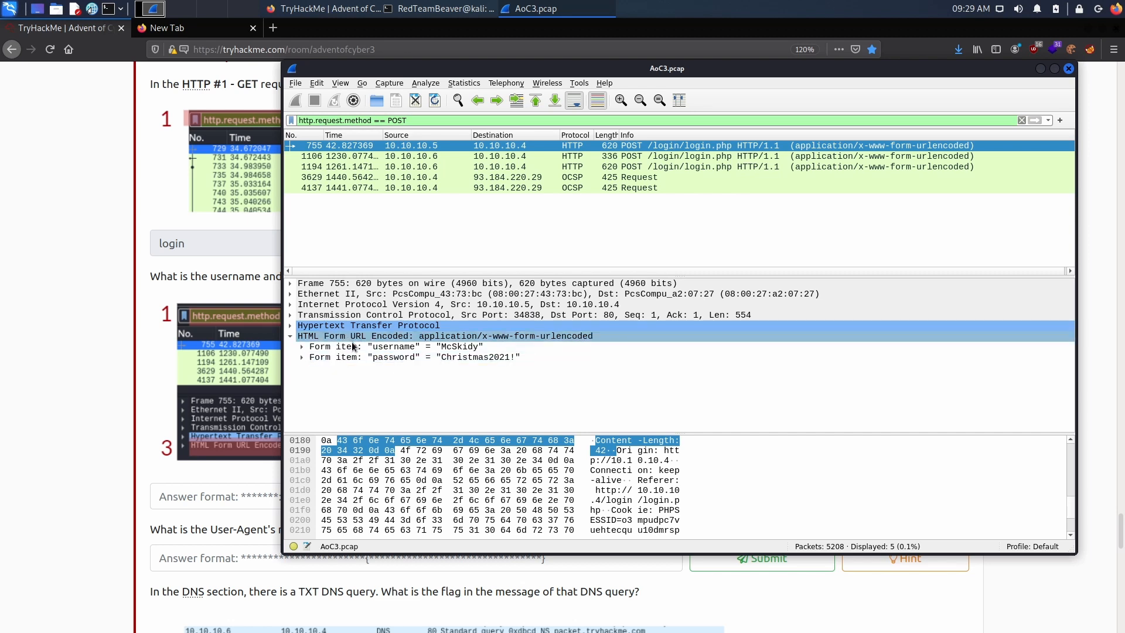
pyautogui.click(393, 346)
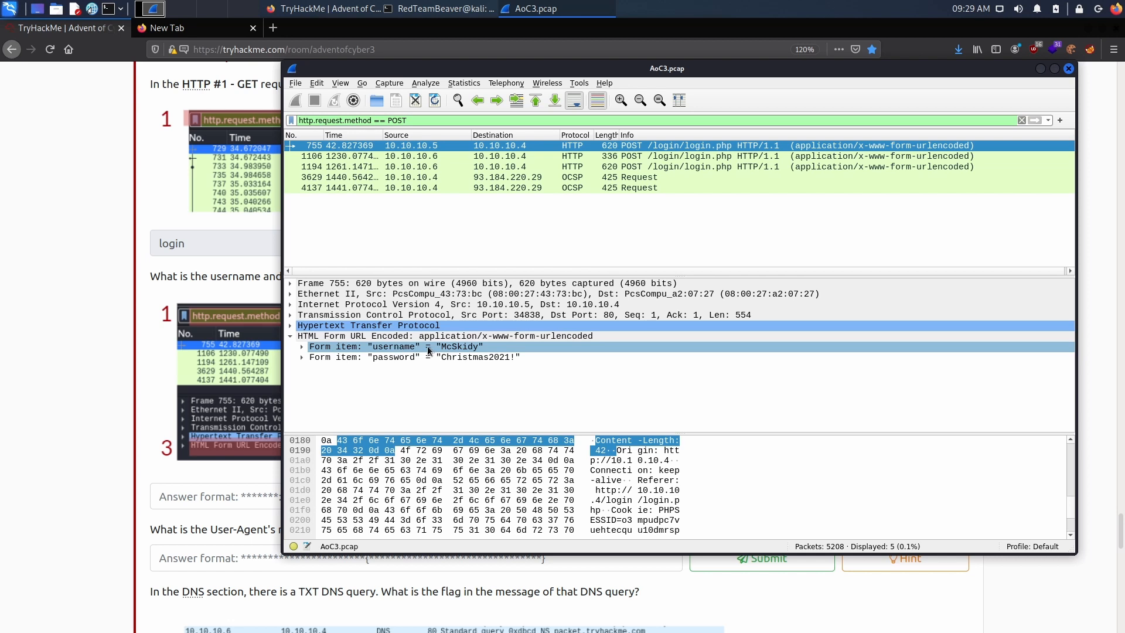
pyautogui.click(394, 346)
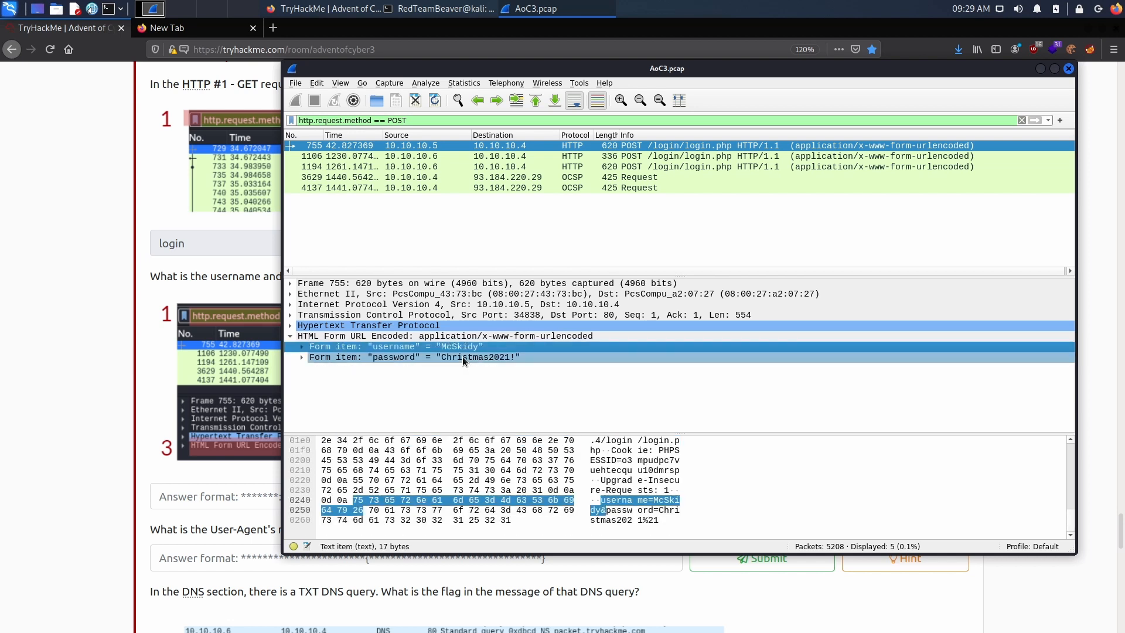
pyautogui.click(302, 347)
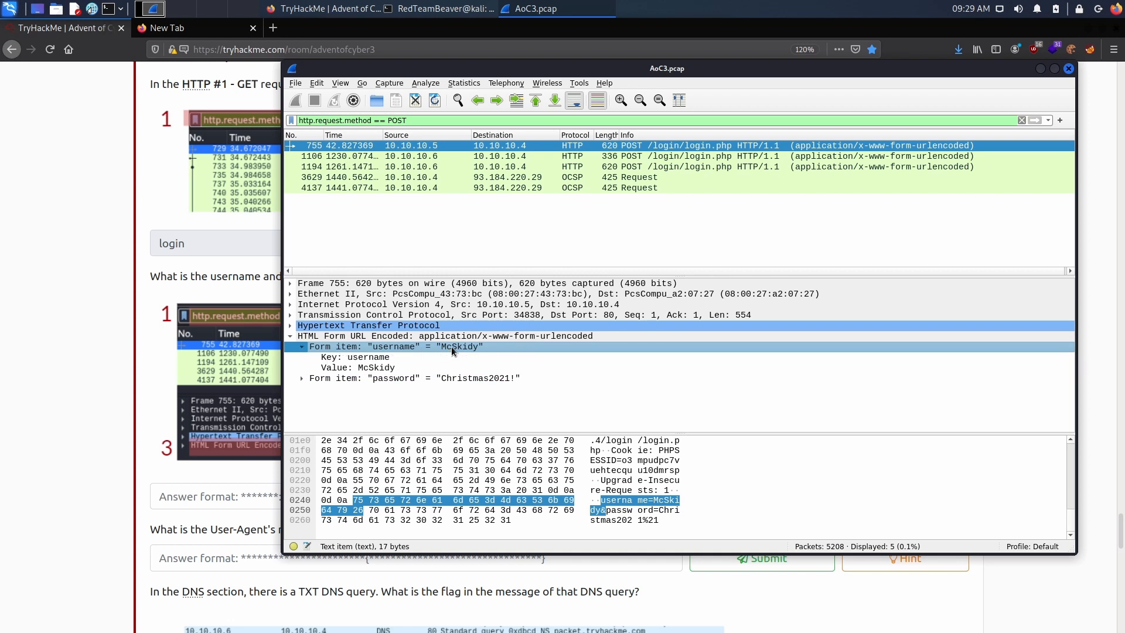
pyautogui.click(352, 368)
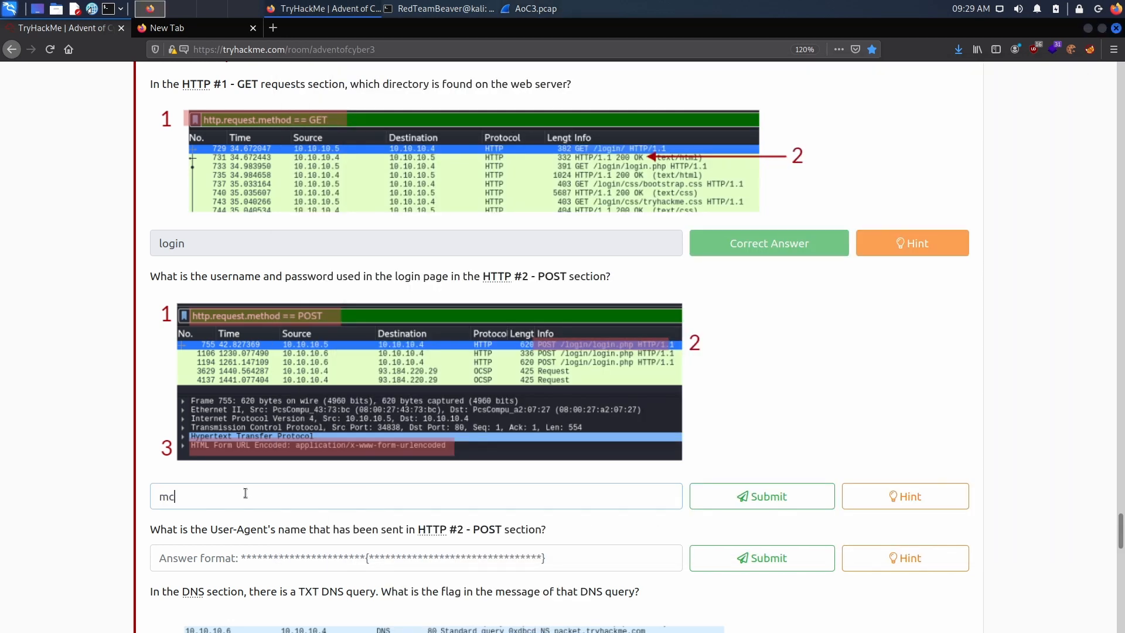
pyautogui.write('McSkidy')
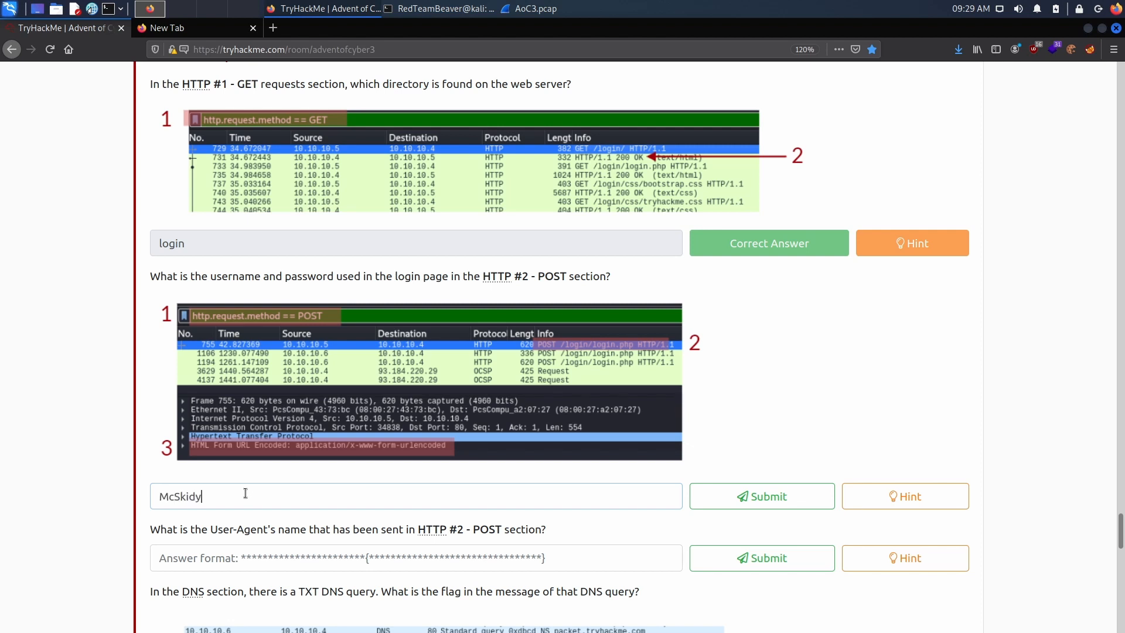
pyautogui.click(534, 8)
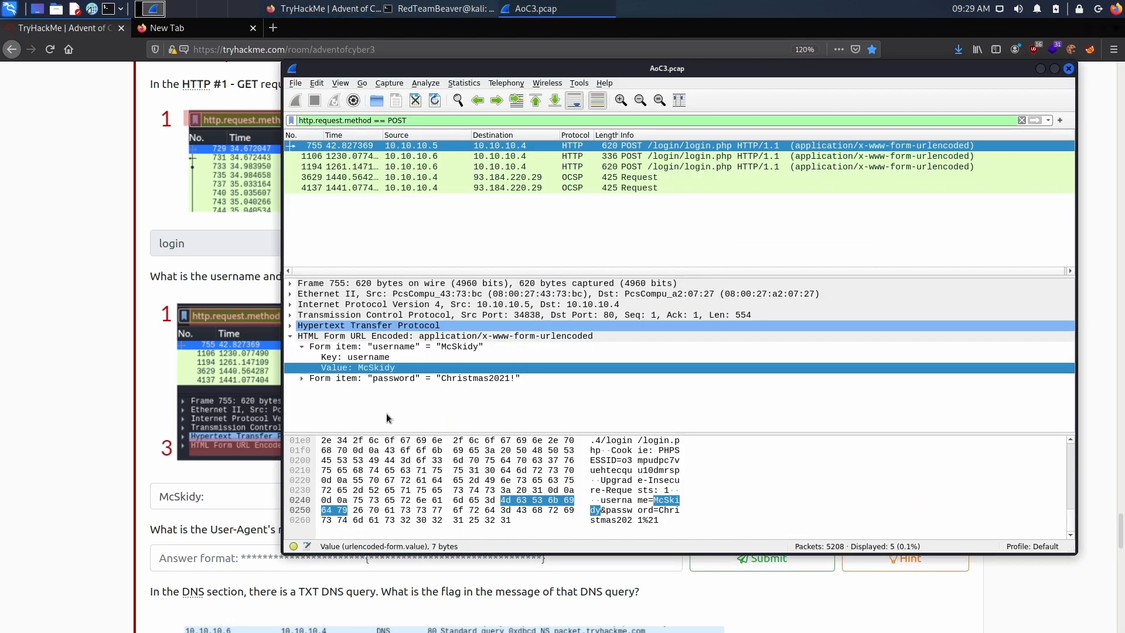
pyautogui.write('McSkidy:Christmas2021!')
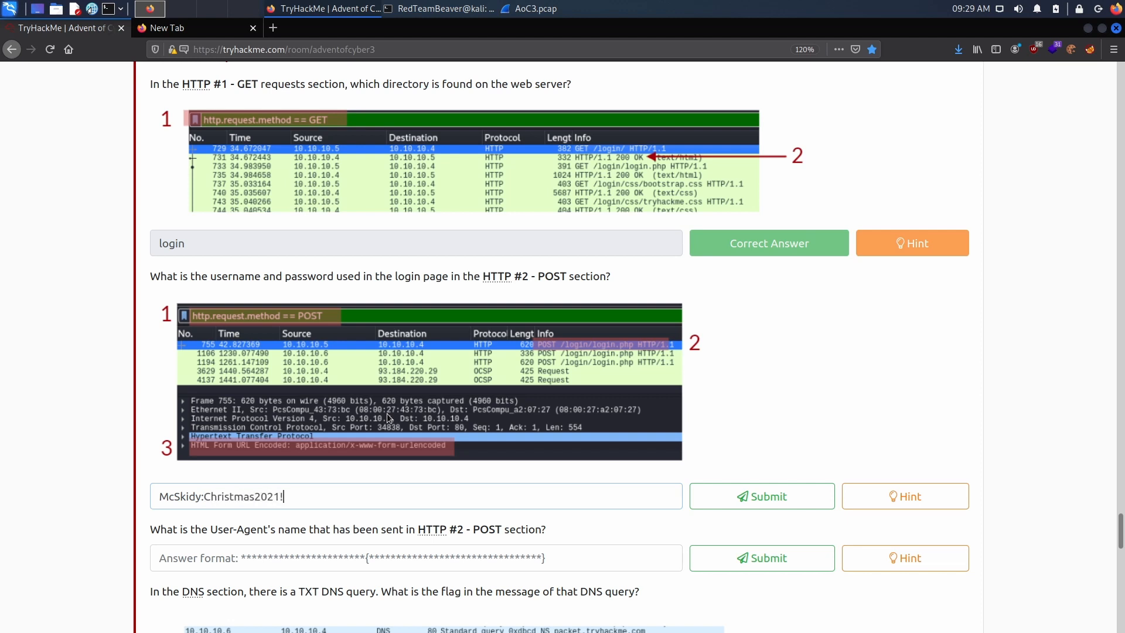
pyautogui.click(762, 496)
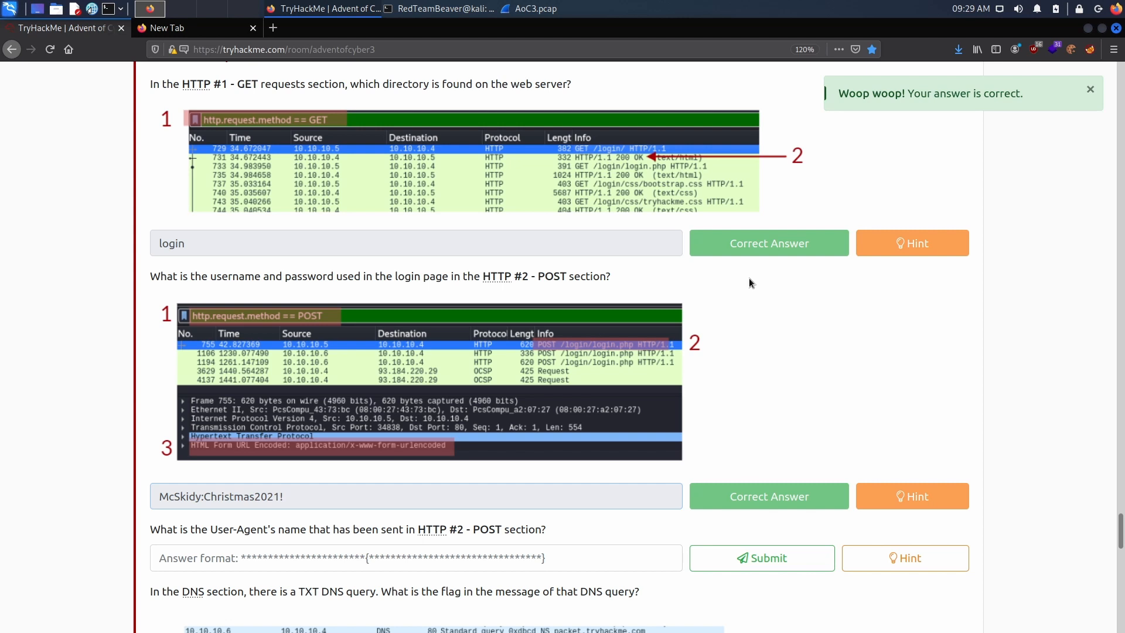
pyautogui.click(531, 9)
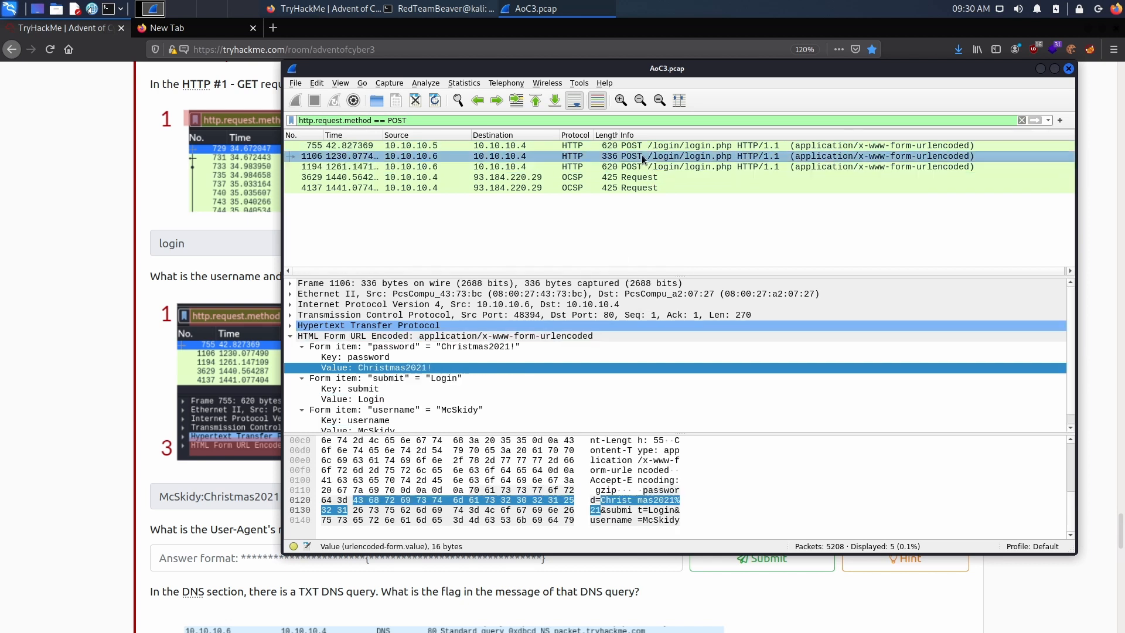
pyautogui.scroll(-3)
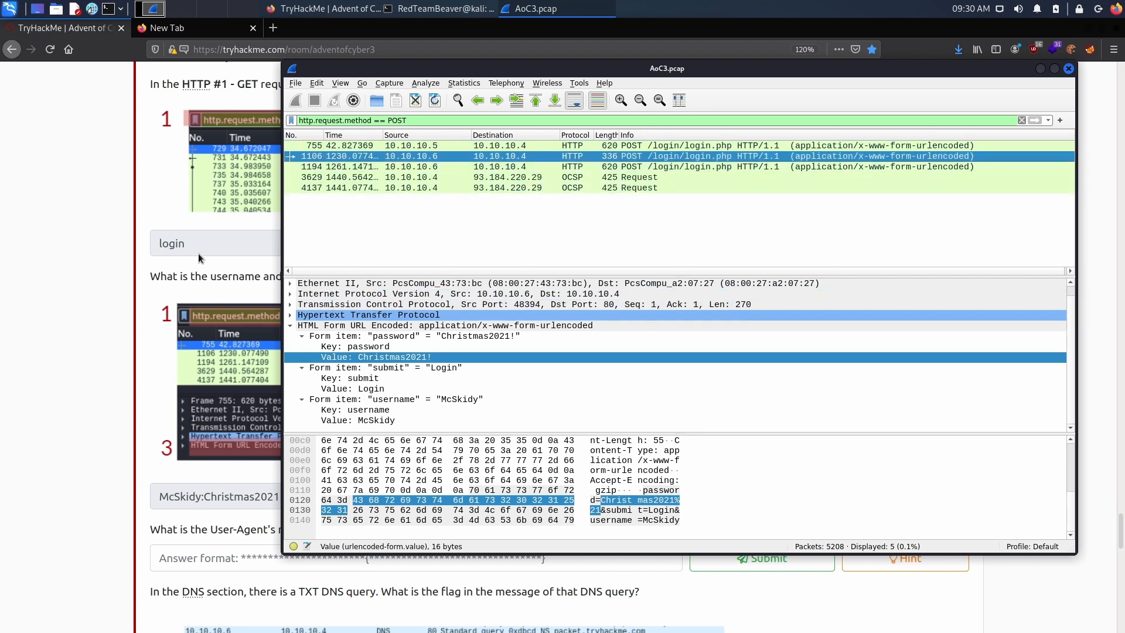
pyautogui.click(1041, 68)
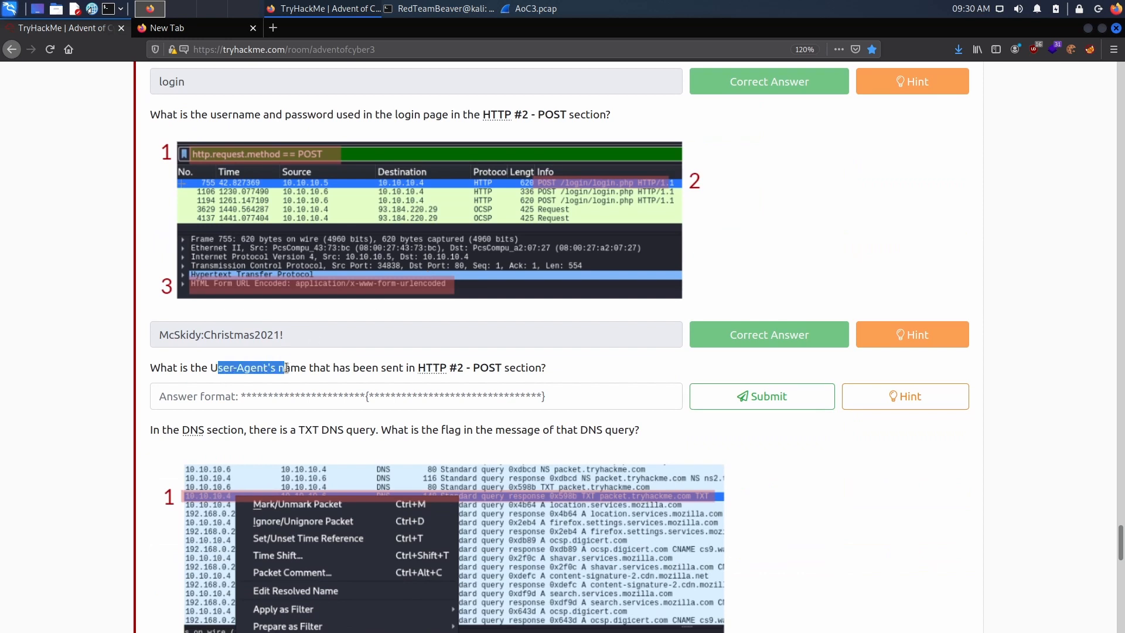
# Locate the User-Agent header of POST packet 755 and open its copy options.
pyautogui.click(534, 9)
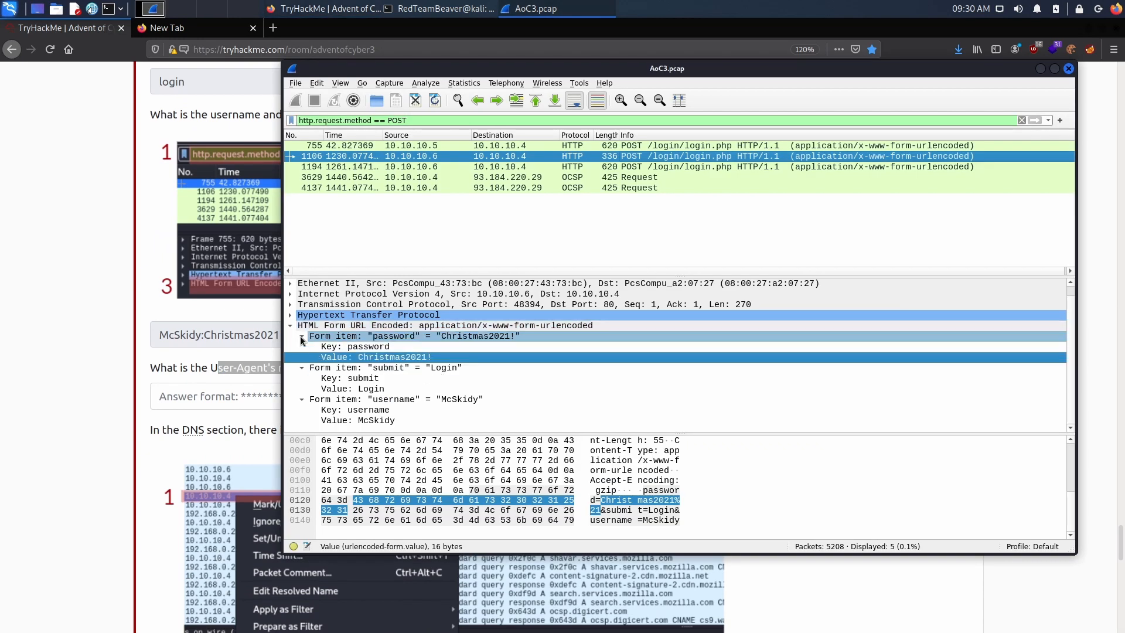
pyautogui.click(291, 325)
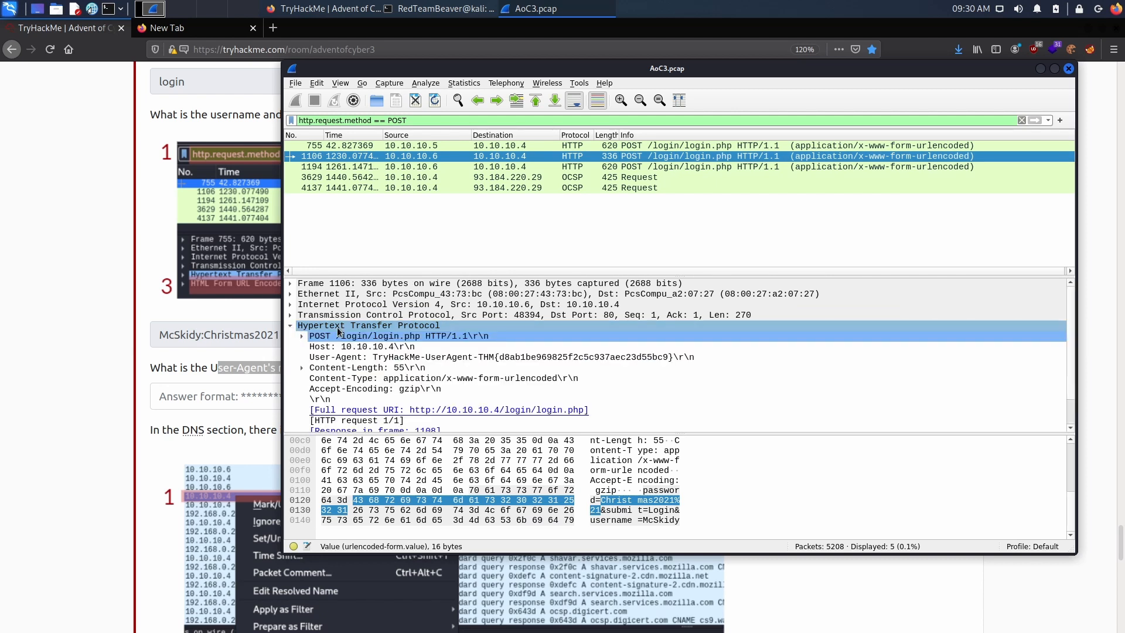
pyautogui.click(443, 378)
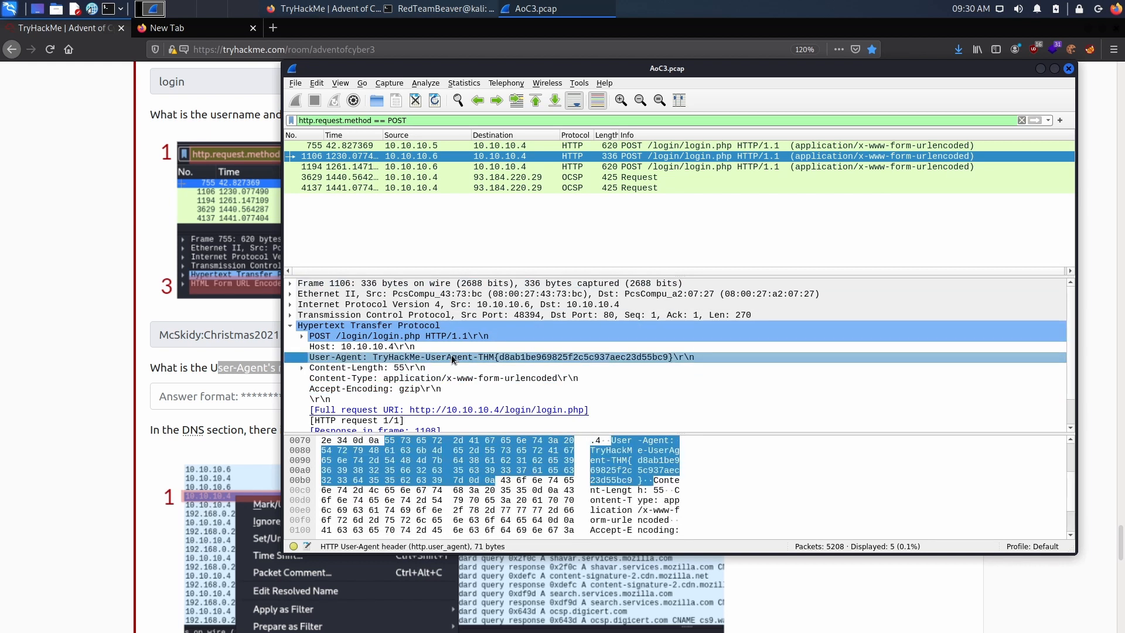
pyautogui.moveTo(505, 364)
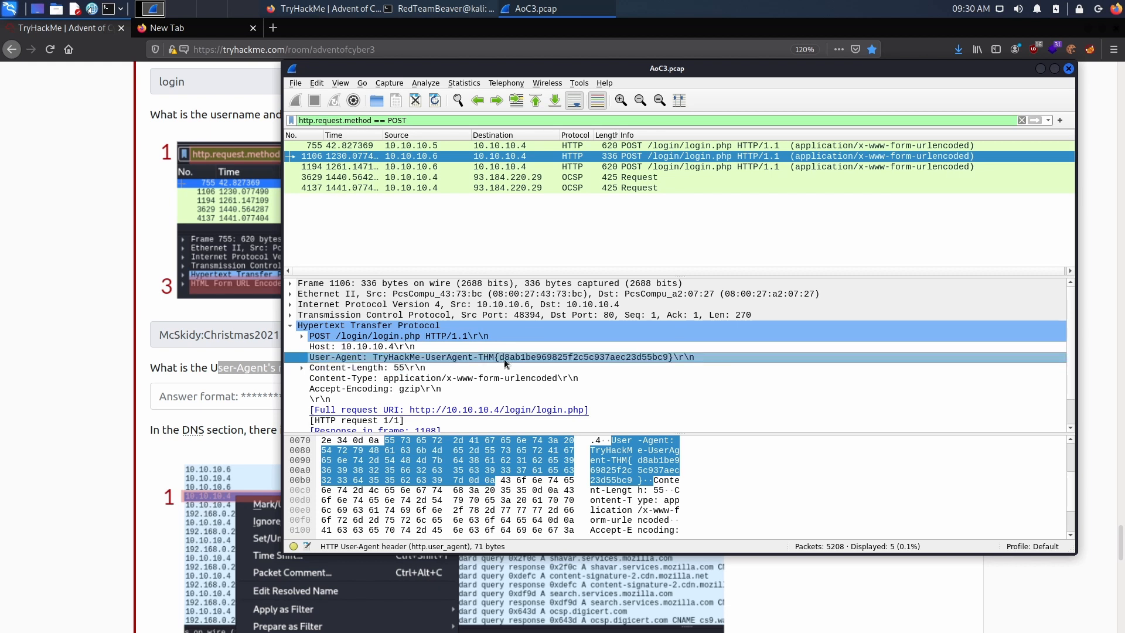
pyautogui.click(292, 325)
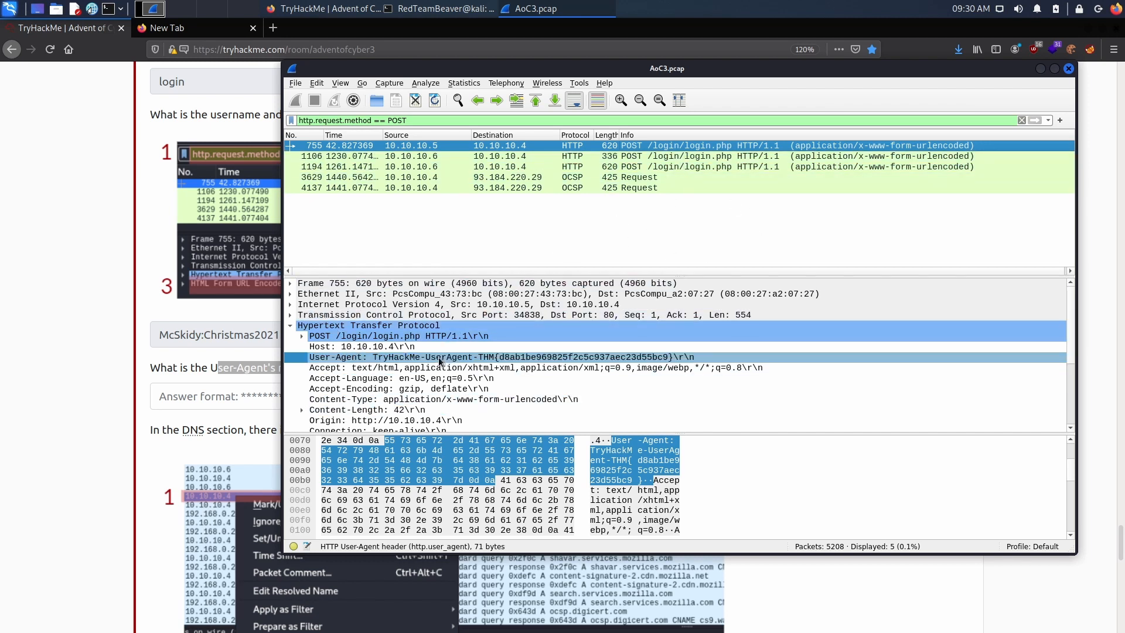
pyautogui.moveTo(500, 362)
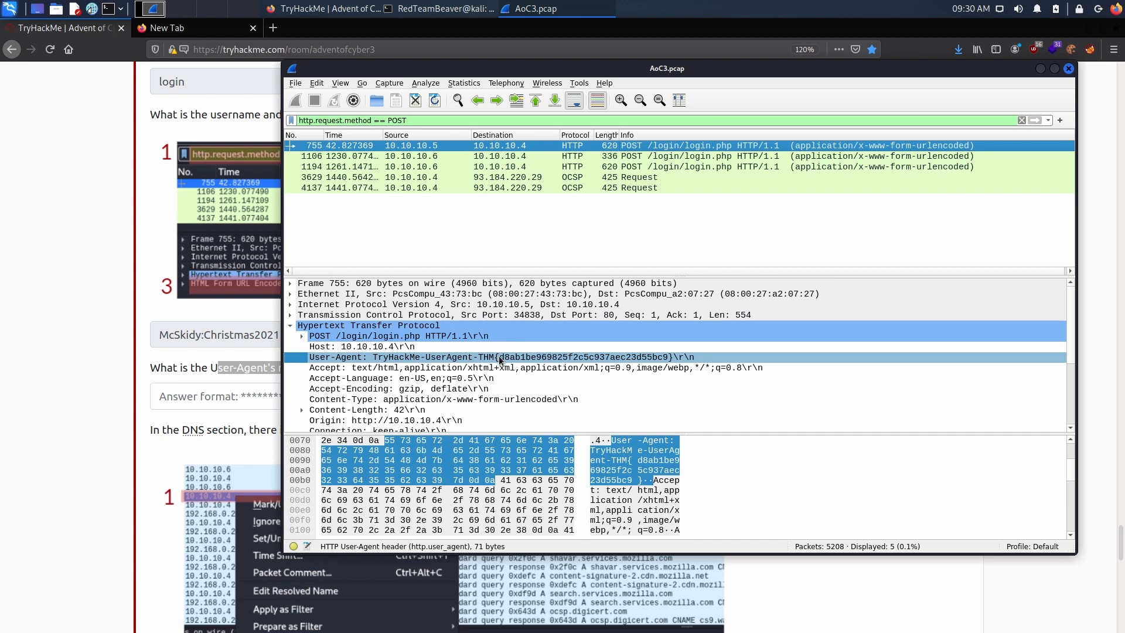
pyautogui.rightClick(502, 357)
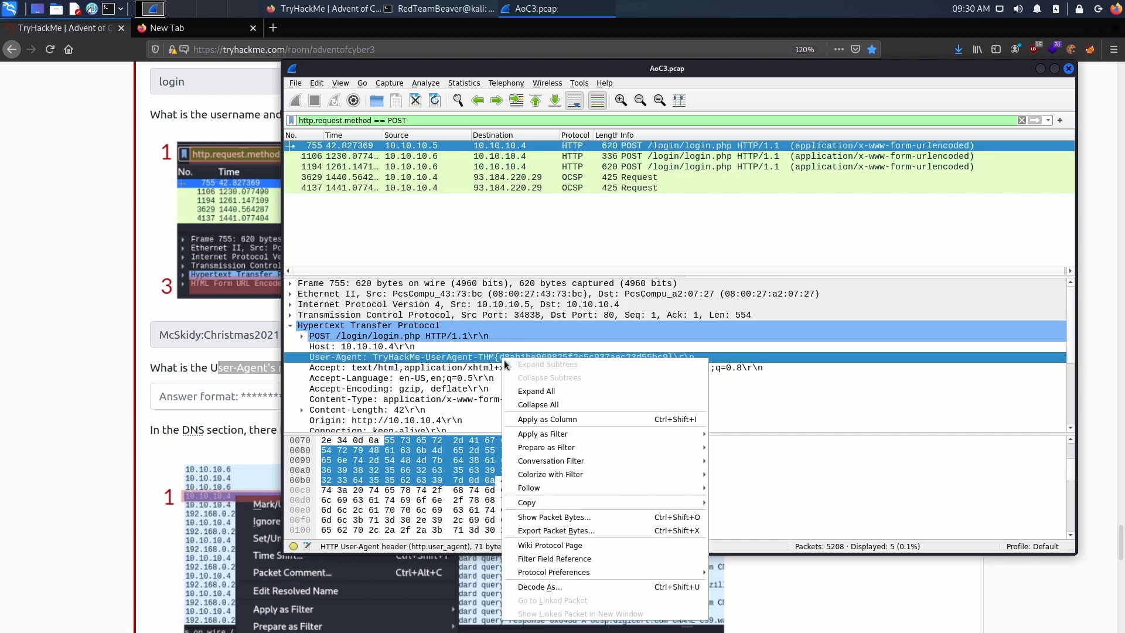
pyautogui.moveTo(527, 502)
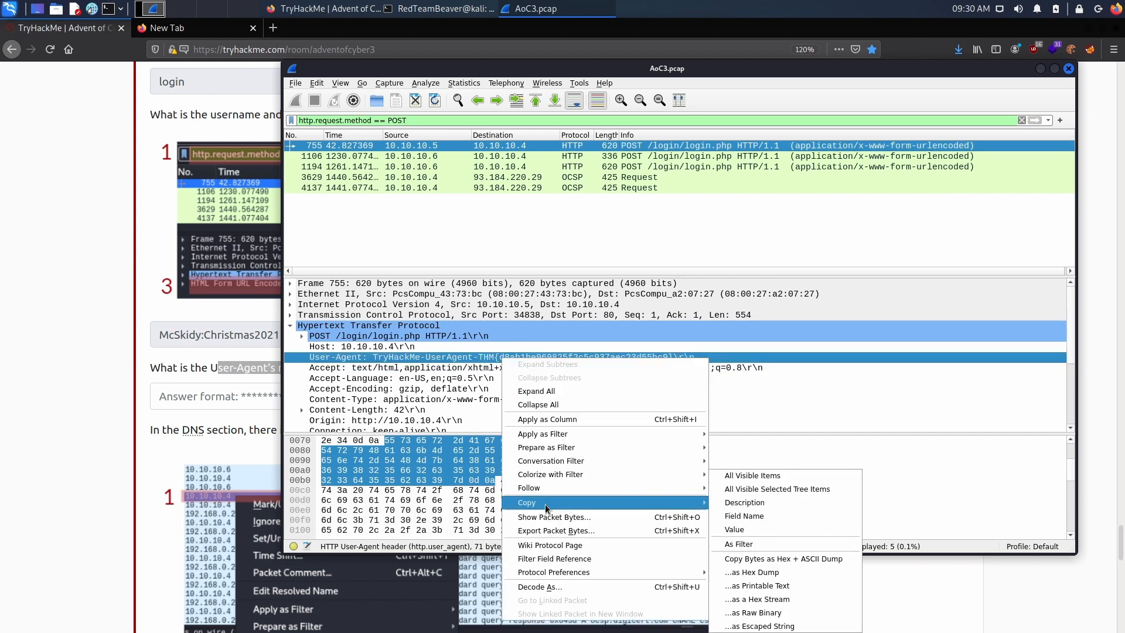
pyautogui.moveTo(693, 501)
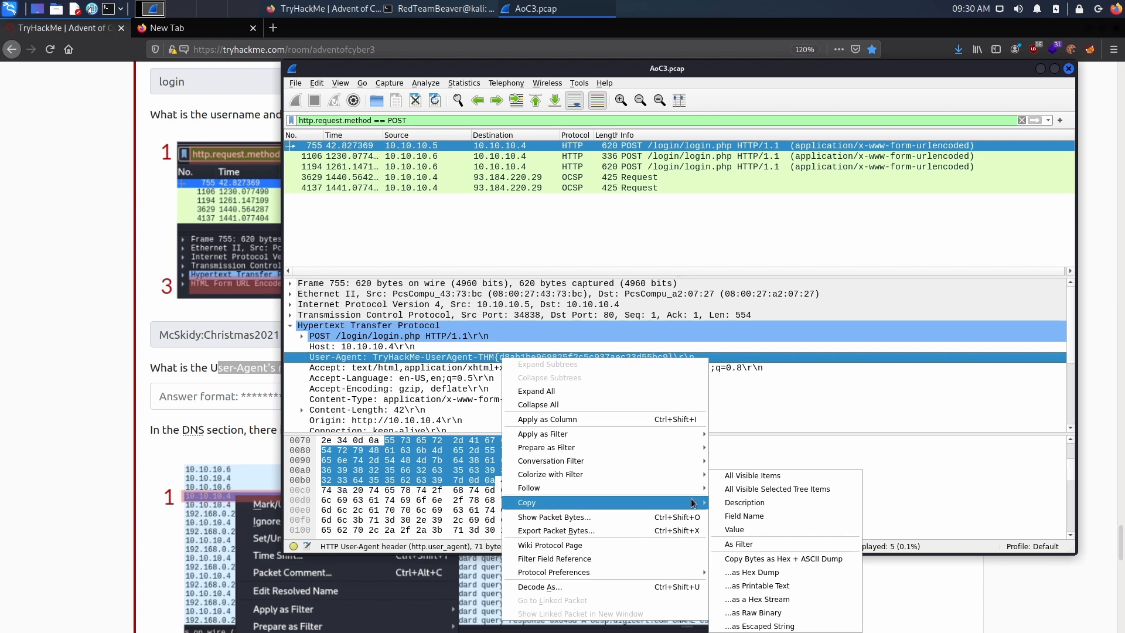
pyautogui.moveTo(778, 489)
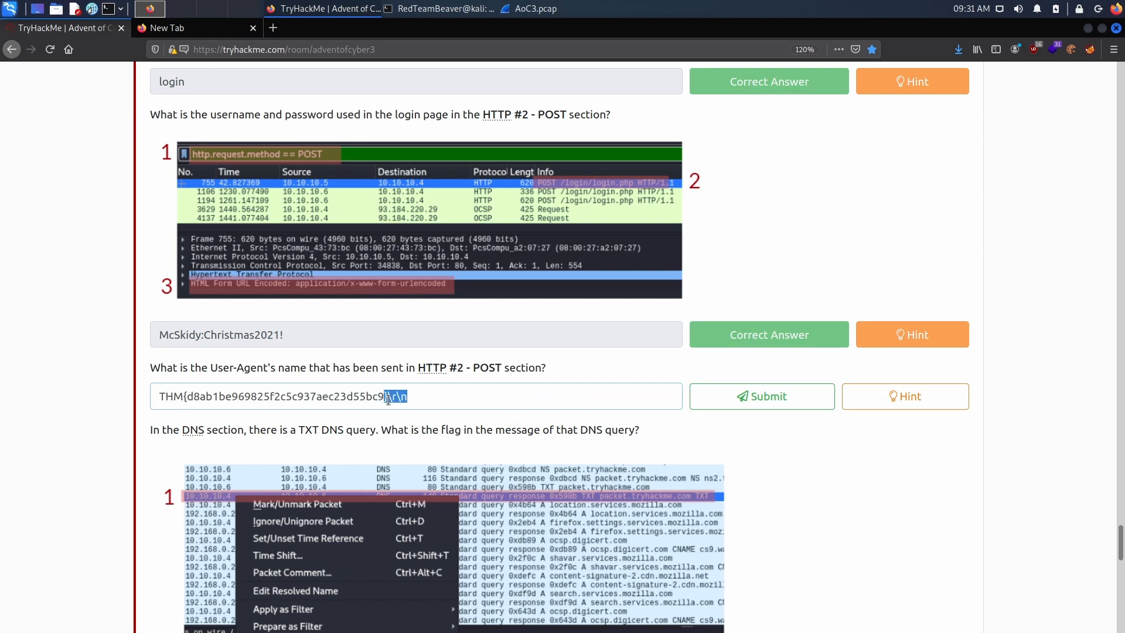
# Paste and submit TryHackMe-UserAgent-THM{d8ab1be969825f2c5c937aec23d55bc9} as the User-Agent answer.
pyautogui.click(761, 396)
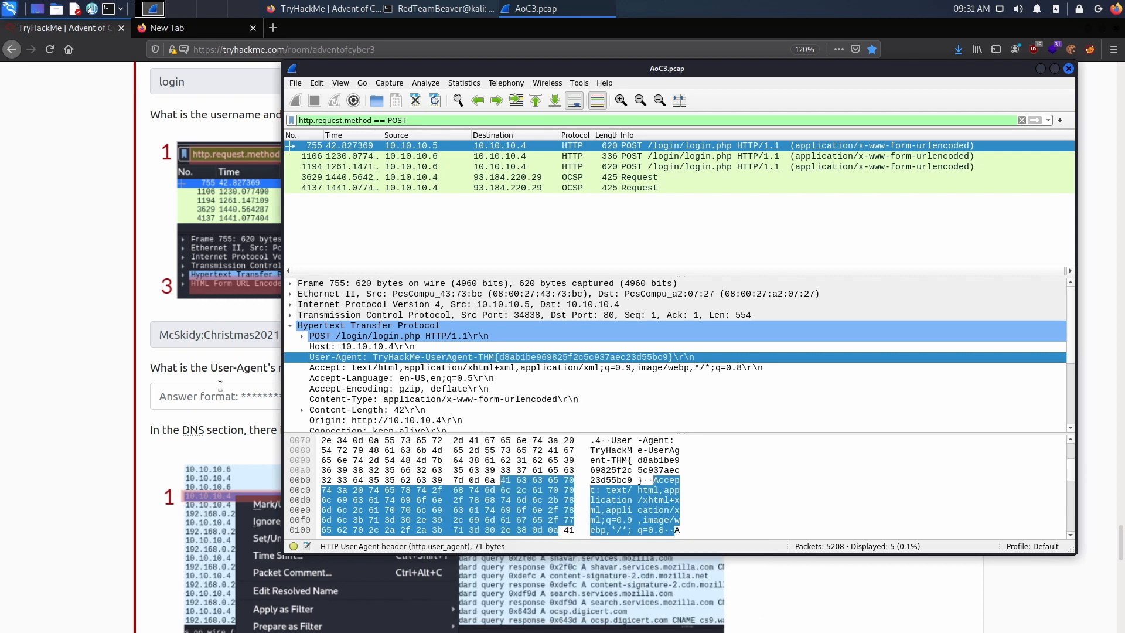
pyautogui.click(501, 357)
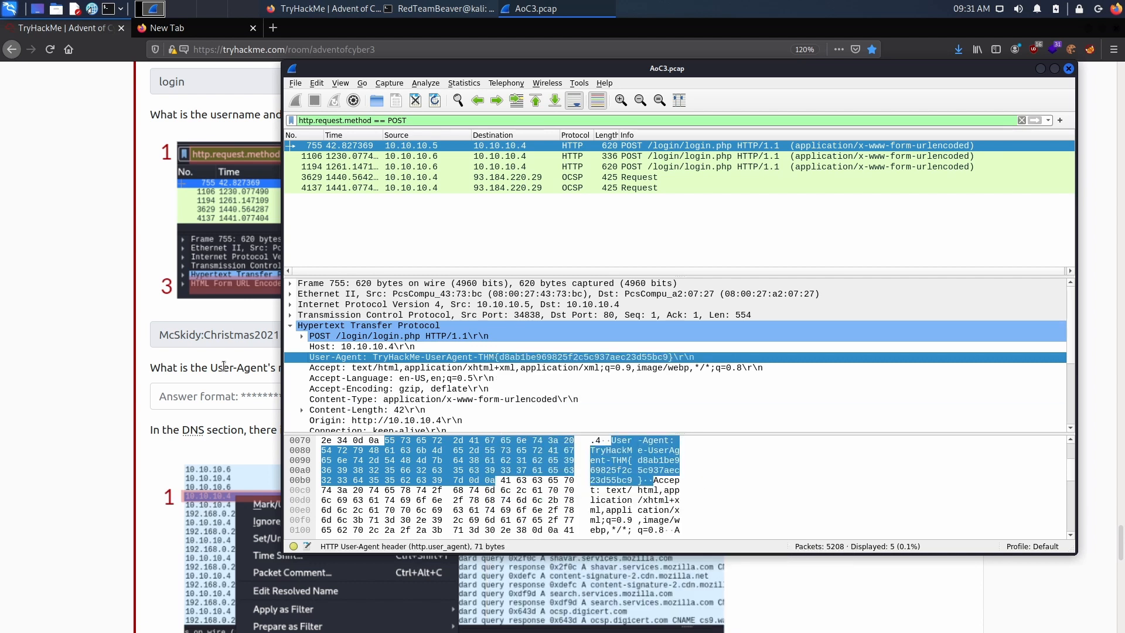
pyautogui.click(1040, 68)
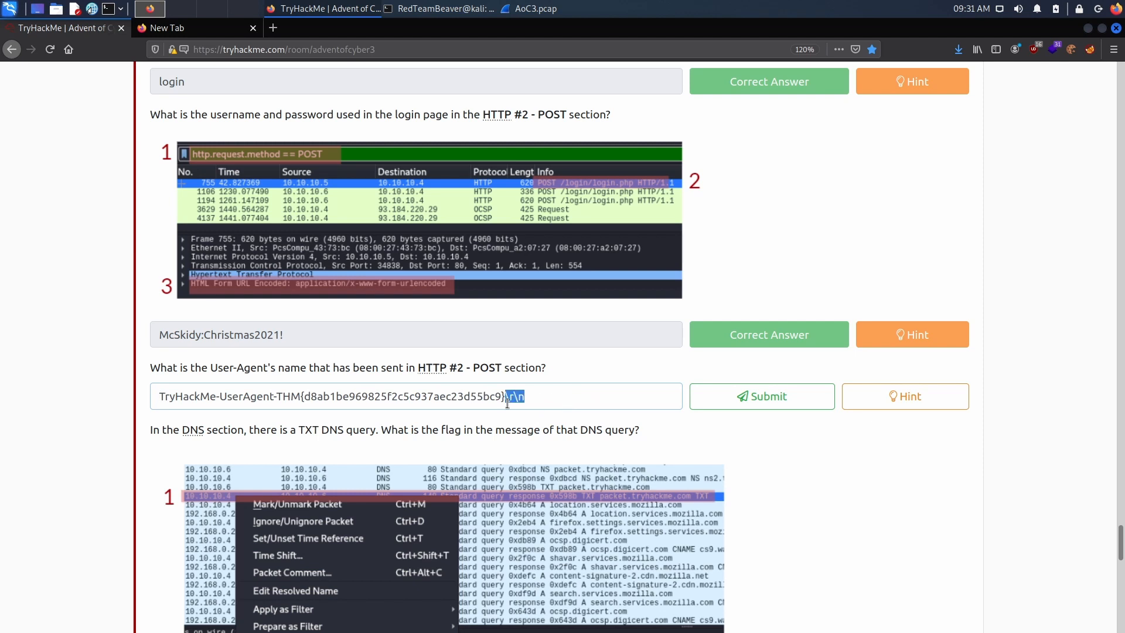
pyautogui.click(761, 396)
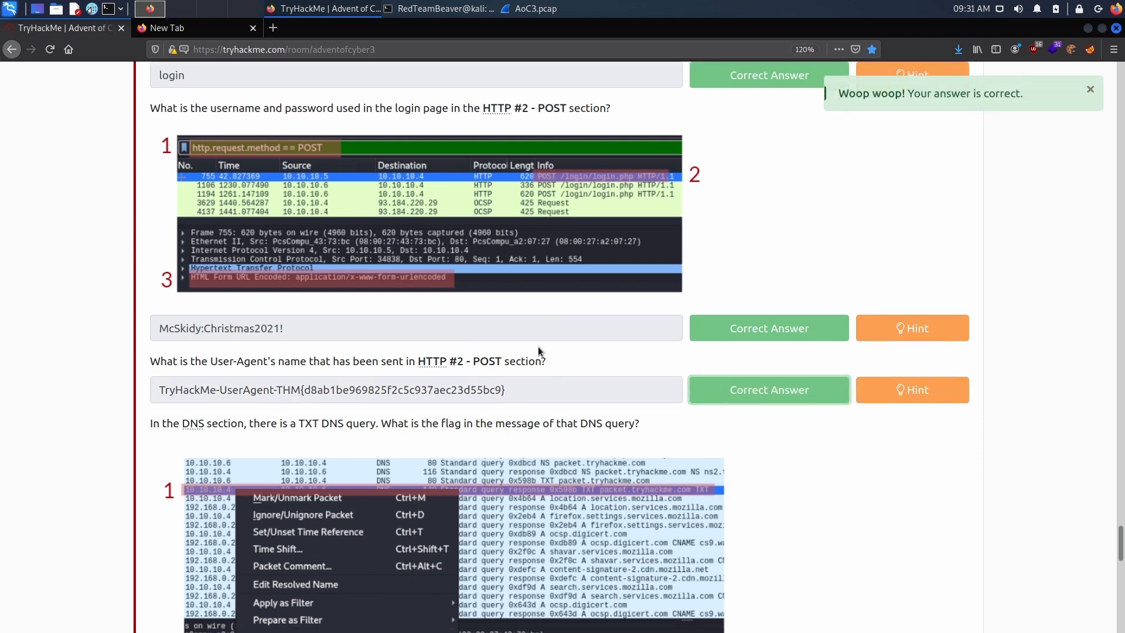
pyautogui.scroll(-3)
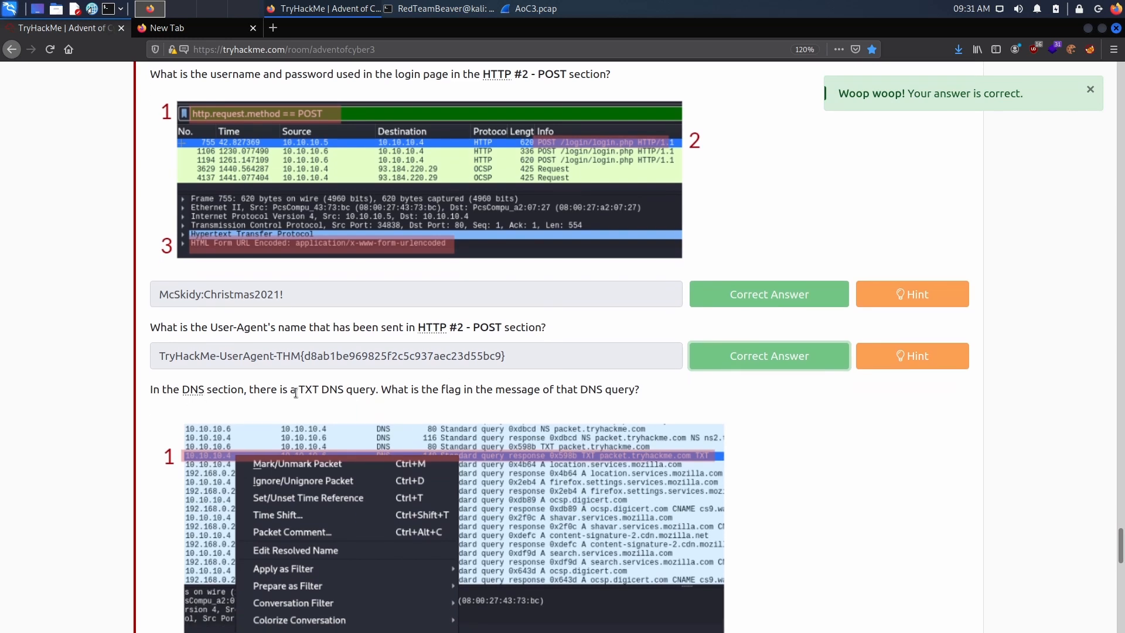
pyautogui.moveTo(520, 382)
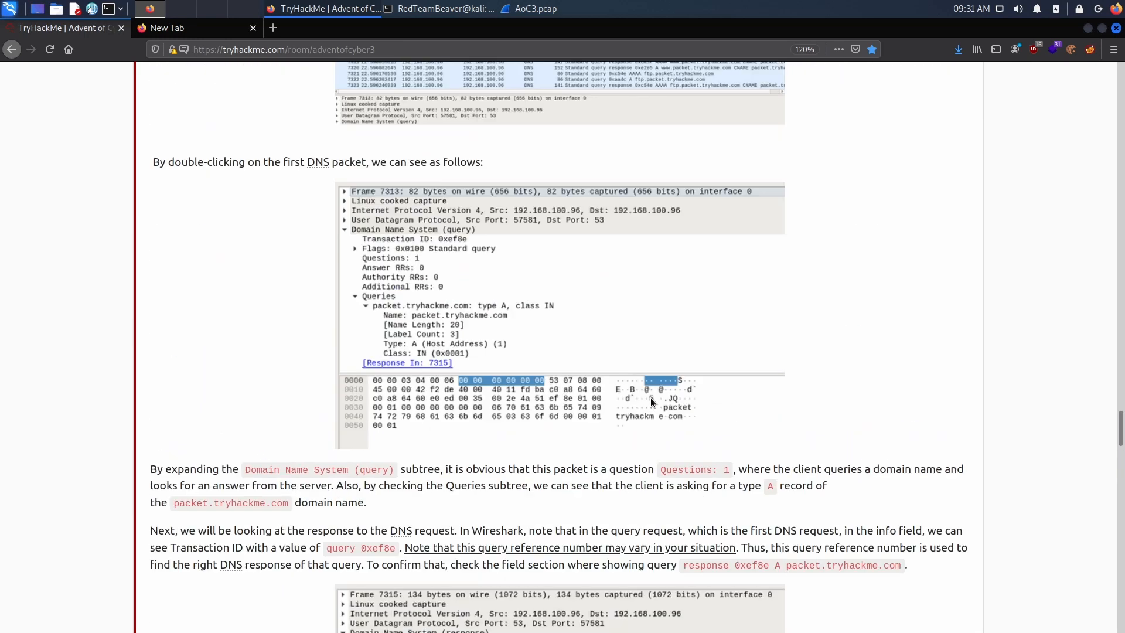
pyautogui.scroll(3)
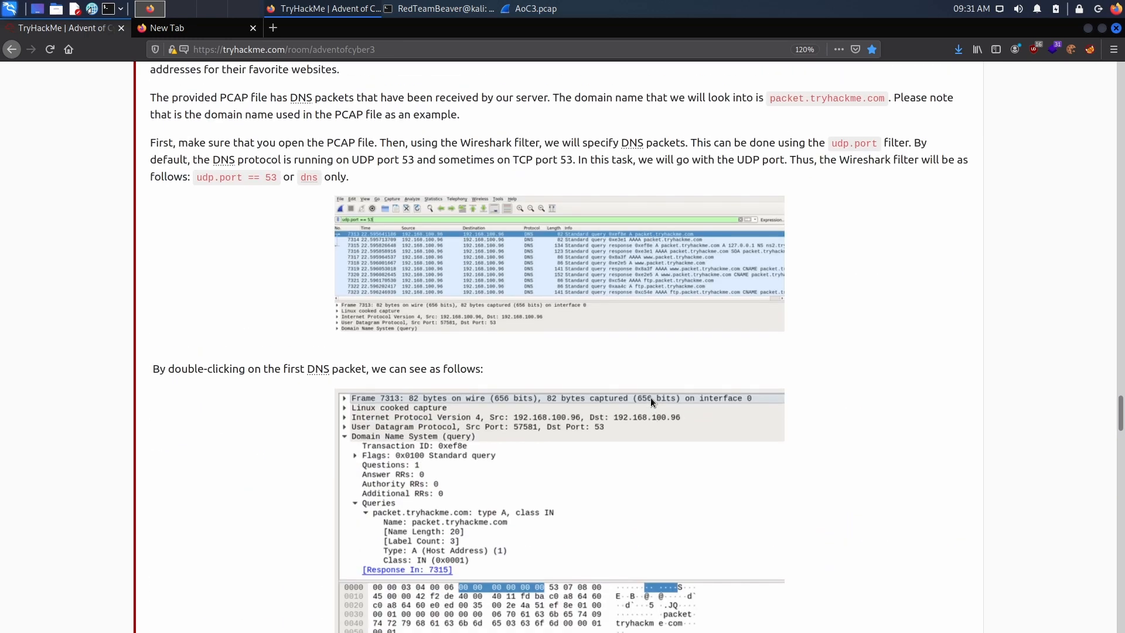
pyautogui.scroll(-3)
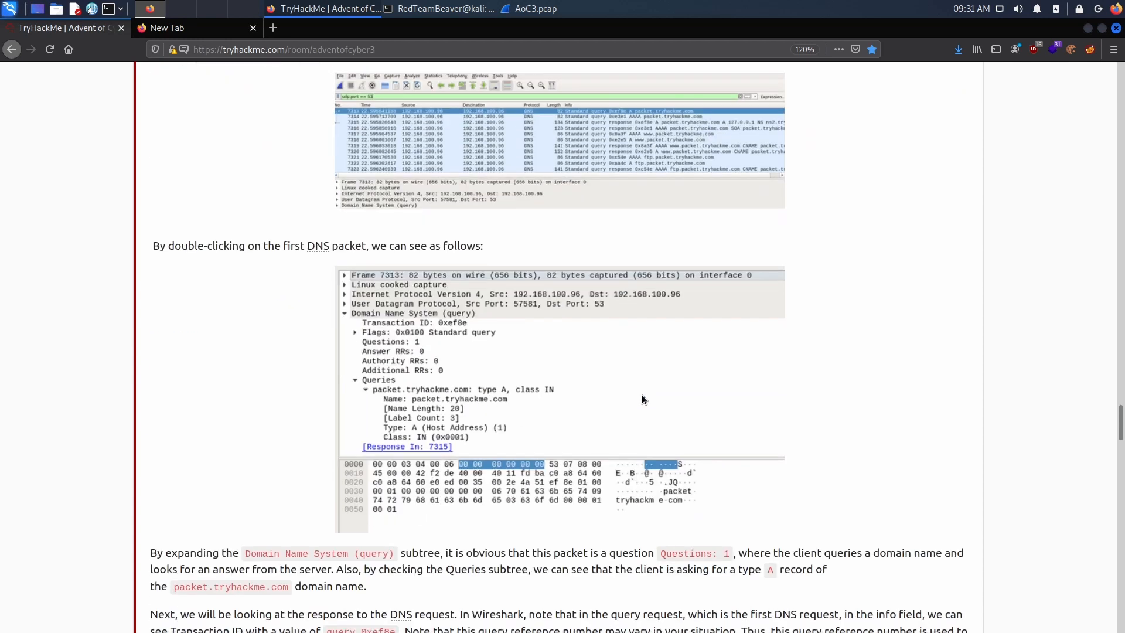
pyautogui.scroll(-3)
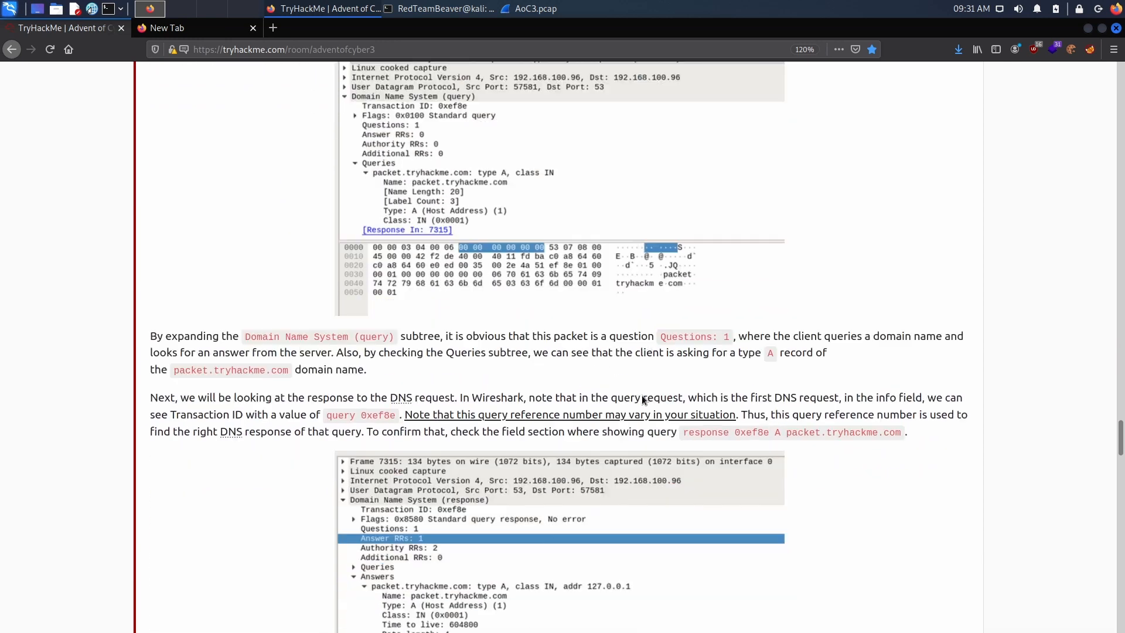
pyautogui.scroll(-3)
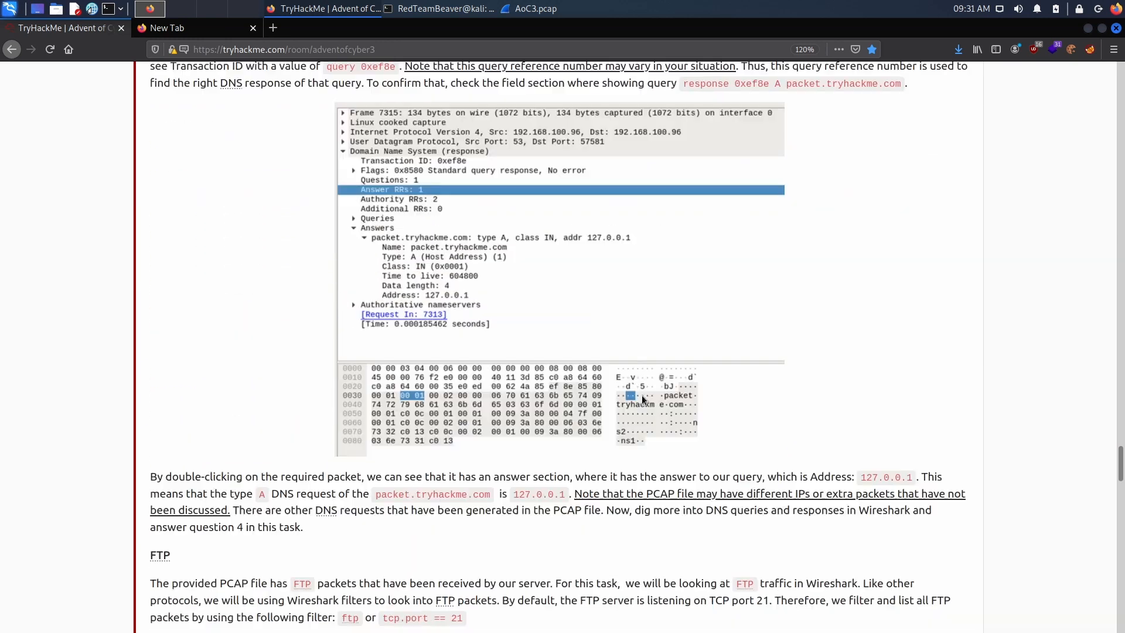
pyautogui.scroll(-3)
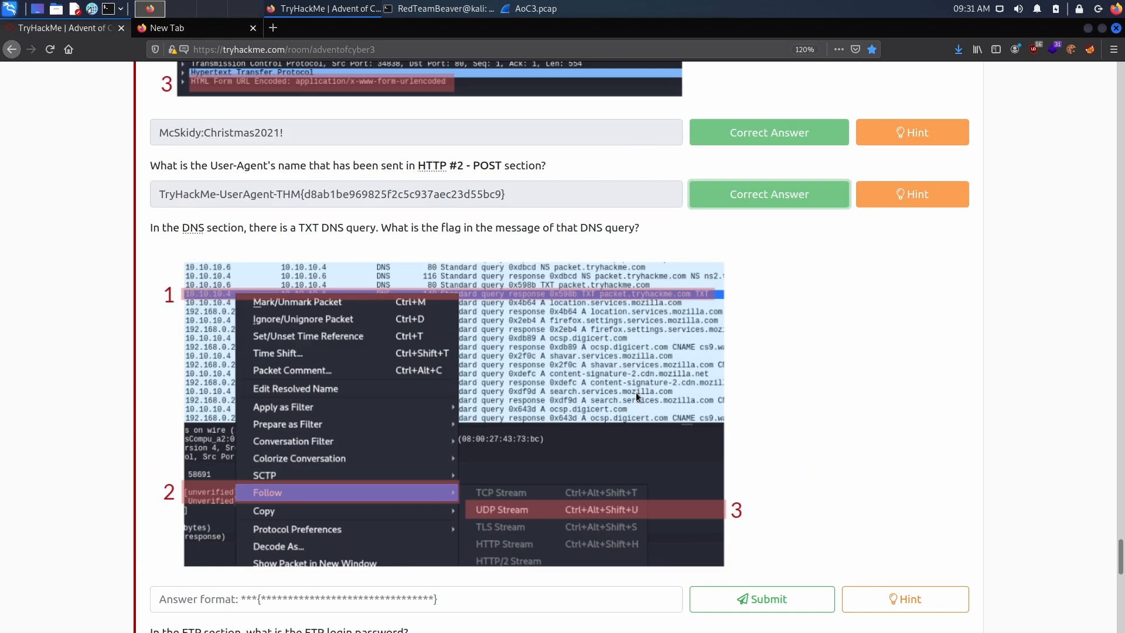
pyautogui.scroll(3)
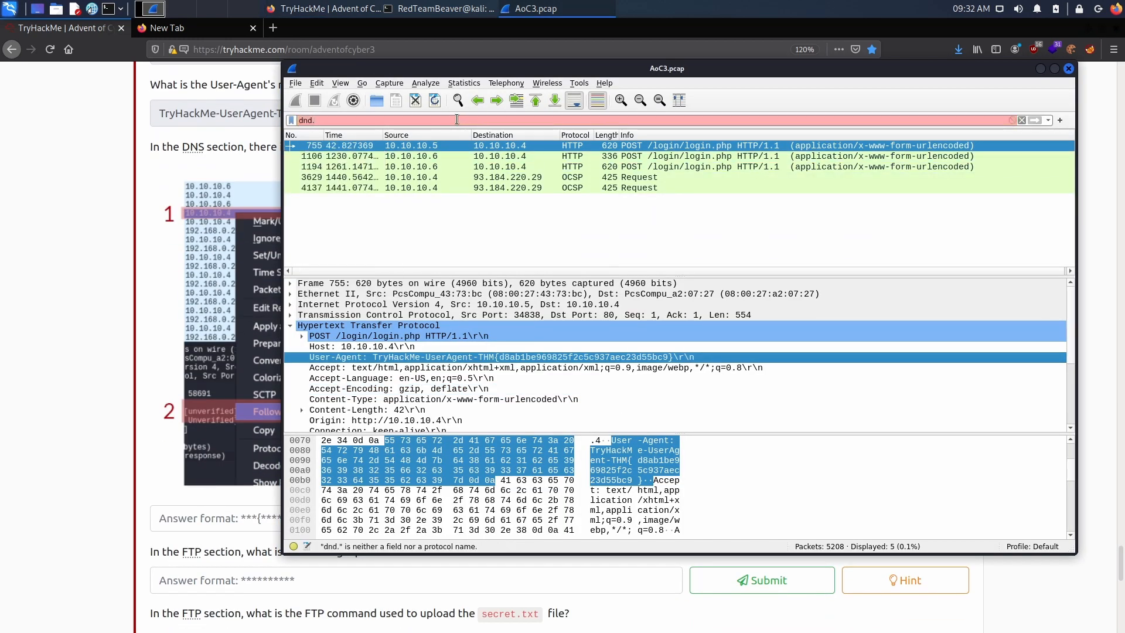
# Apply the dns.txt filter and expand the DNS response to read the TXT record.
pyautogui.write('dns.txt')
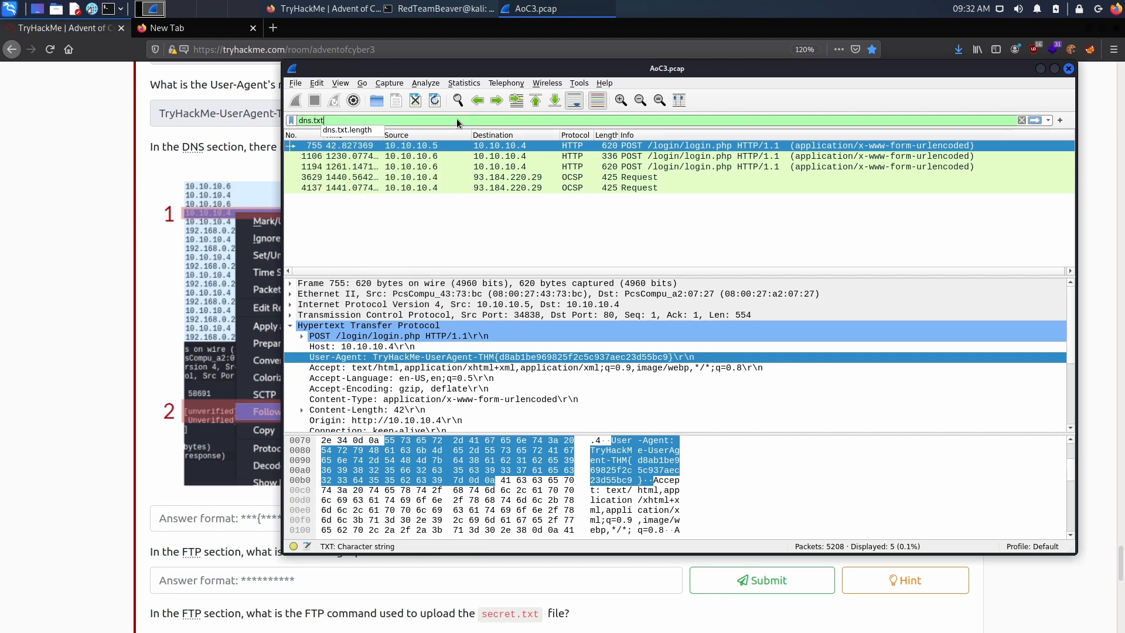
pyautogui.press('Return')
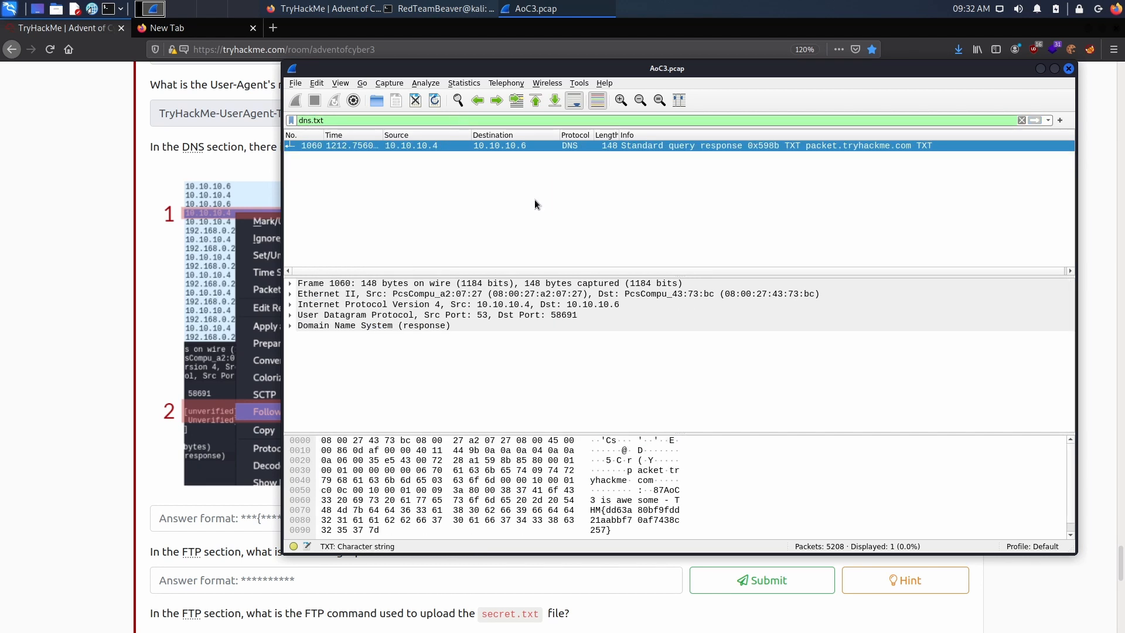
pyautogui.moveTo(619, 448)
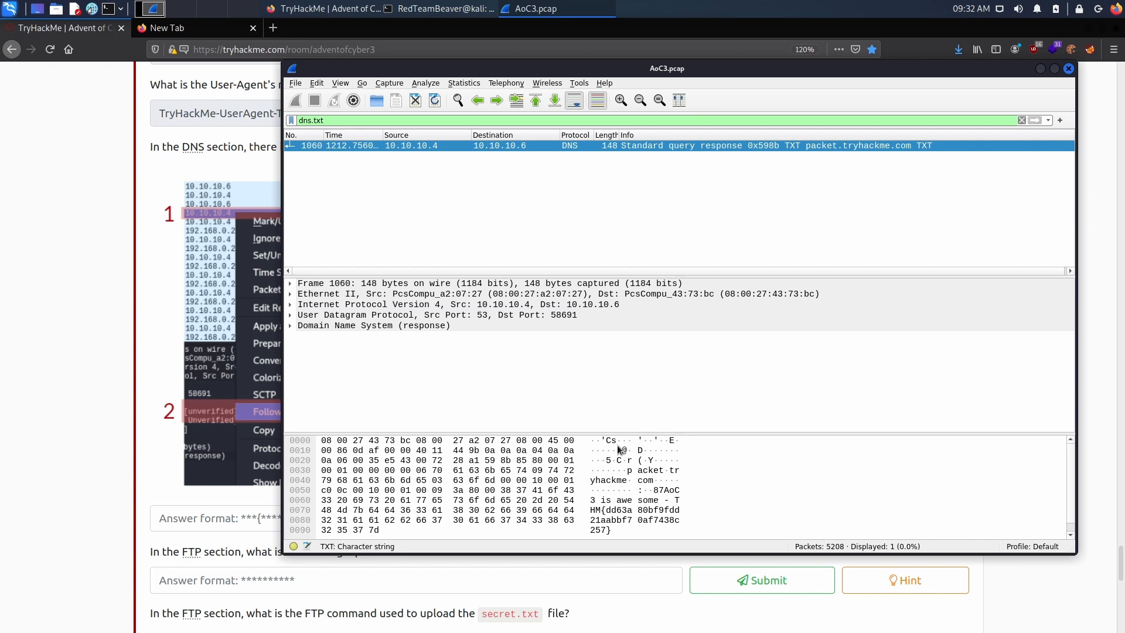
pyautogui.click(292, 325)
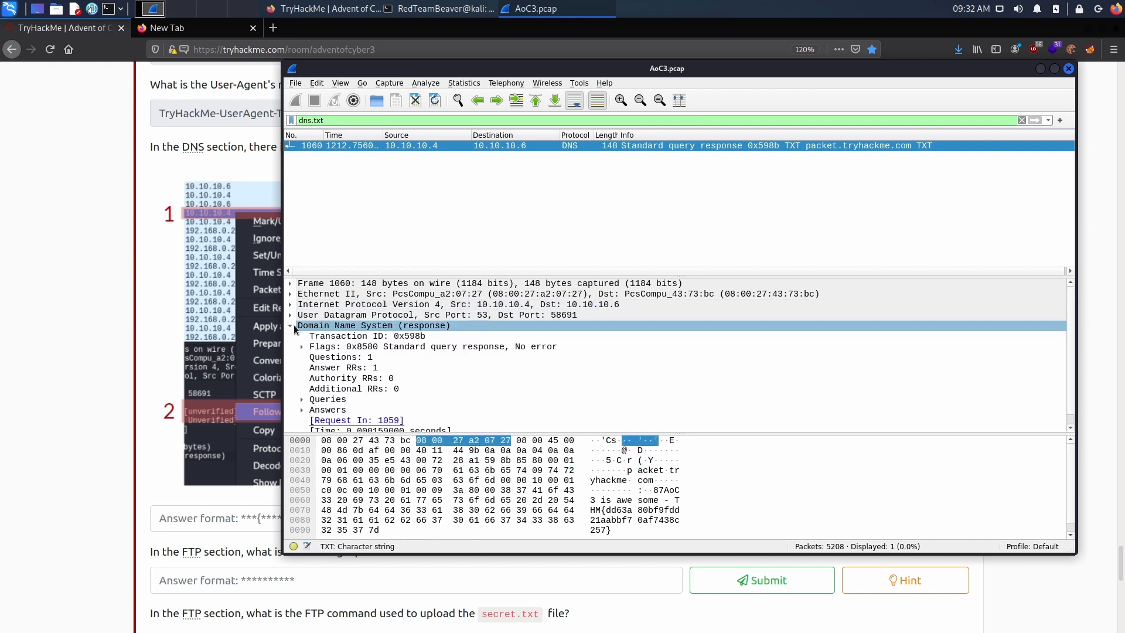
pyautogui.scroll(-3)
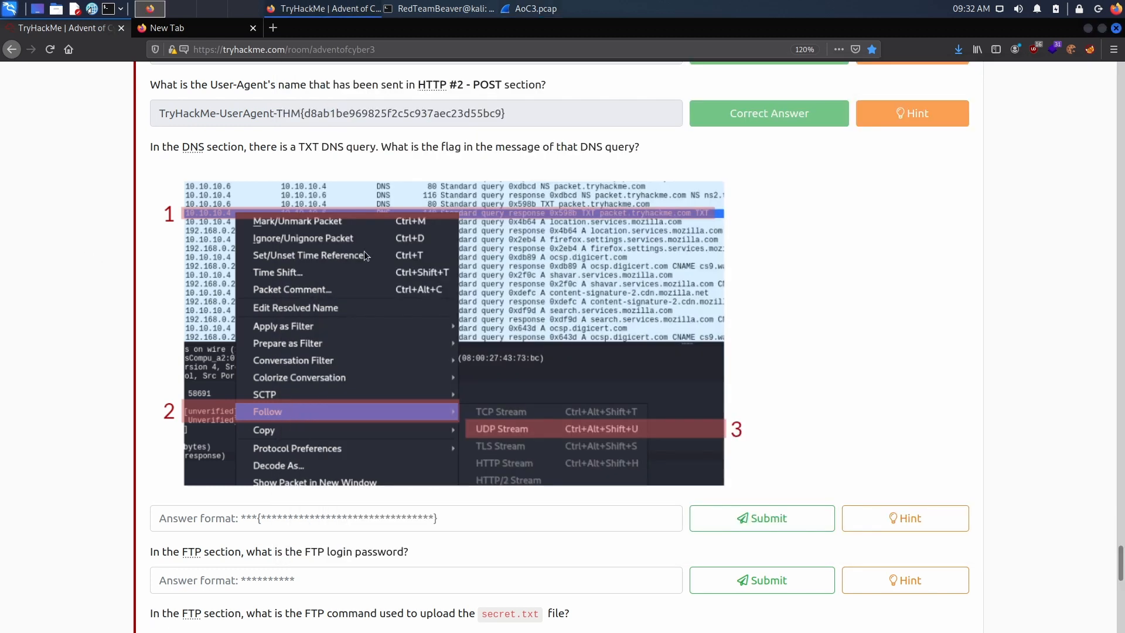
pyautogui.moveTo(650, 276)
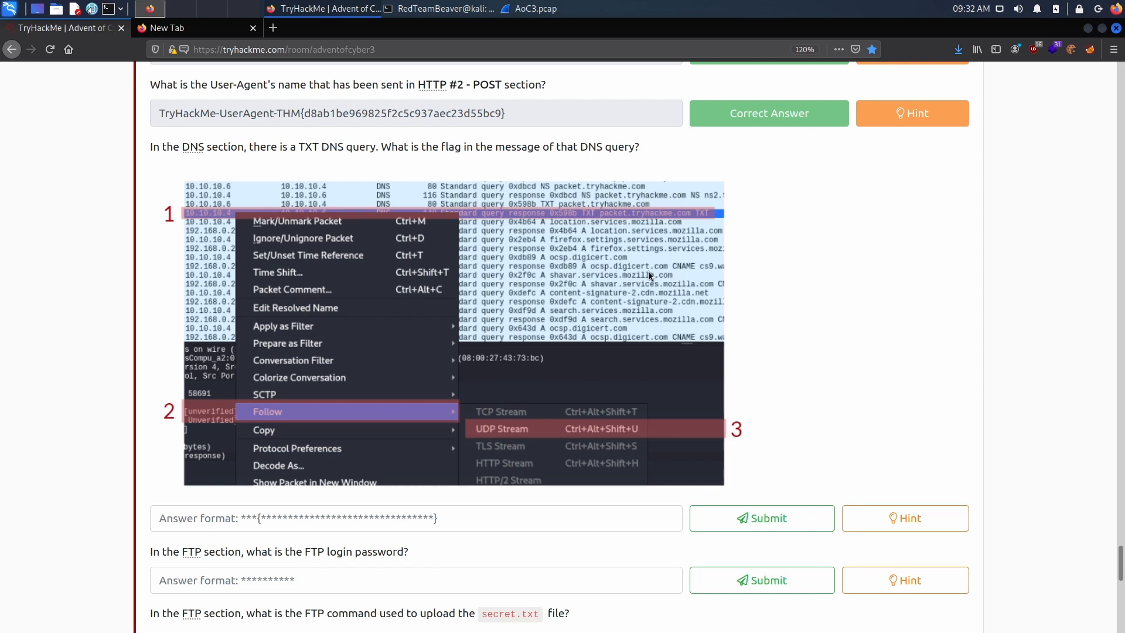
pyautogui.moveTo(624, 219)
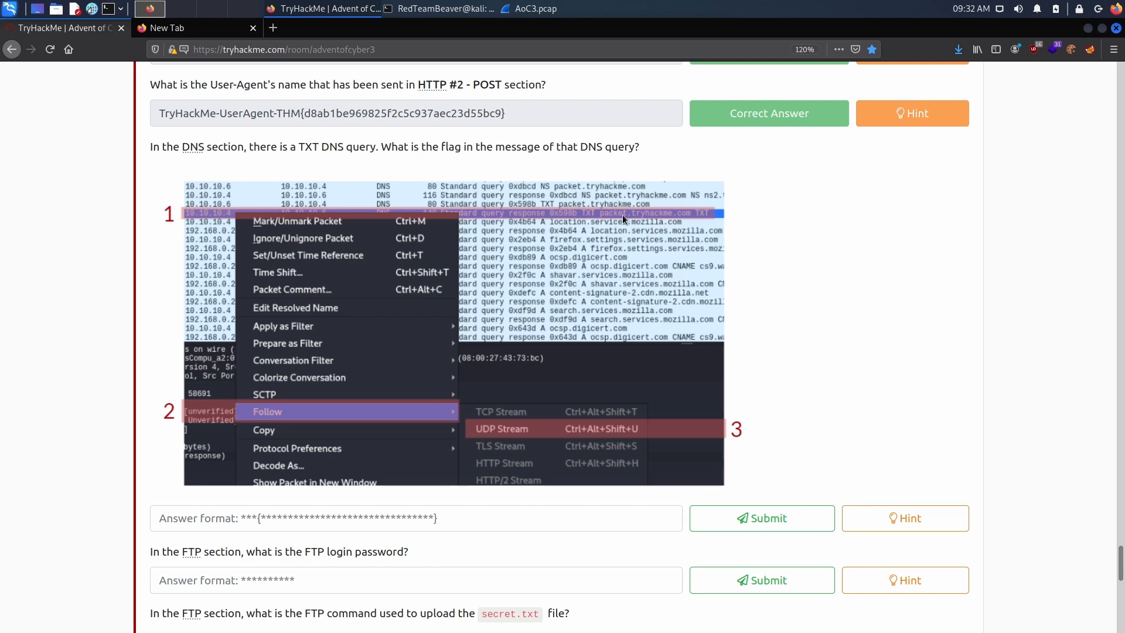
pyautogui.scroll(-3)
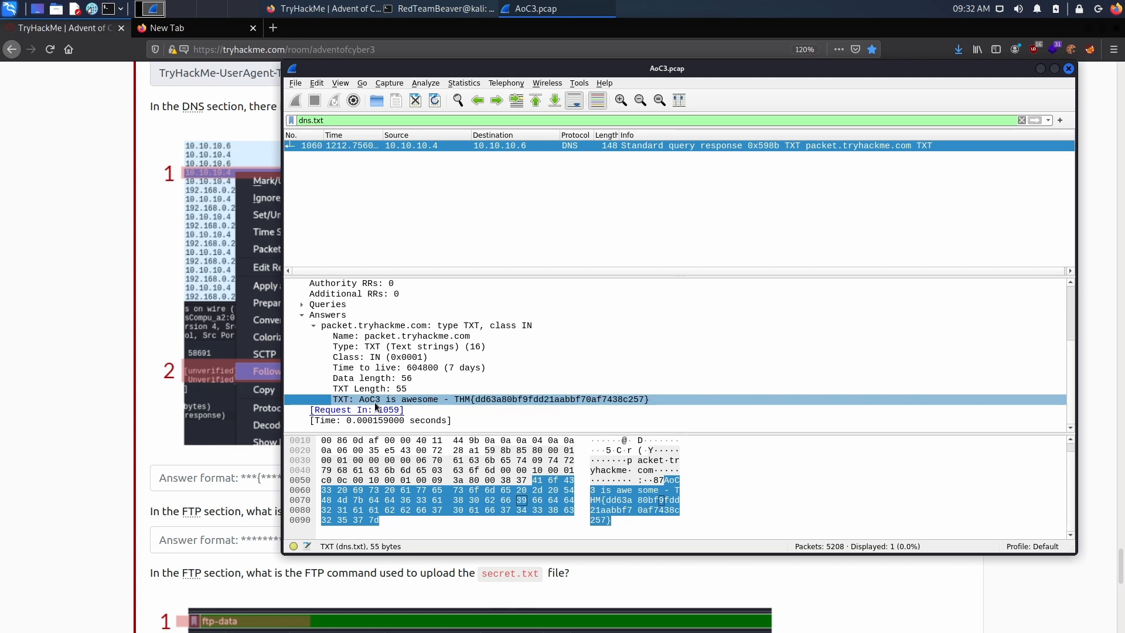
pyautogui.moveTo(442, 403)
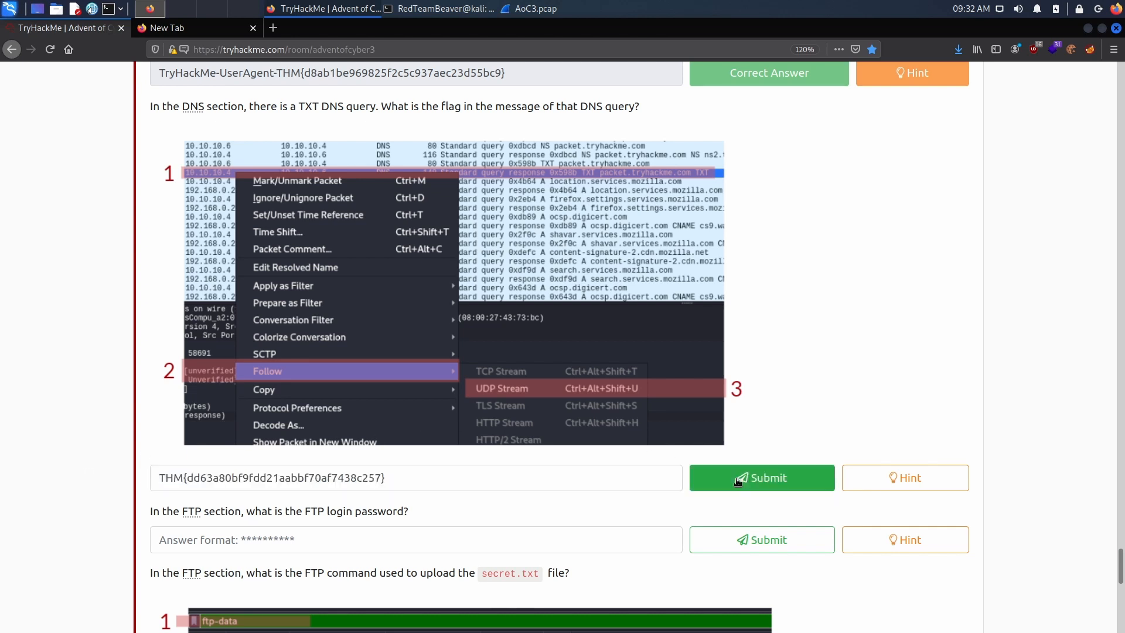
# Submit THM{dd63a80bf9fdd21aabbf70af7438c257} as the DNS TXT flag and inspect the response's queries.
pyautogui.click(761, 477)
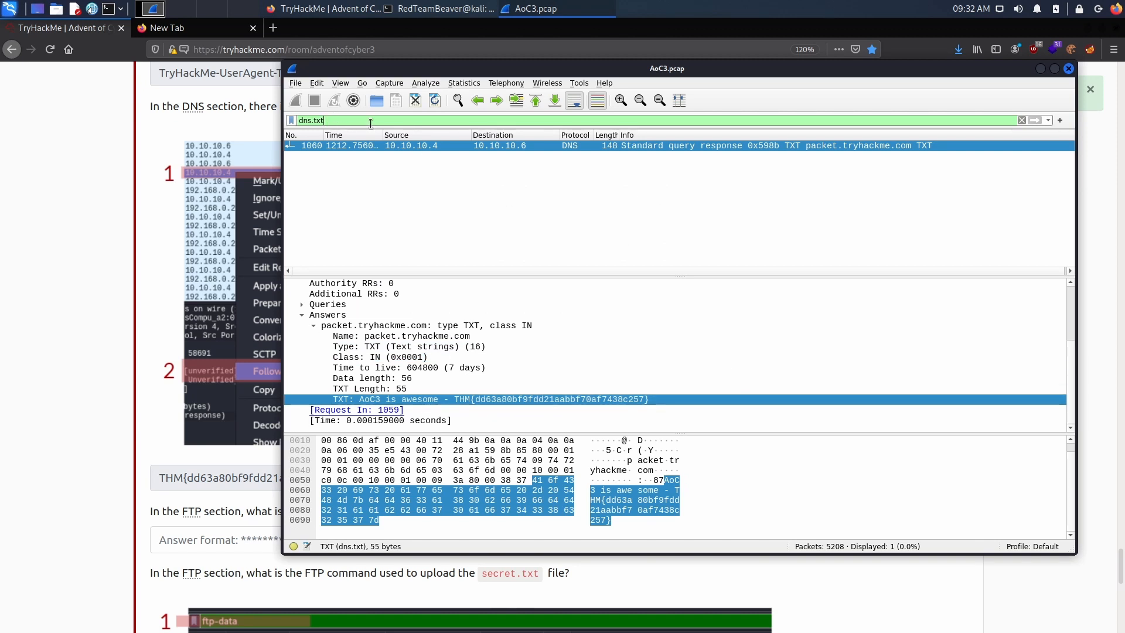
pyautogui.click(495, 450)
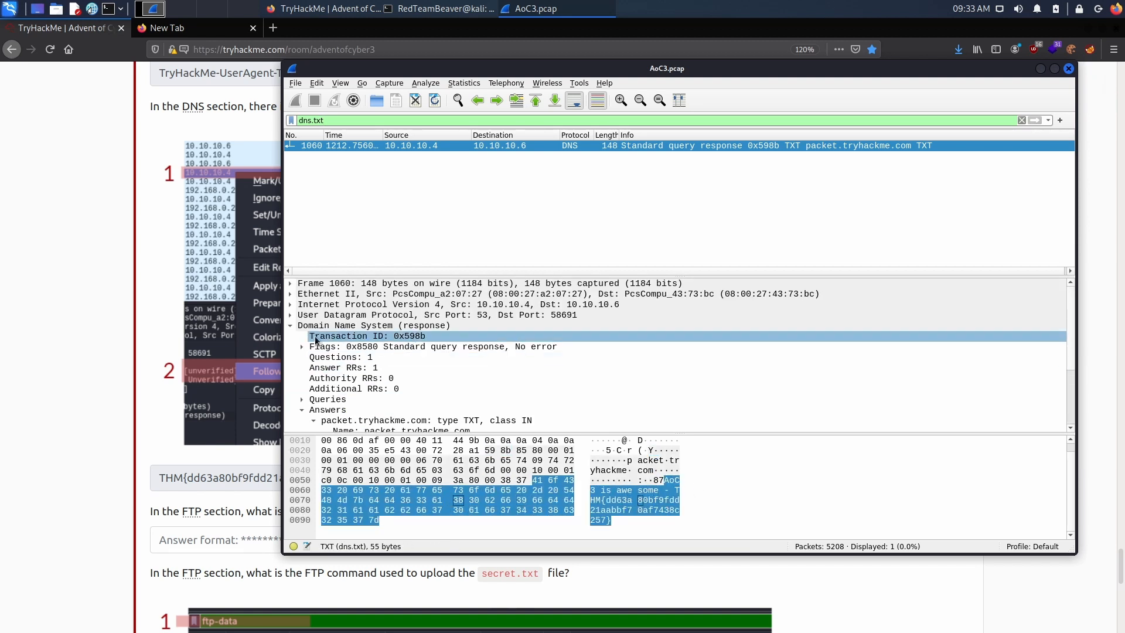
pyautogui.click(374, 325)
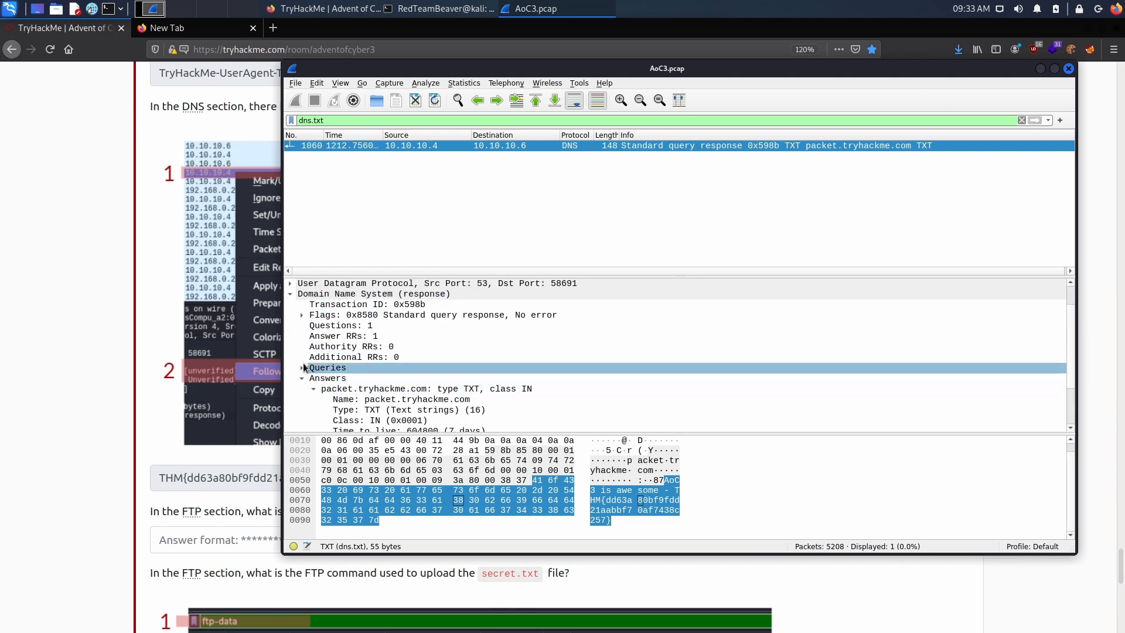
pyautogui.scroll(-3)
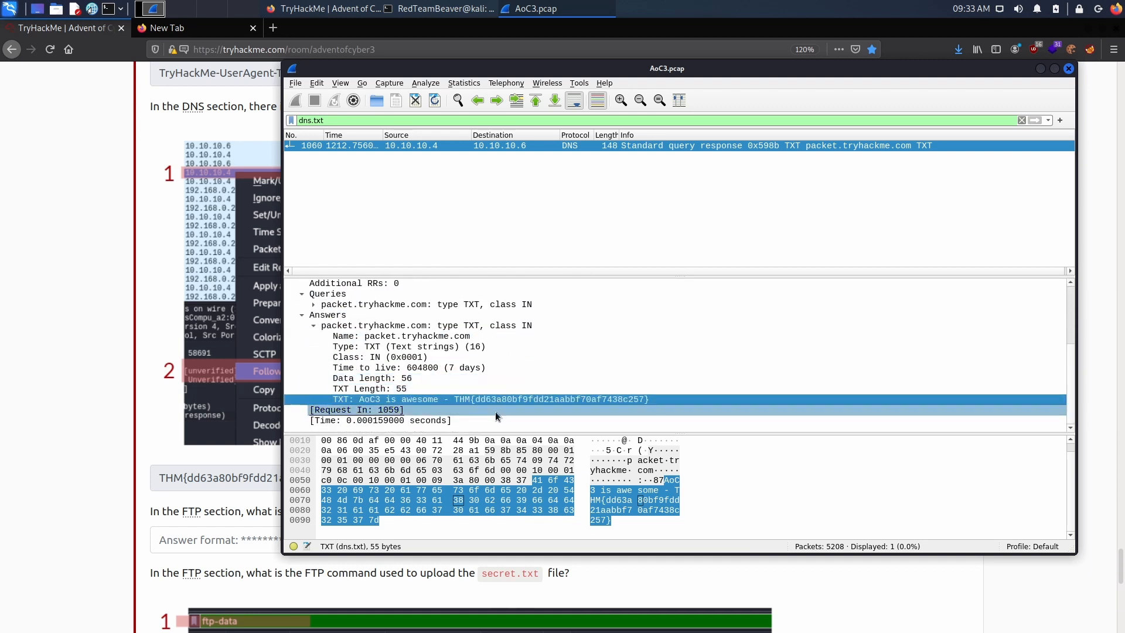
pyautogui.click(402, 336)
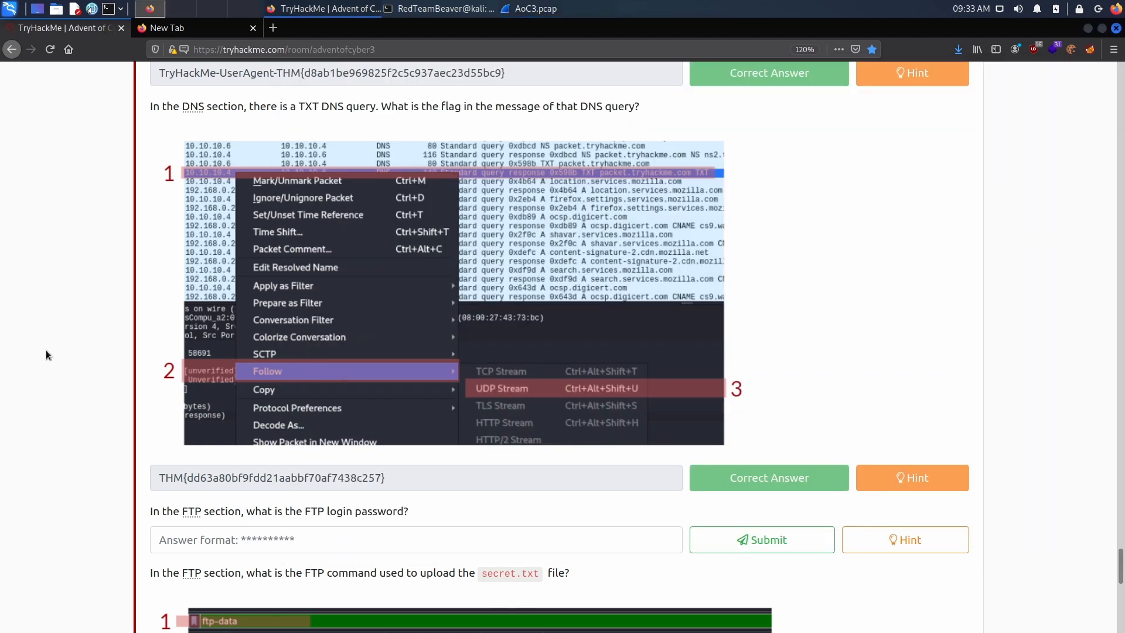
pyautogui.scroll(-3)
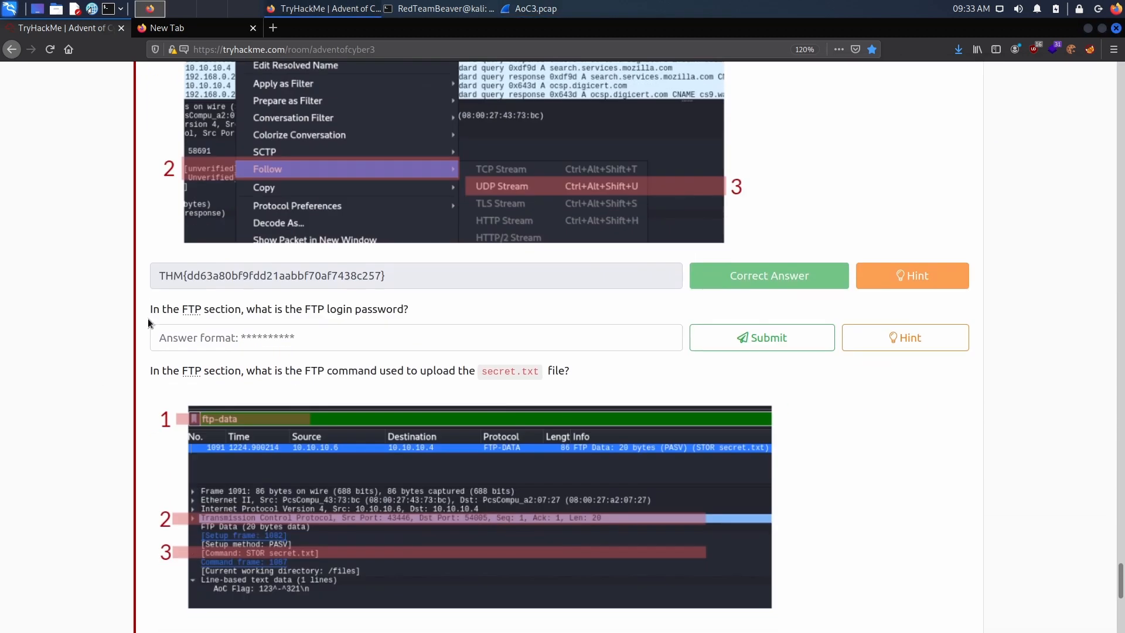
pyautogui.moveTo(501, 322)
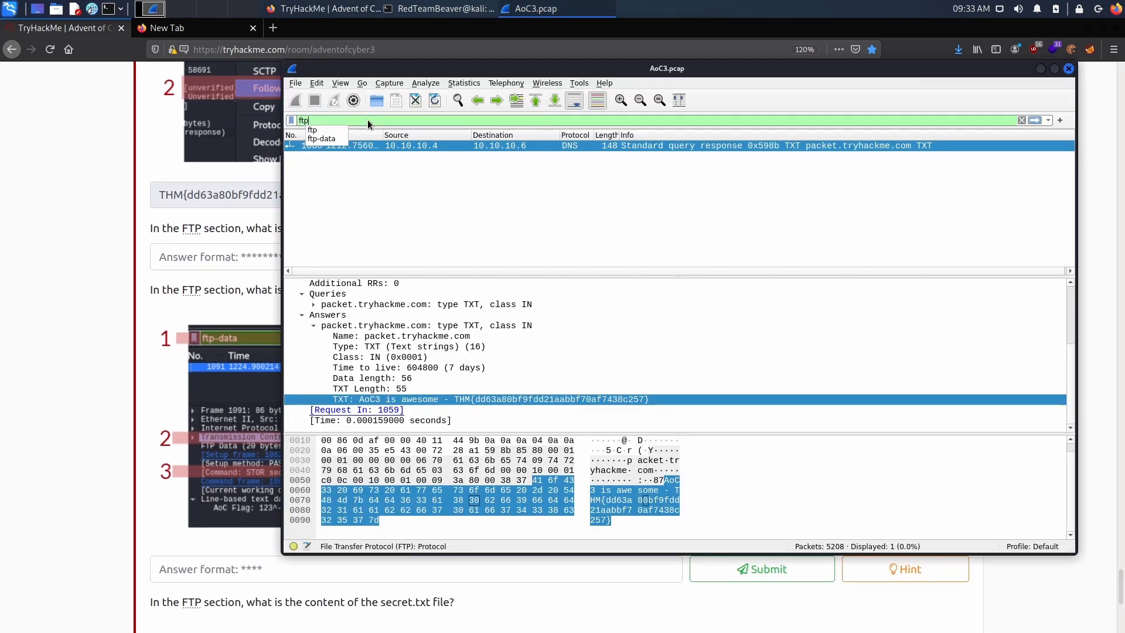
# Apply the ftp display filter to show the USER and PASS login requests.
pyautogui.press('Return')
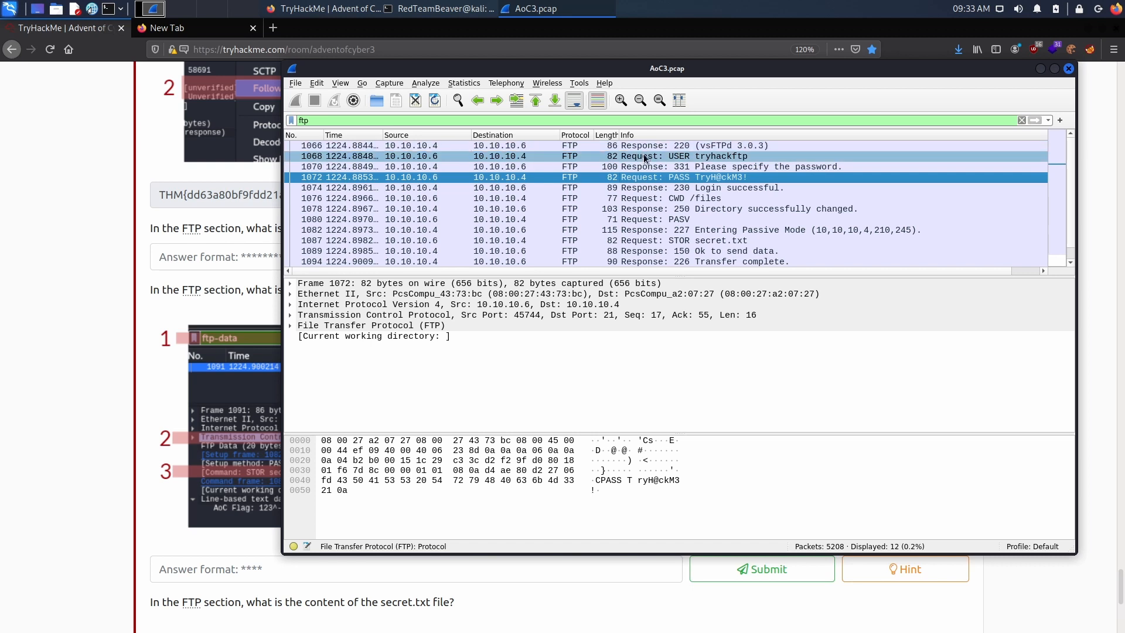
pyautogui.moveTo(694, 167)
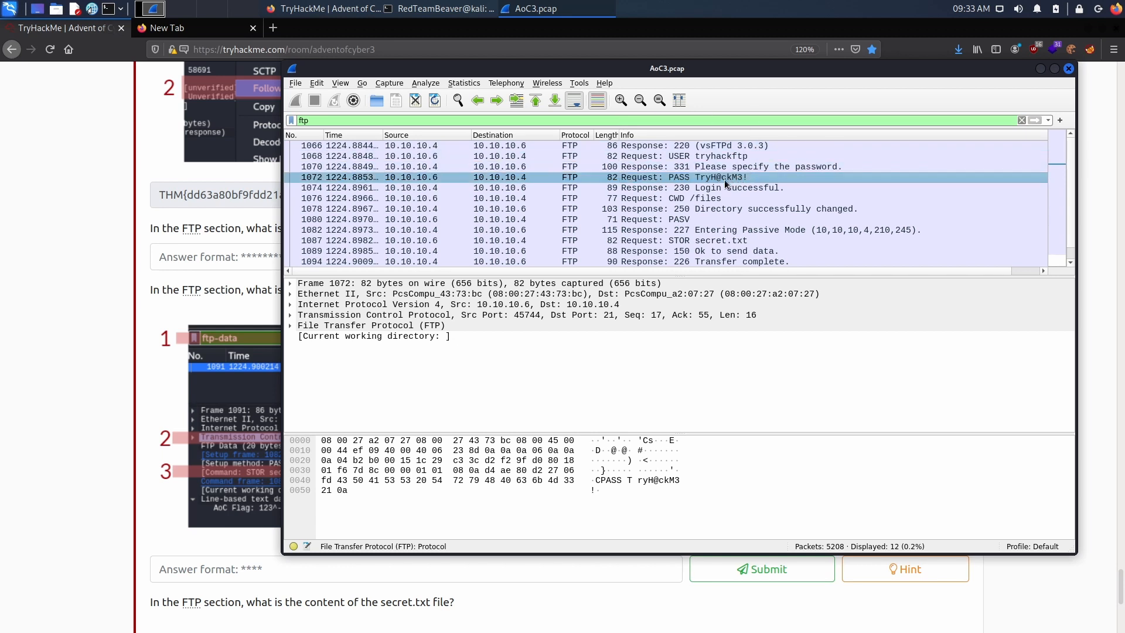
pyautogui.moveTo(733, 183)
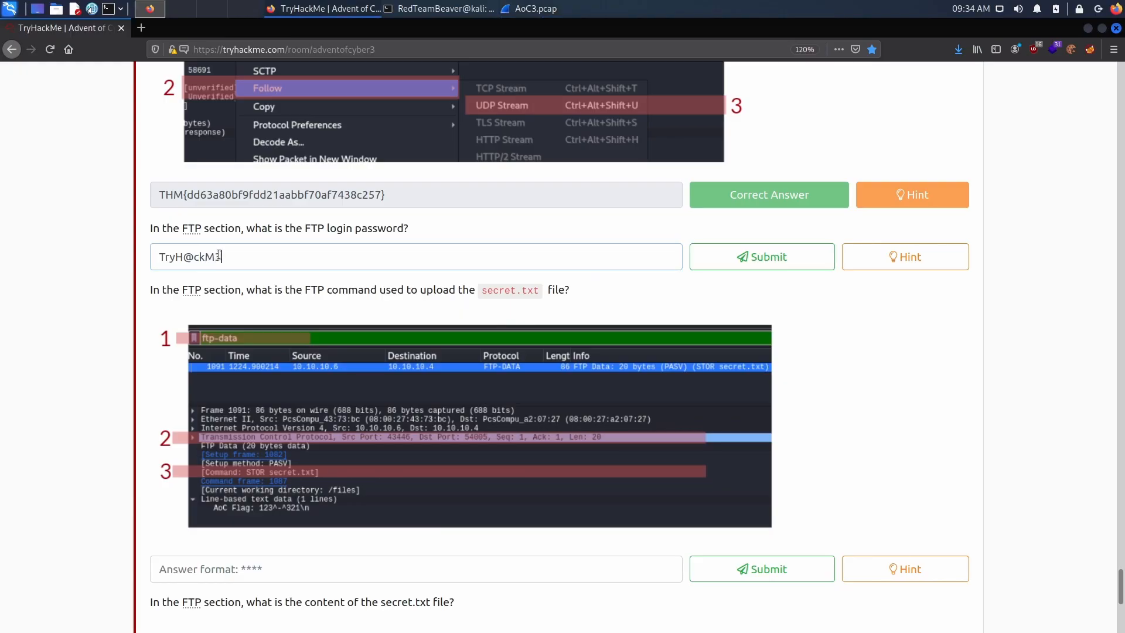
pyautogui.click(762, 257)
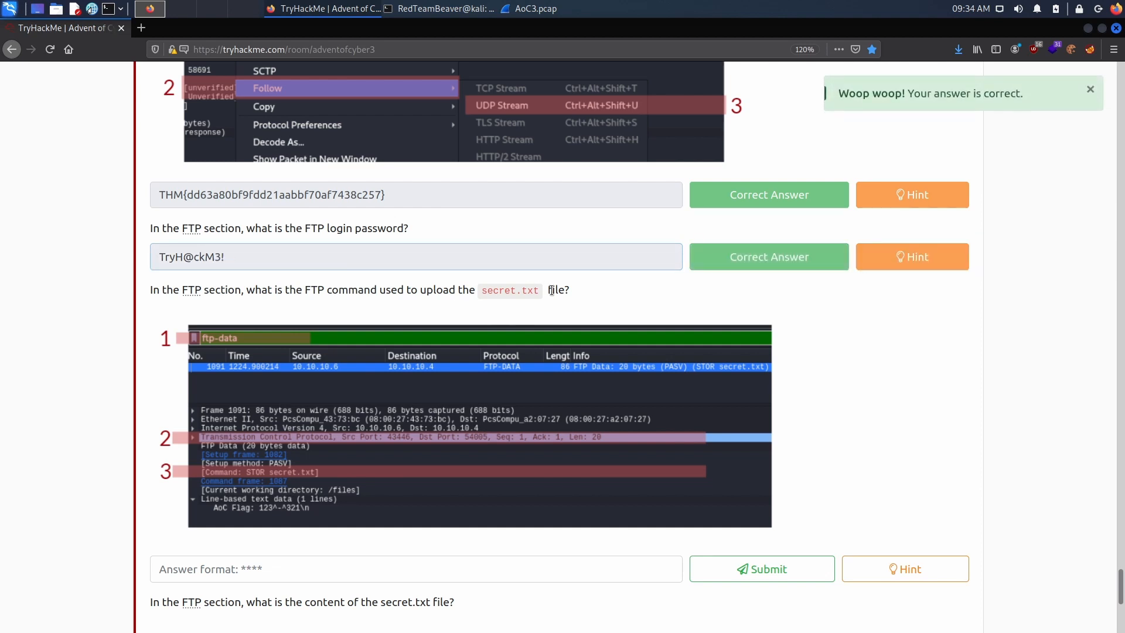
pyautogui.moveTo(246, 290)
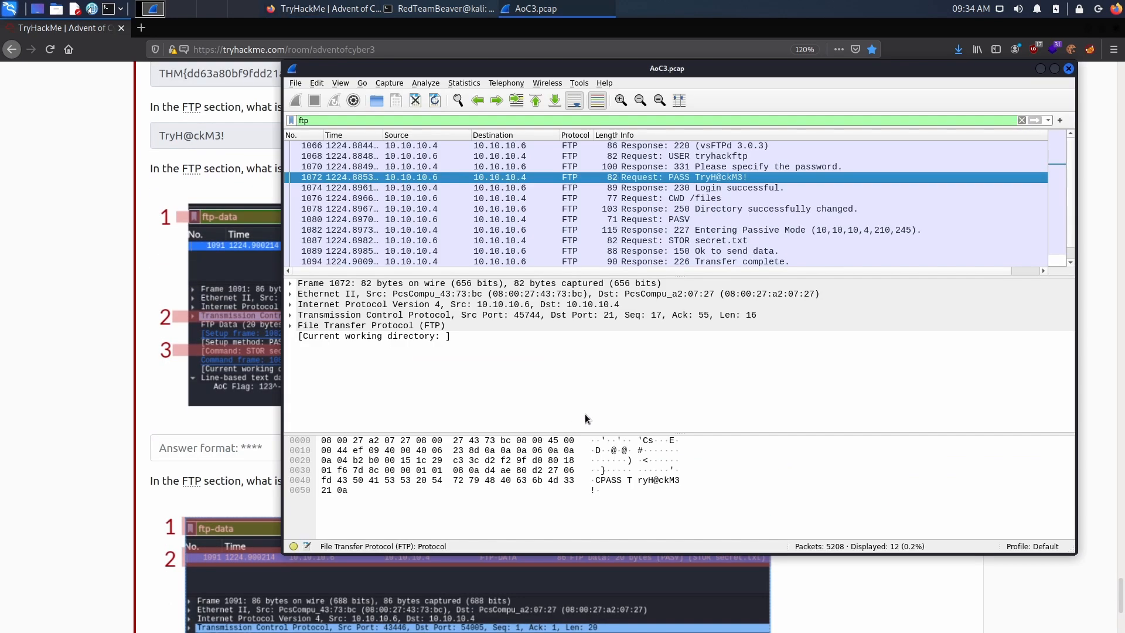
# Select packet 1087, the Request: STOR secret.txt upload command.
pyautogui.click(668, 241)
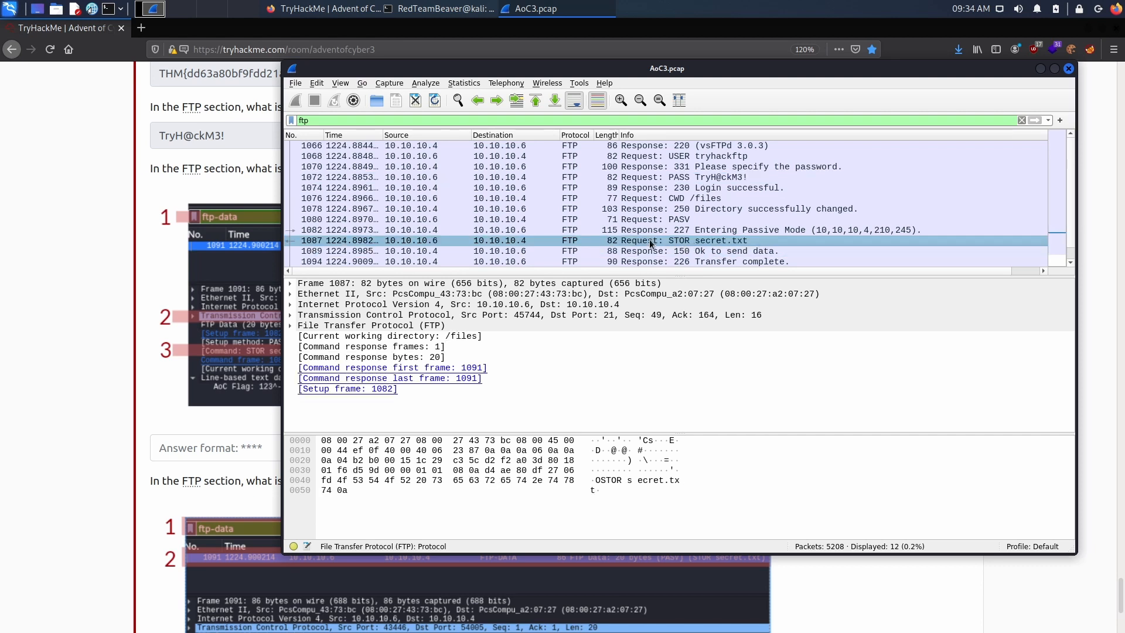
pyautogui.moveTo(721, 246)
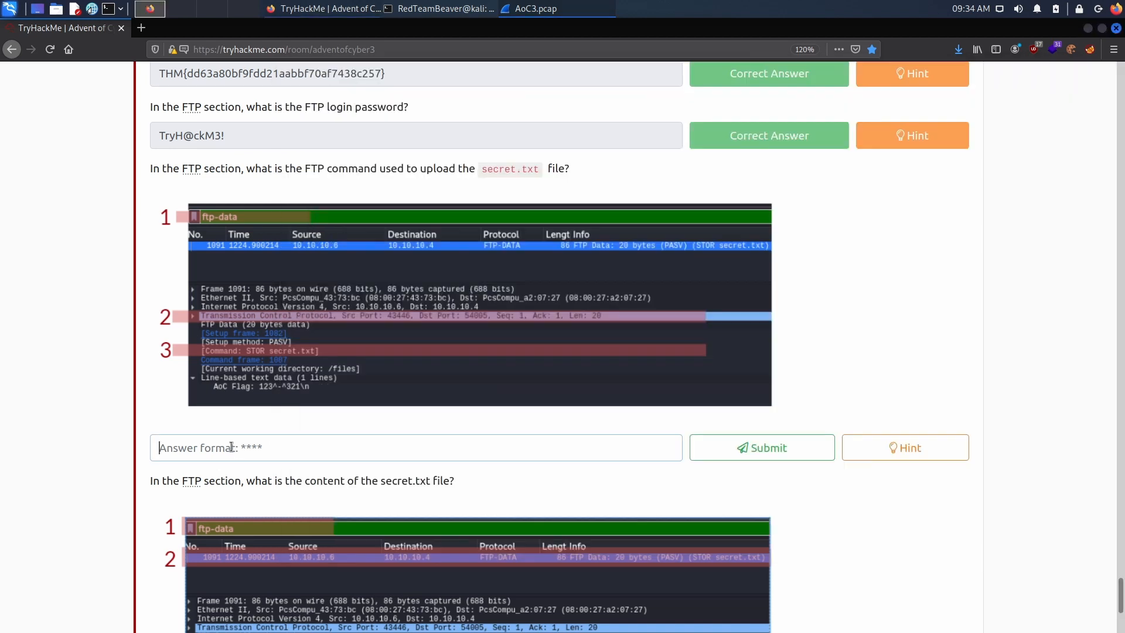
# Answer STOR for the upload command question and scroll to the next question.
pyautogui.click(761, 447)
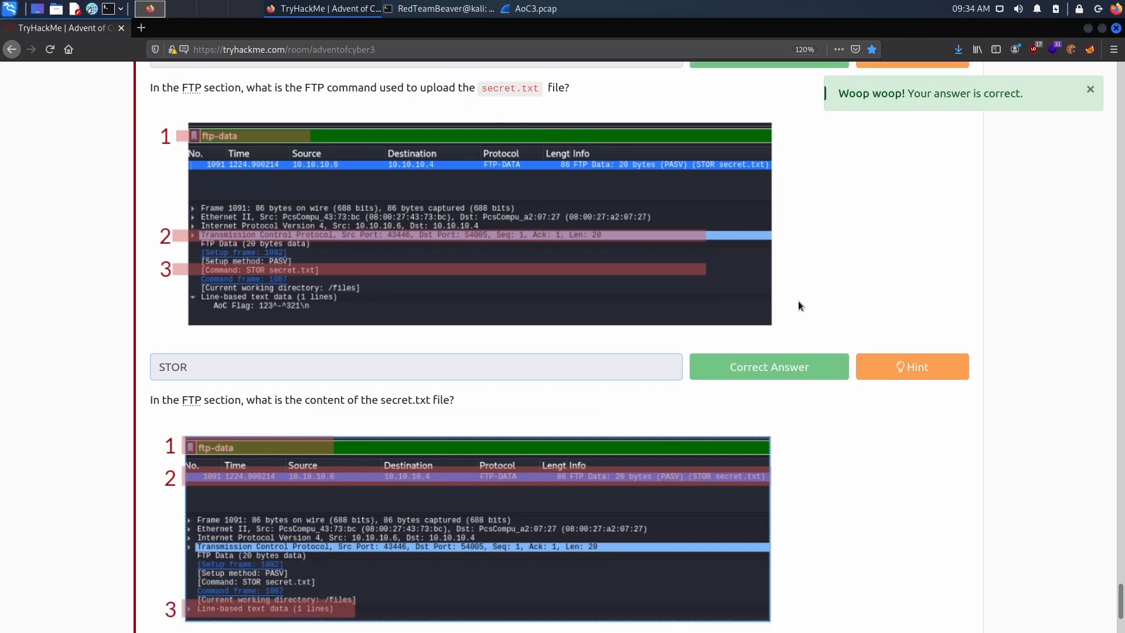
pyautogui.scroll(-3)
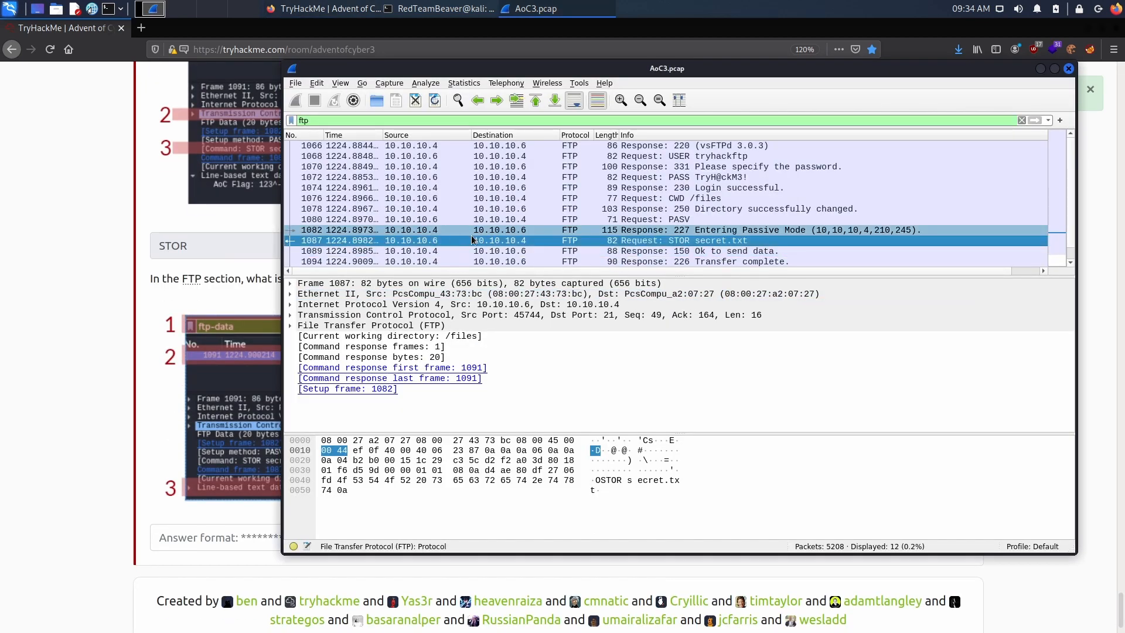
# Filter to ftp-data and expand Line-based text data to show 'AoC Flag: 123^-^321'.
pyautogui.click(393, 368)
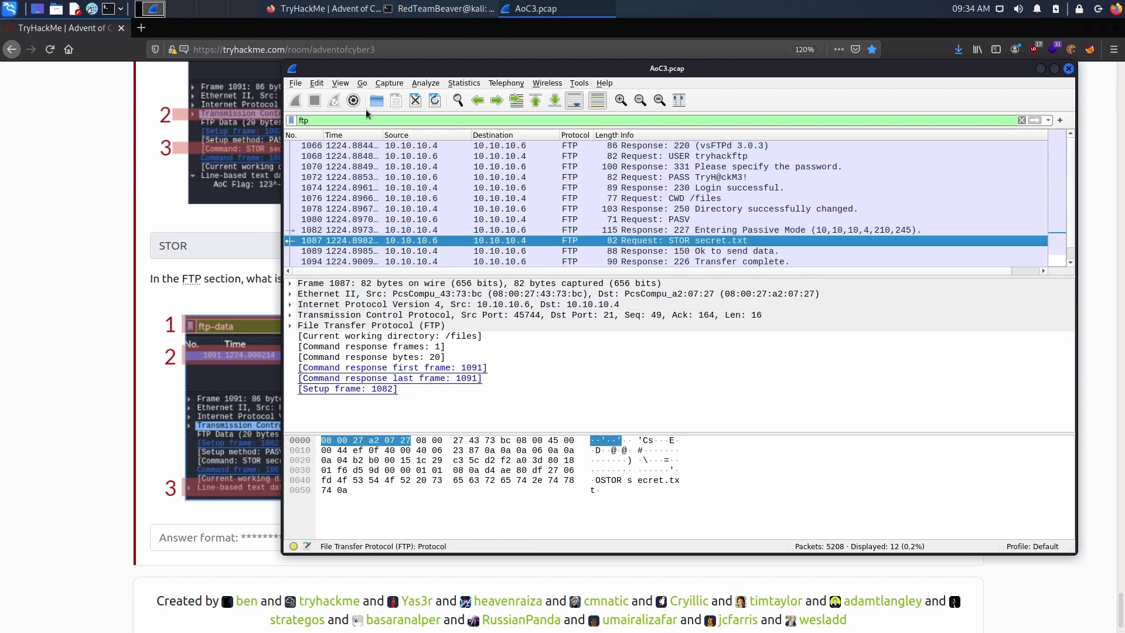
pyautogui.write('-d')
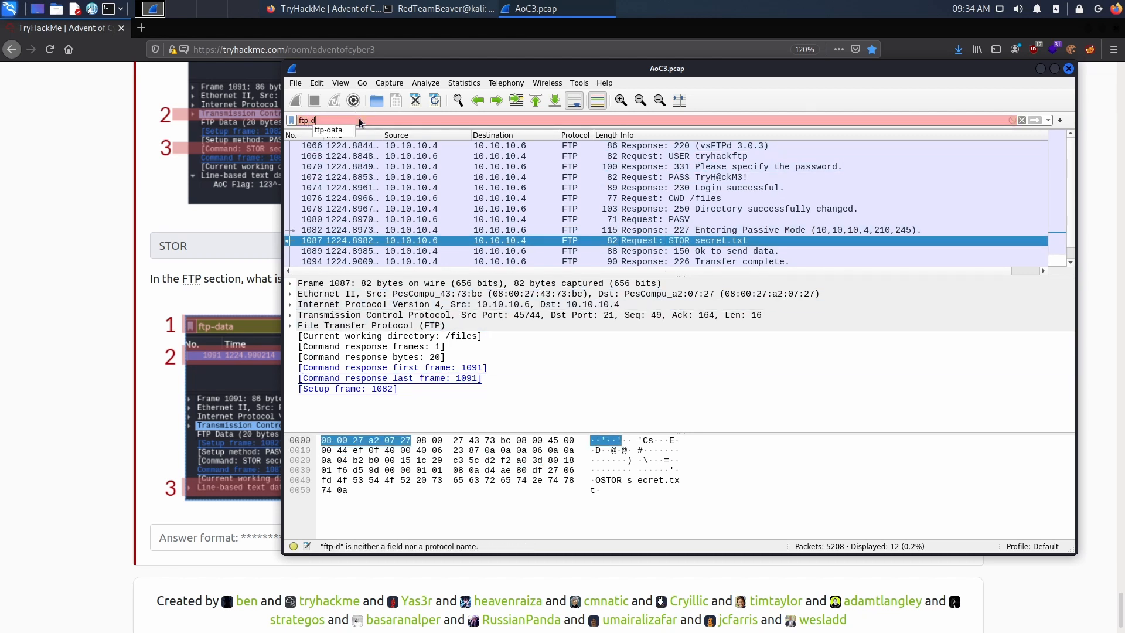
pyautogui.press('Return')
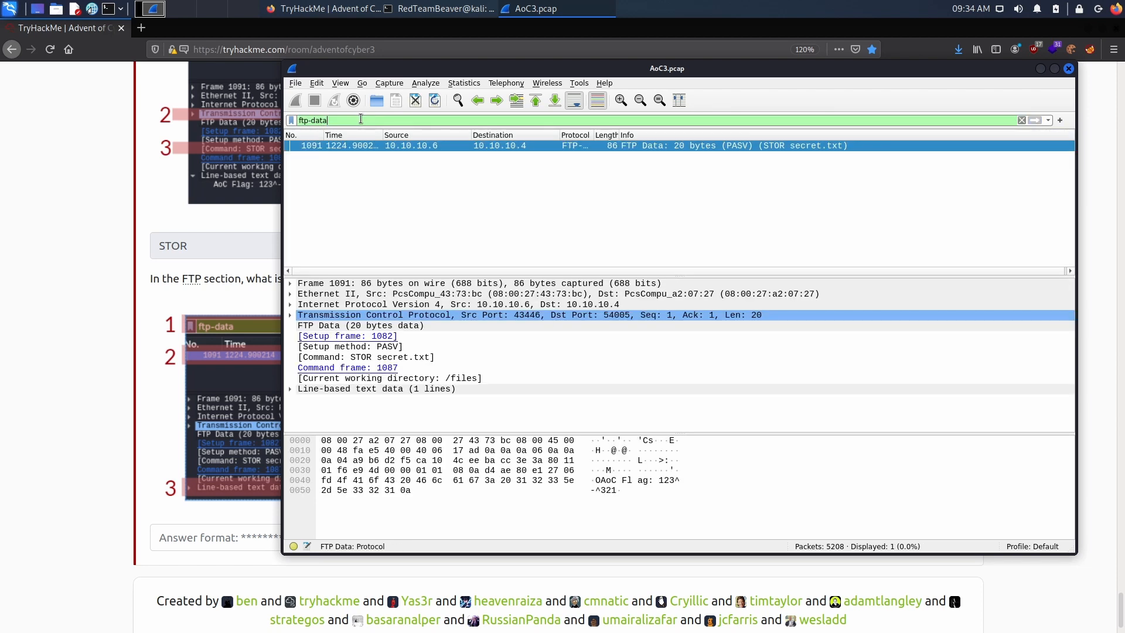
pyautogui.click(375, 388)
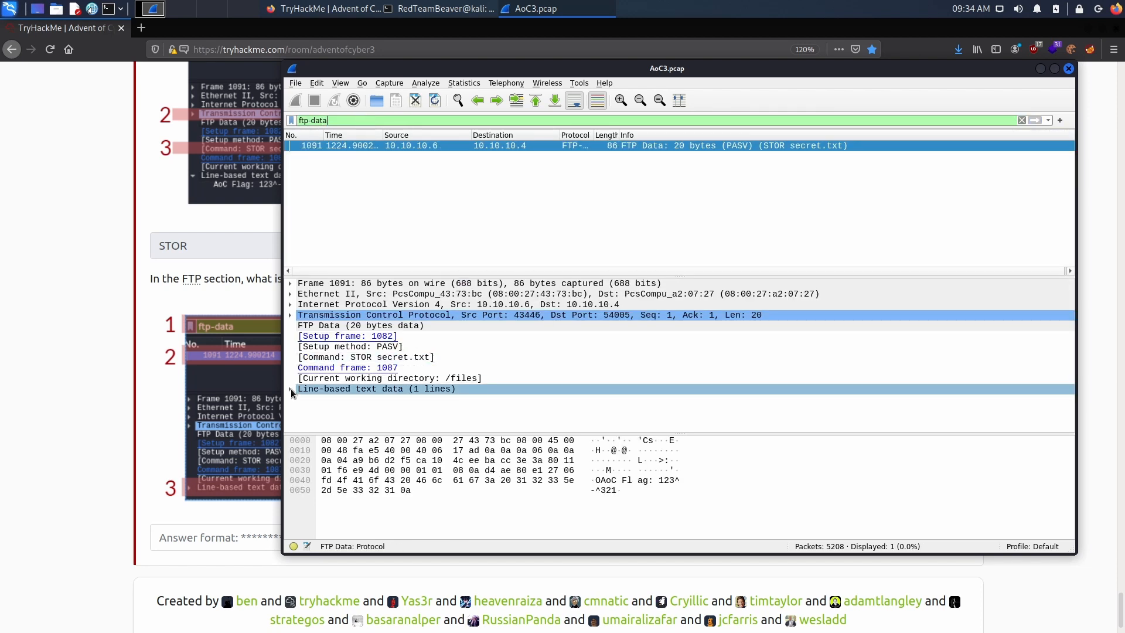
pyautogui.click(291, 388)
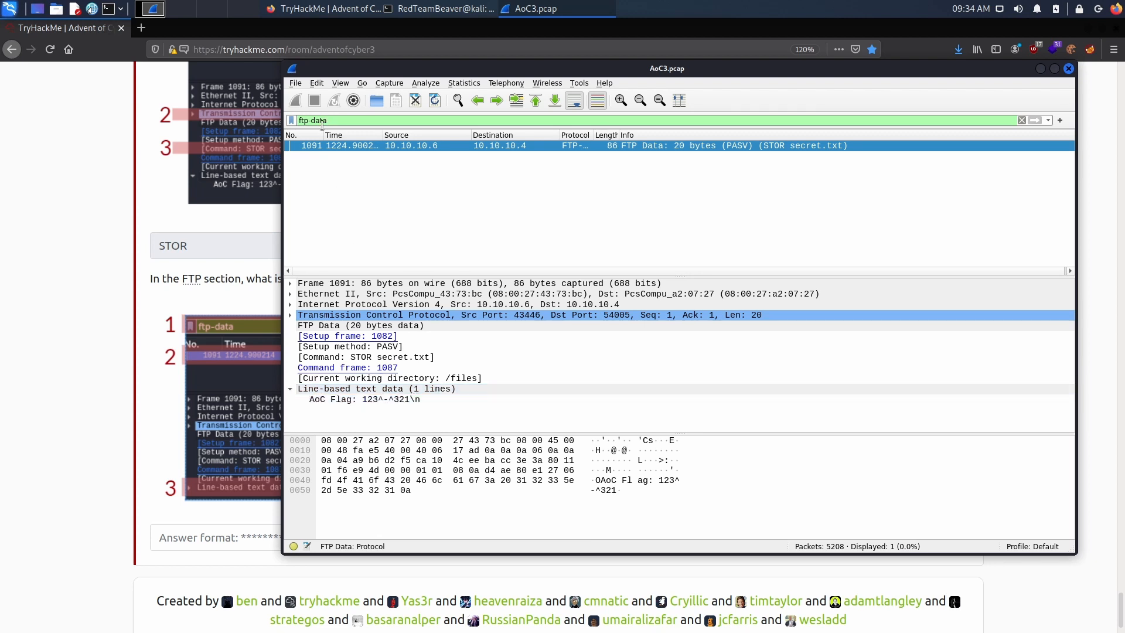
pyautogui.moveTo(364, 136)
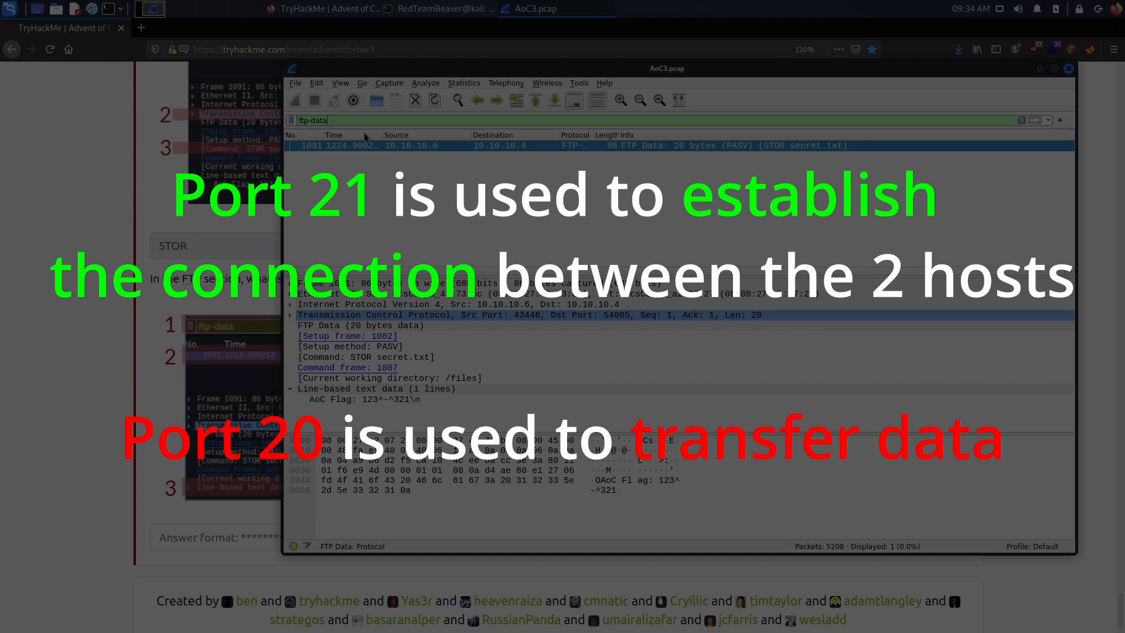
pyautogui.moveTo(544, 154)
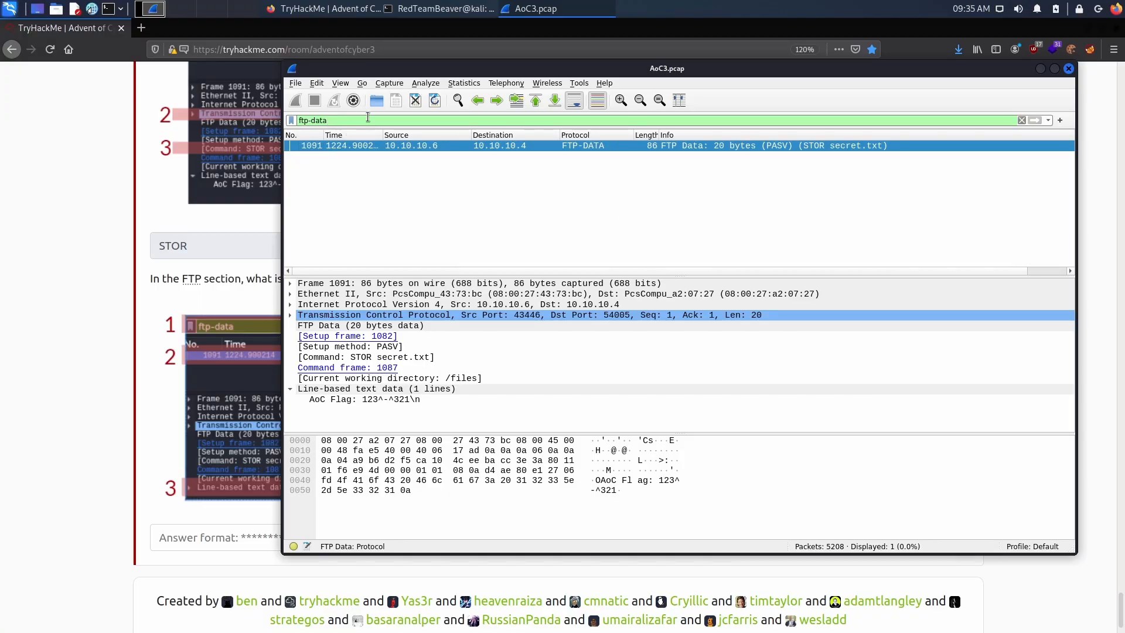
pyautogui.moveTo(514, 242)
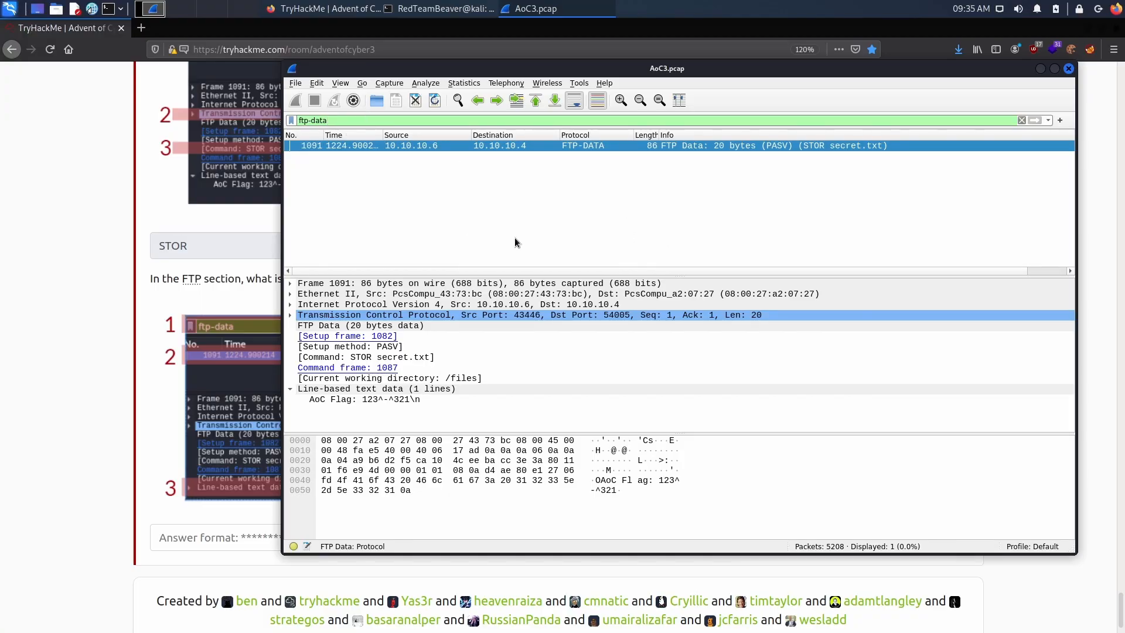
pyautogui.click(362, 399)
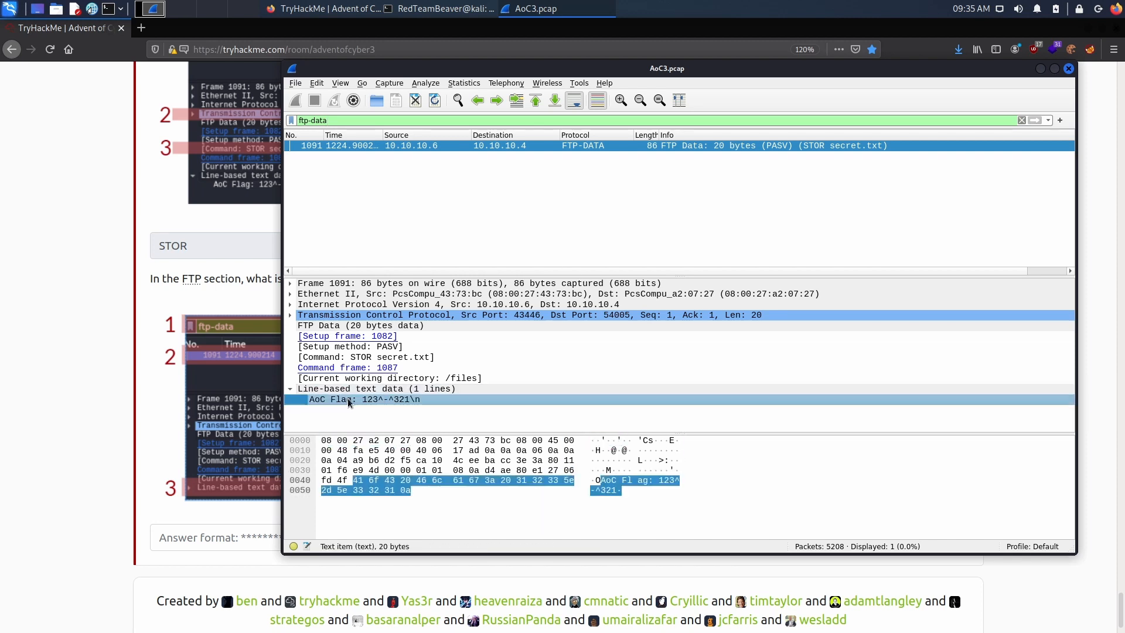
pyautogui.moveTo(378, 400)
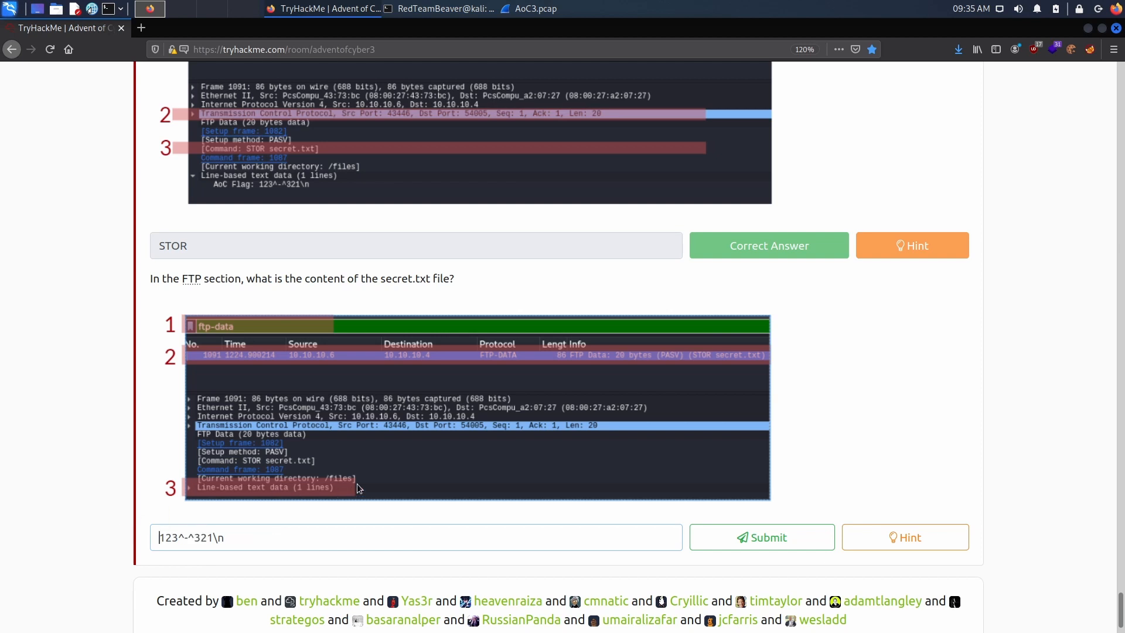
# Submit 123^-^321 as secret.txt's content, resubmitting after removing the trailing \n.
pyautogui.click(761, 537)
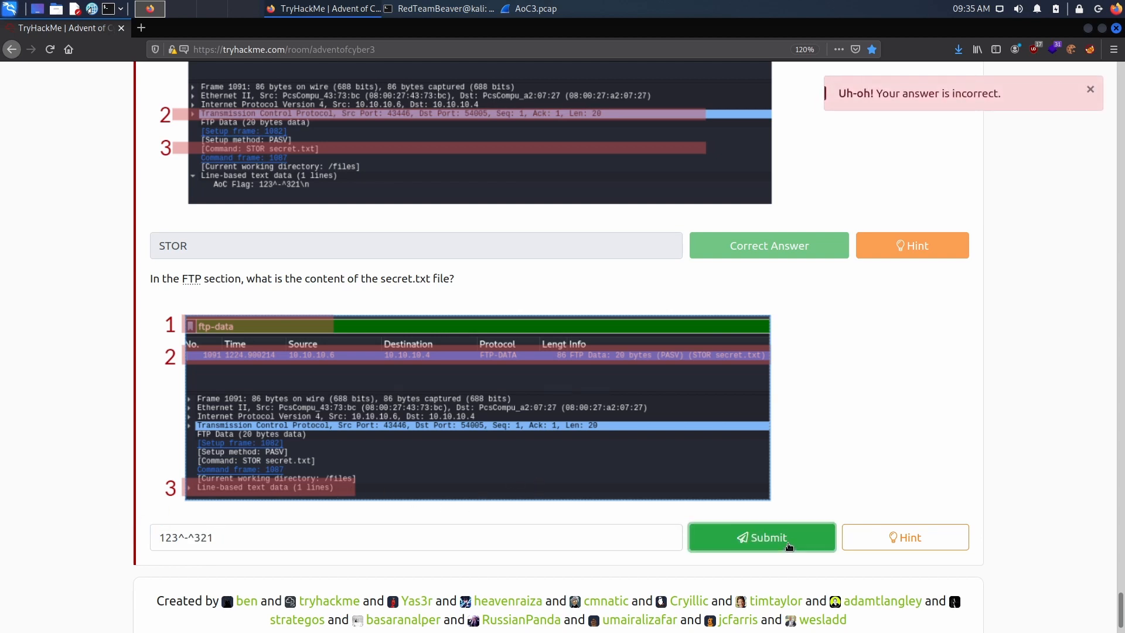
pyautogui.click(761, 537)
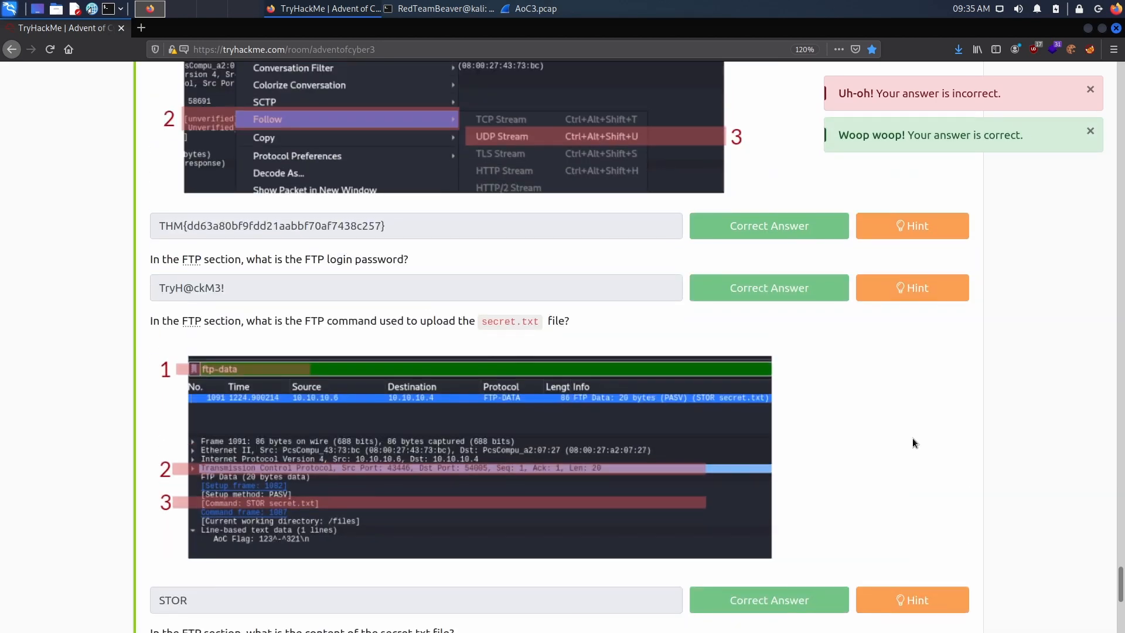
pyautogui.scroll(3)
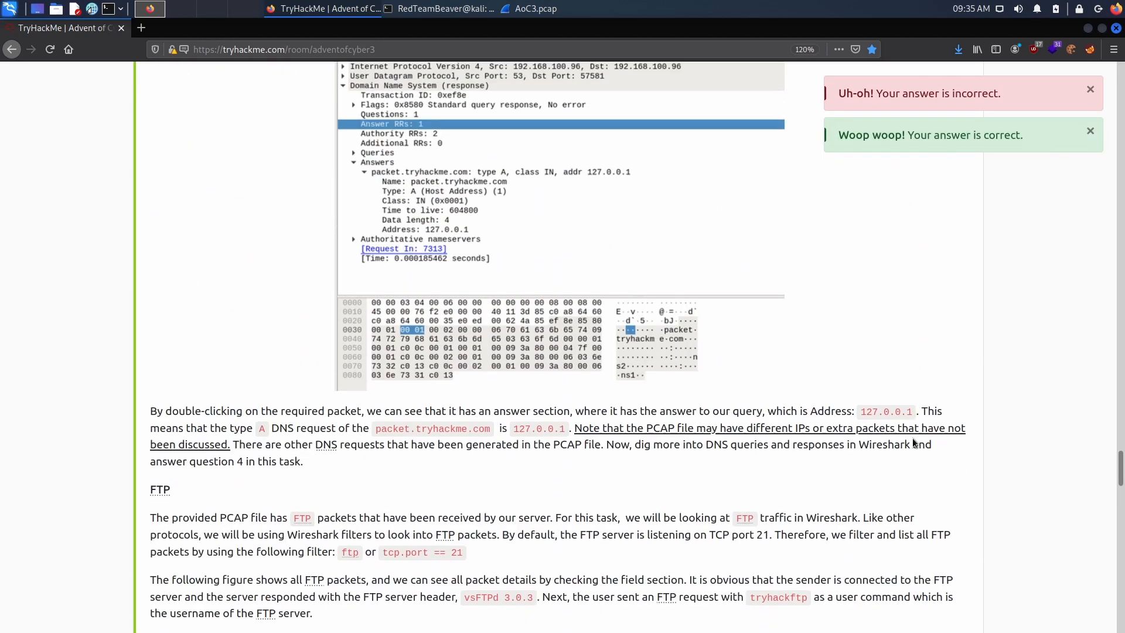
pyautogui.scroll(3)
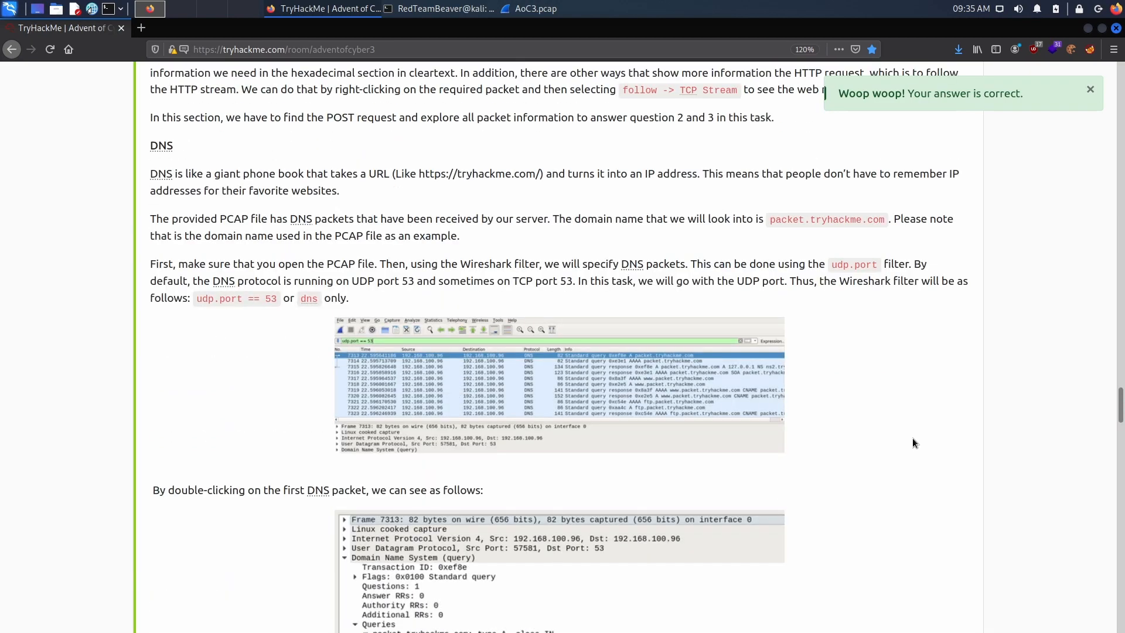
pyautogui.scroll(-3)
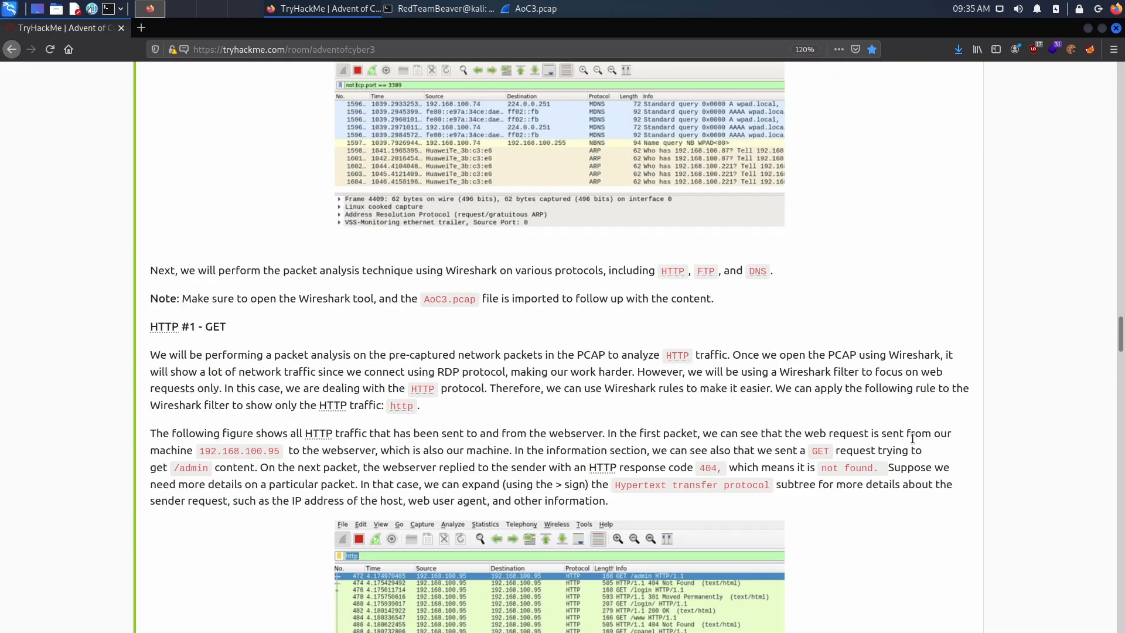
pyautogui.scroll(3)
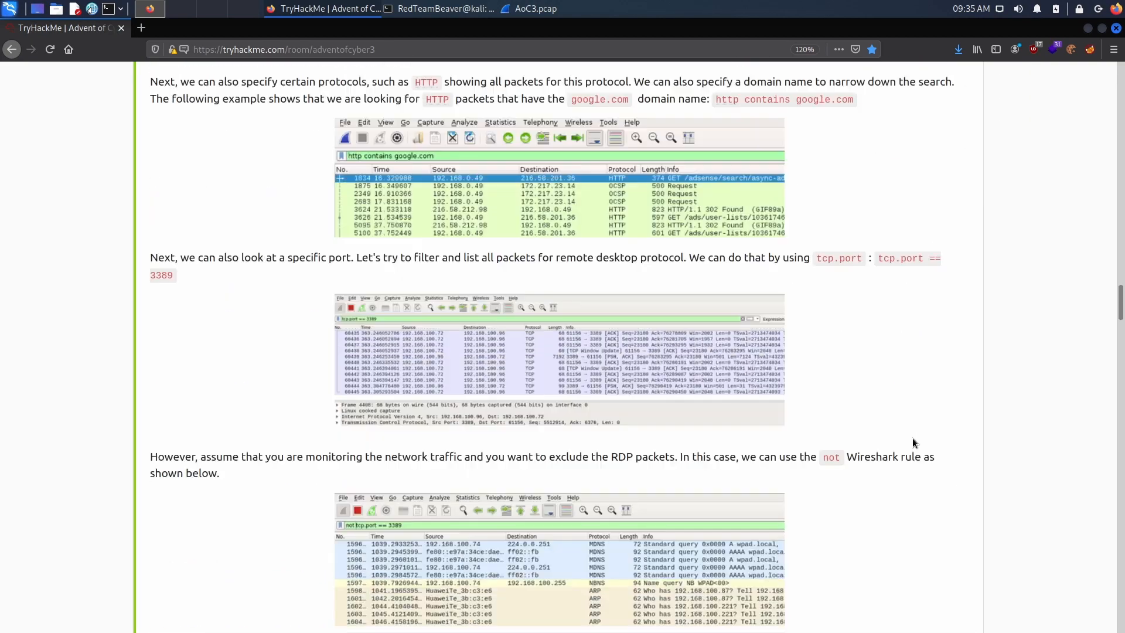
pyautogui.scroll(3)
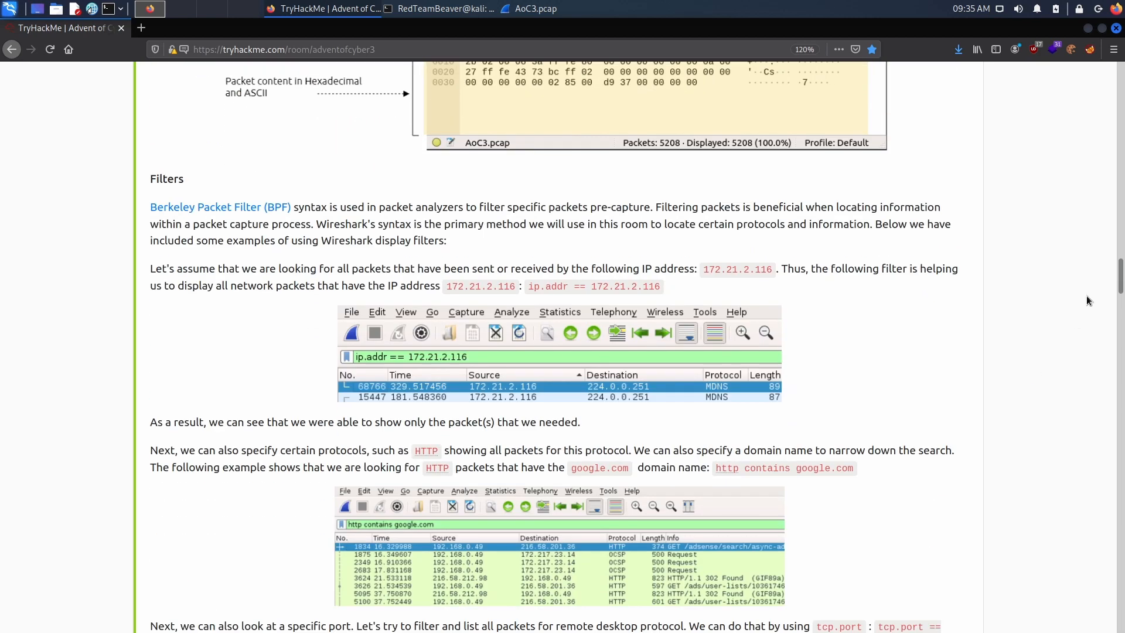
pyautogui.scroll(-3)
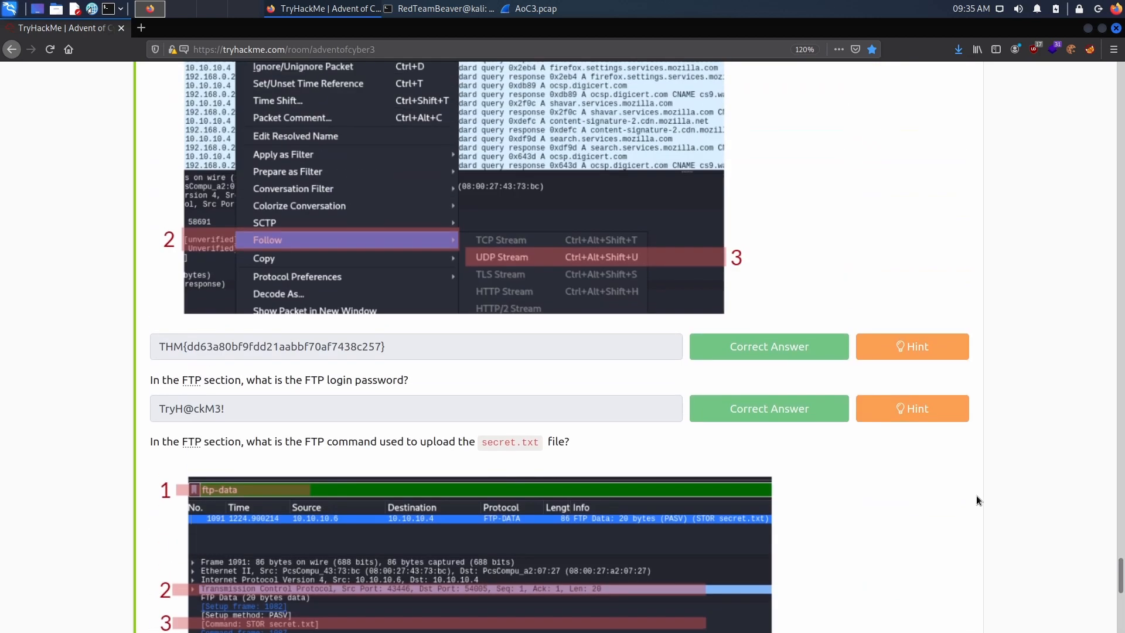
pyautogui.scroll(3)
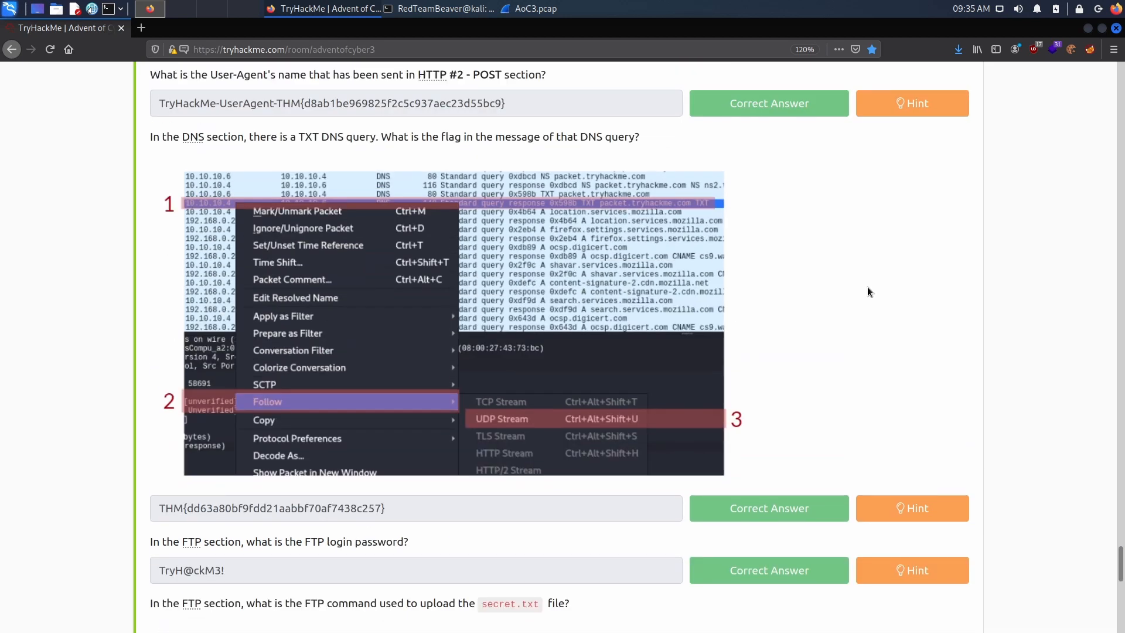
pyautogui.scroll(3)
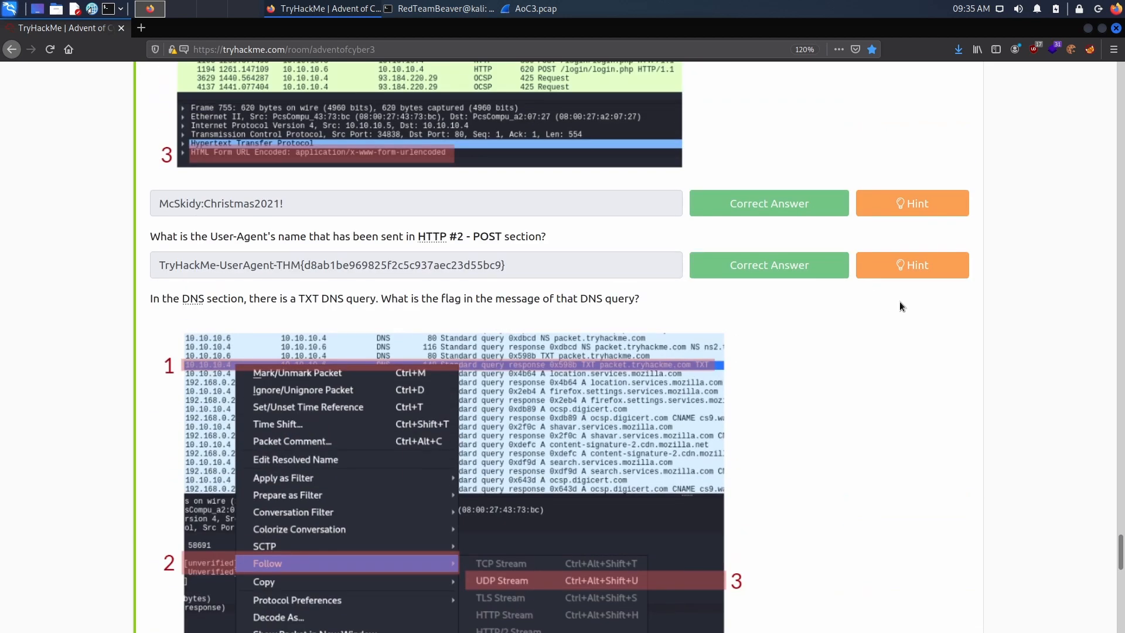
pyautogui.scroll(3)
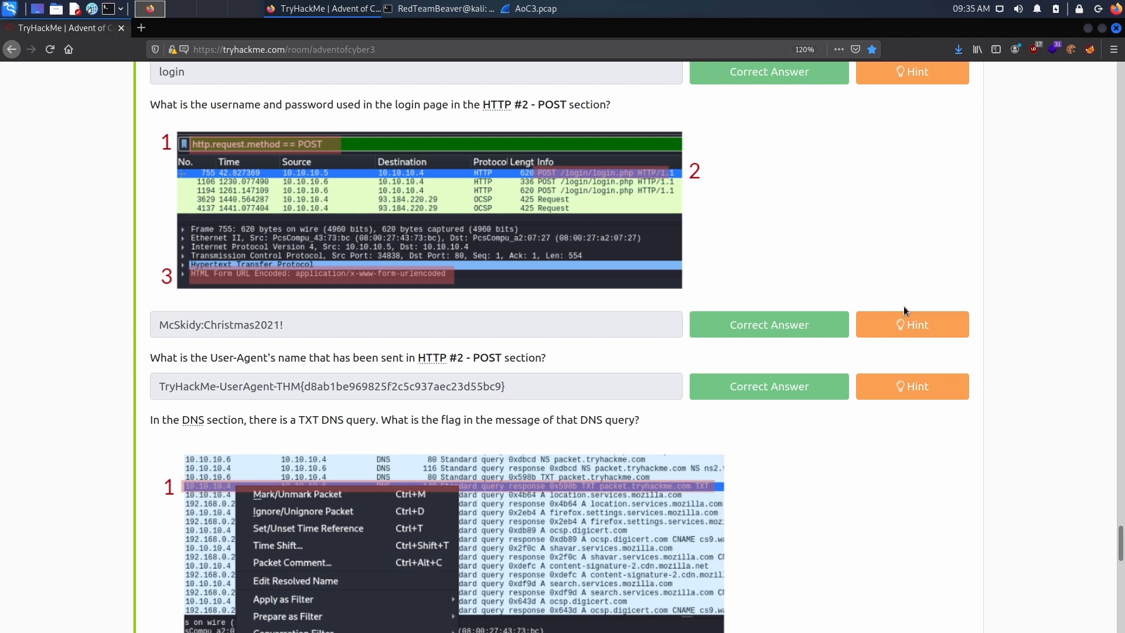